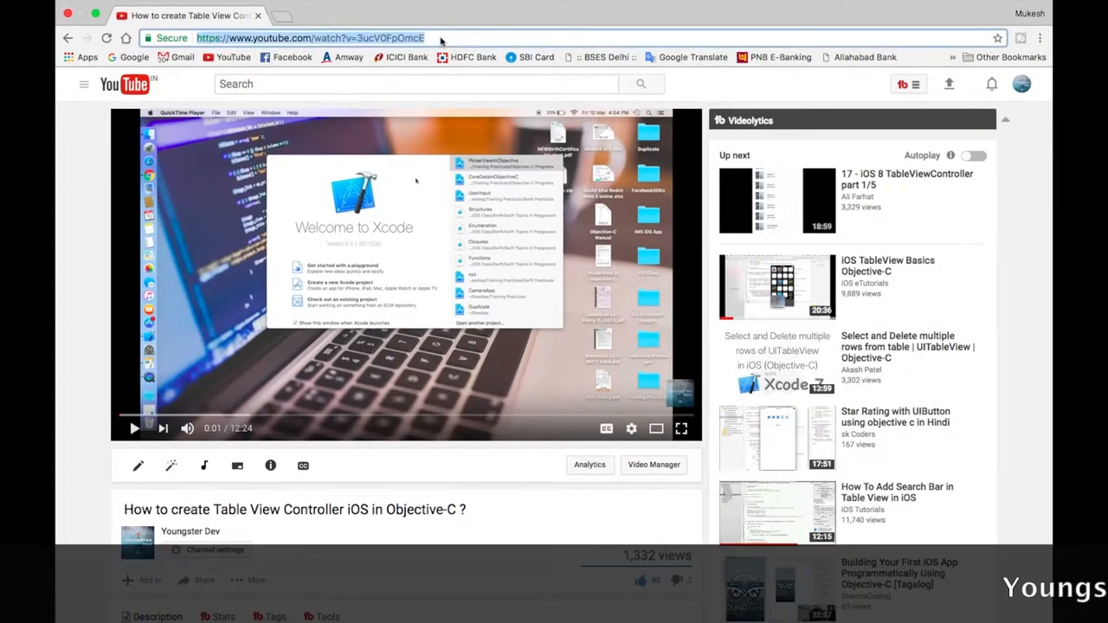
pyautogui.moveTo(329, 520)
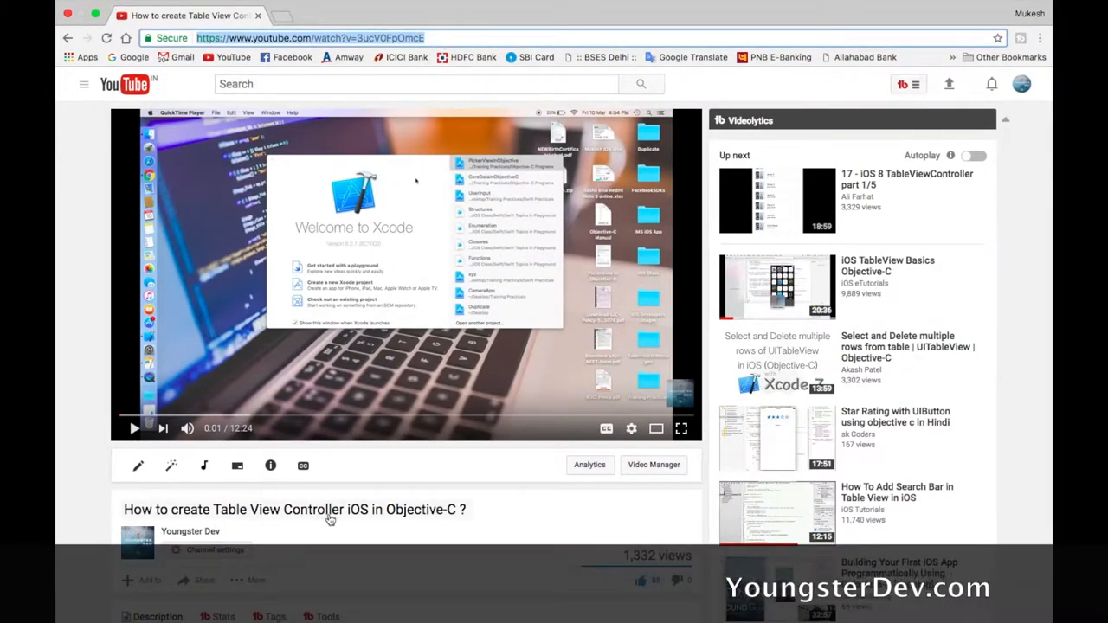
# Expand the tutorial video's description to reveal the Google Drive project download link.
pyautogui.scroll(-3)
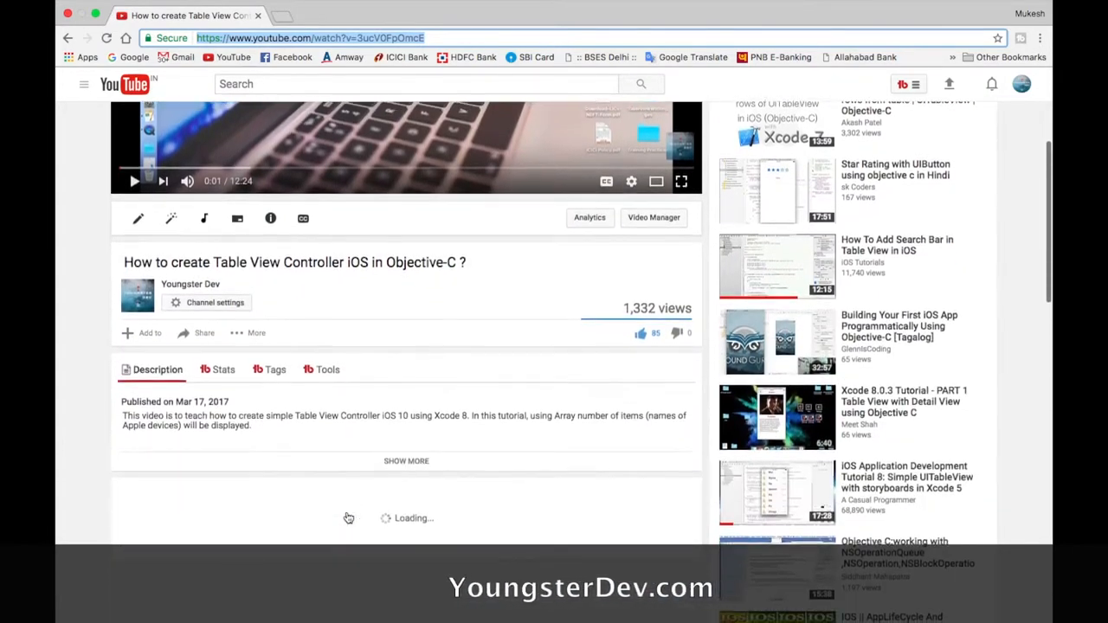
pyautogui.click(406, 460)
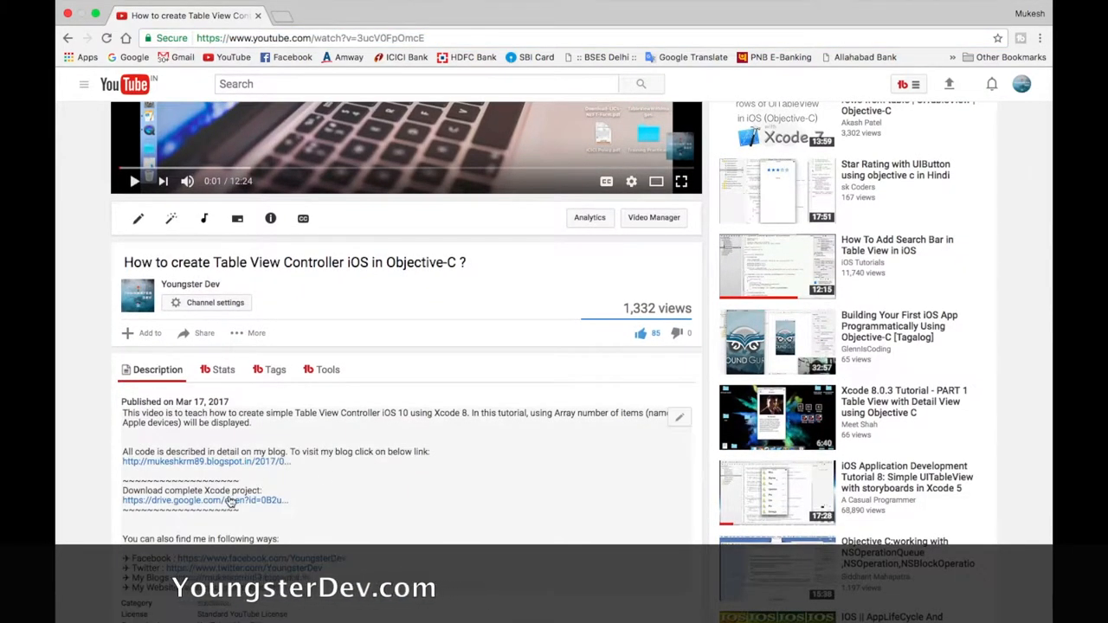
pyautogui.scroll(-3)
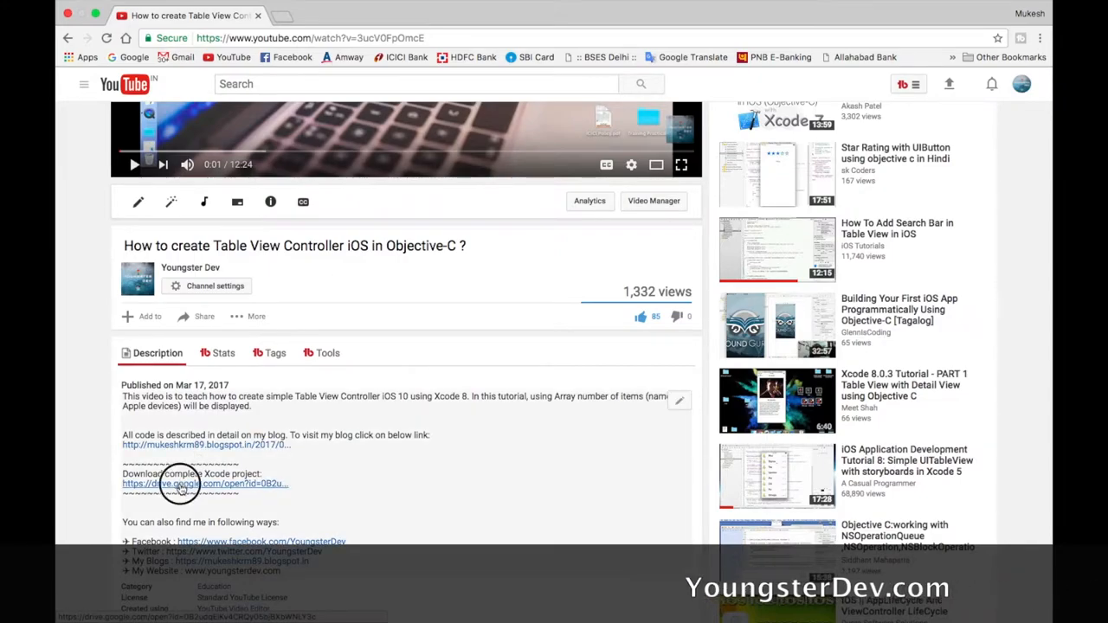
# Download TableViewDemo.zip from the Drive preview and save it to the Desktop.
pyautogui.click(180, 485)
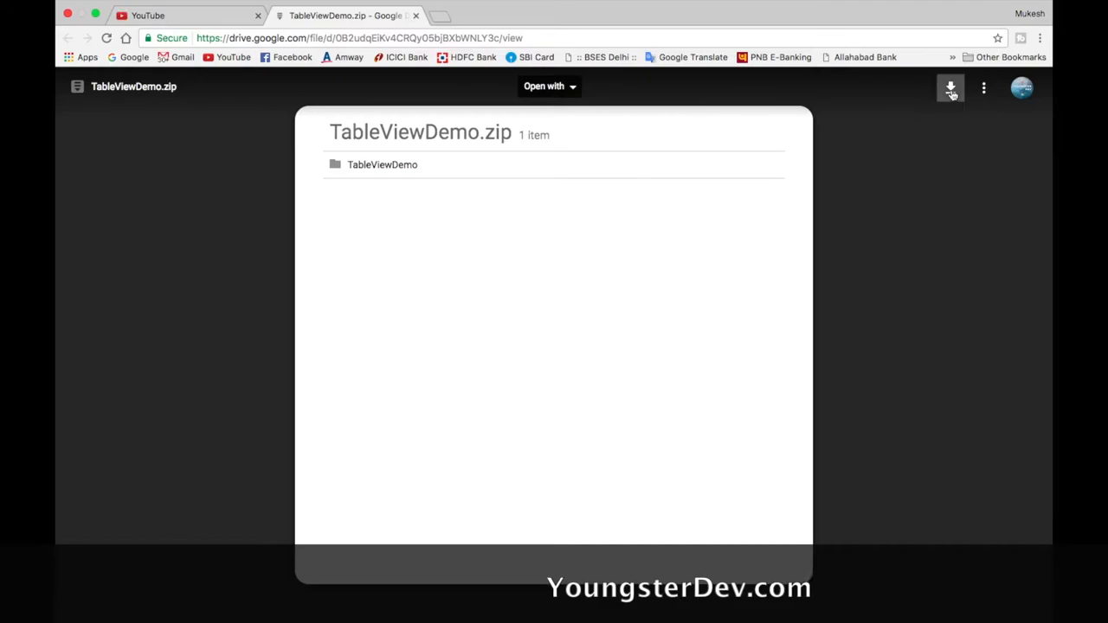
pyautogui.click(951, 87)
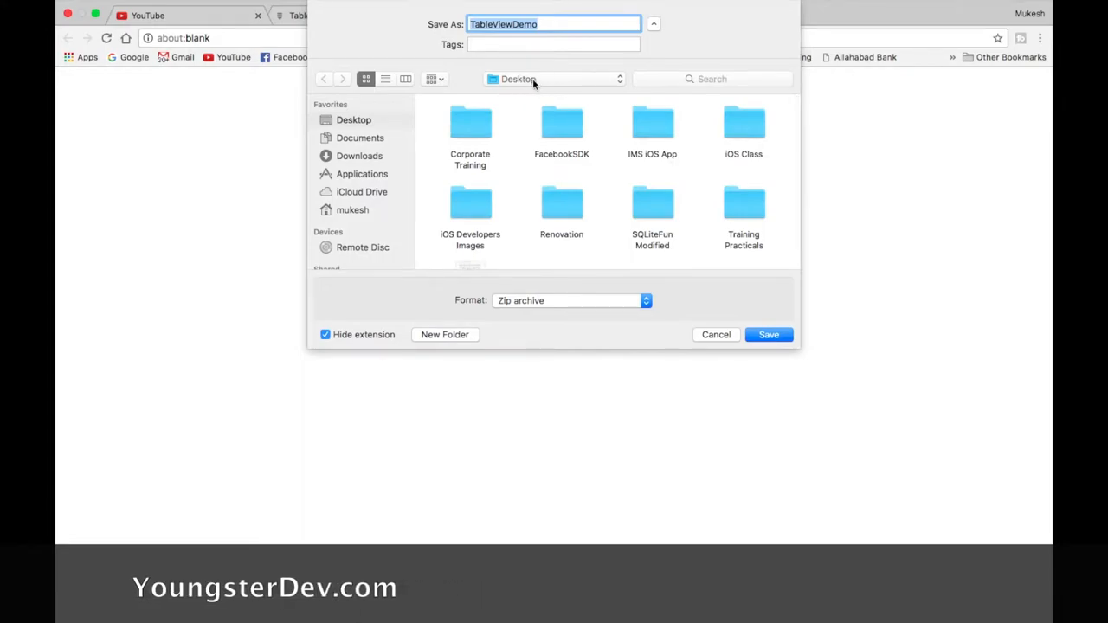
pyautogui.click(540, 25)
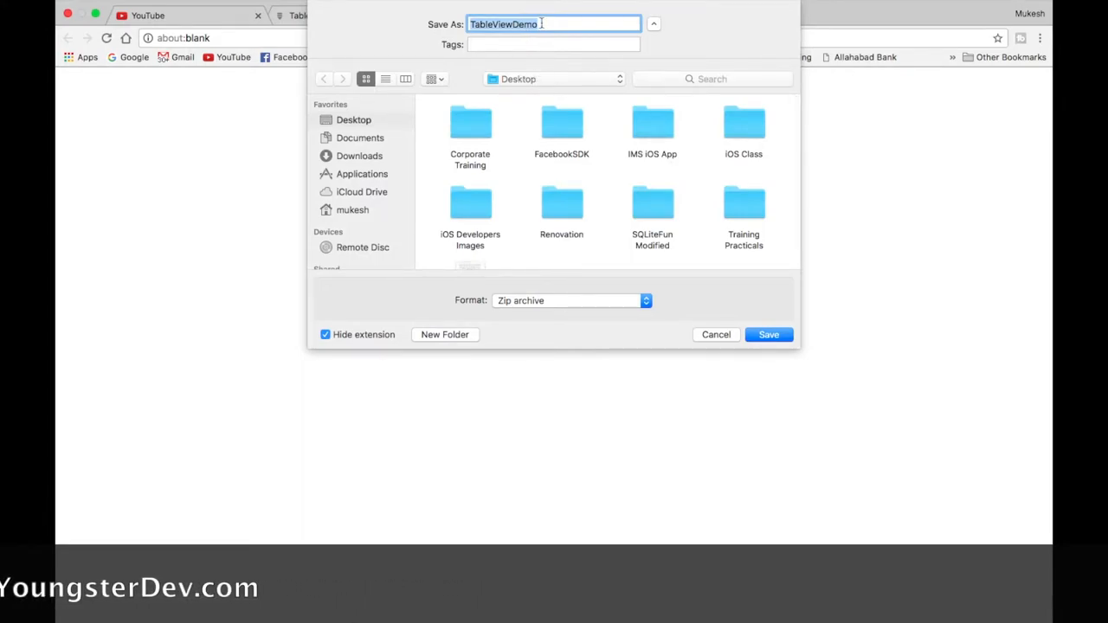
pyautogui.click(769, 334)
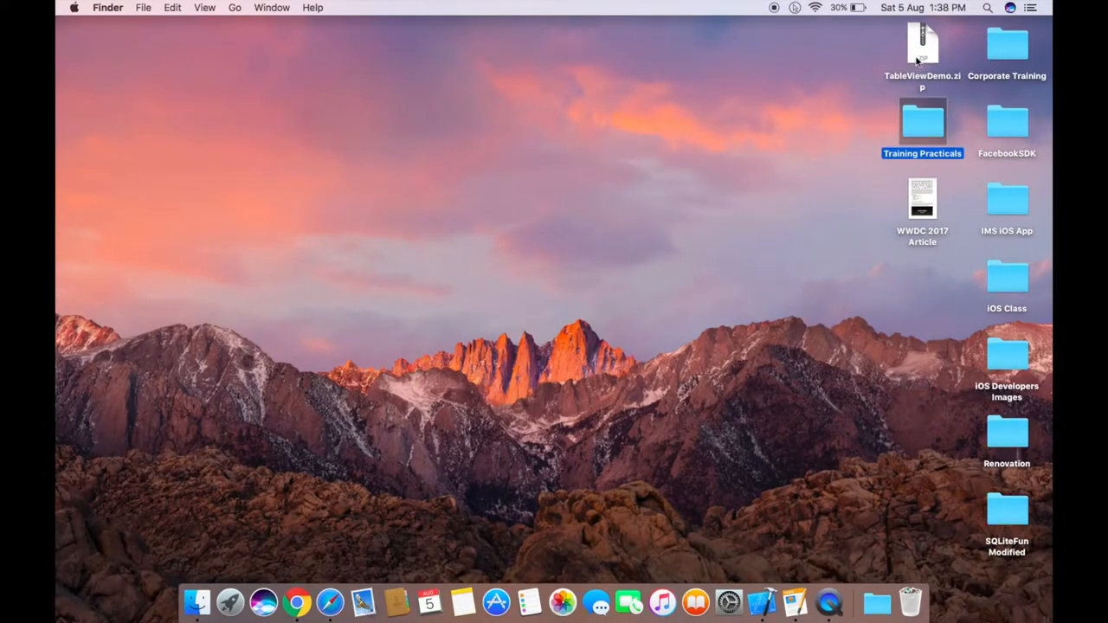
# Extract TableViewDemo.zip and open the resulting TableViewDemo folder.
pyautogui.click(921, 49)
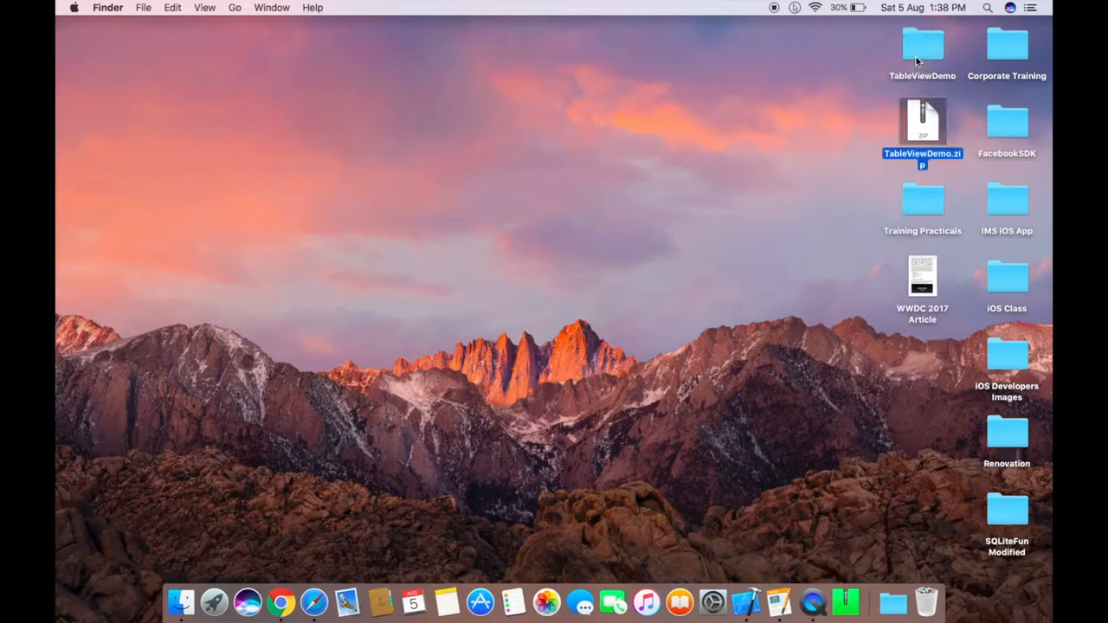
pyautogui.click(921, 48)
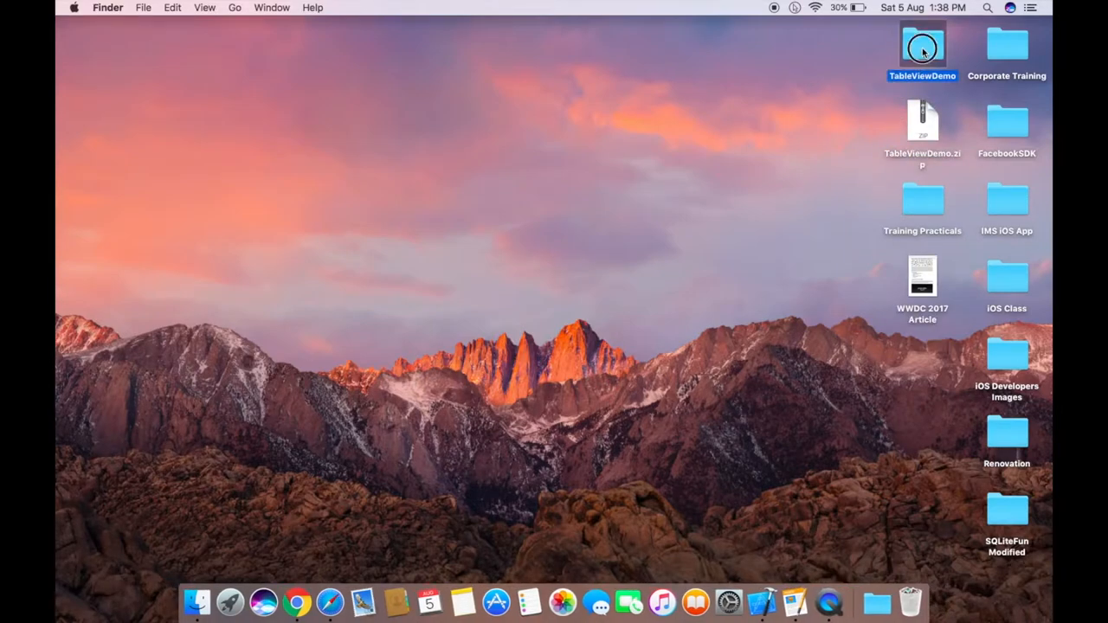
pyautogui.doubleClick(921, 43)
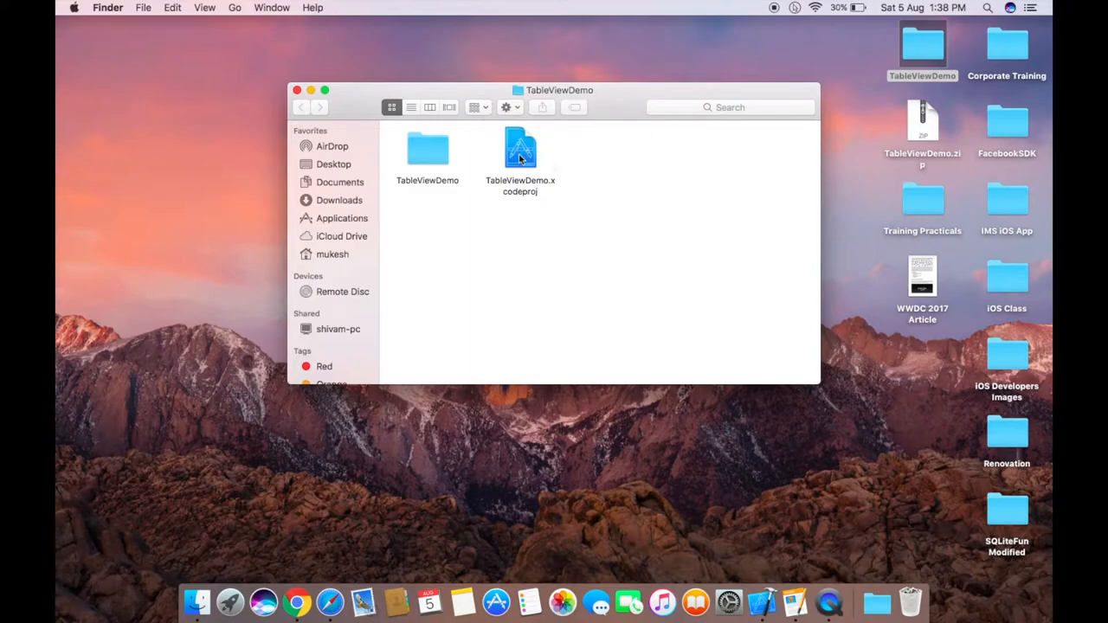
# Open TableViewDemo.xcodeproj in Xcode, accepting the internet-download warning.
pyautogui.doubleClick(520, 148)
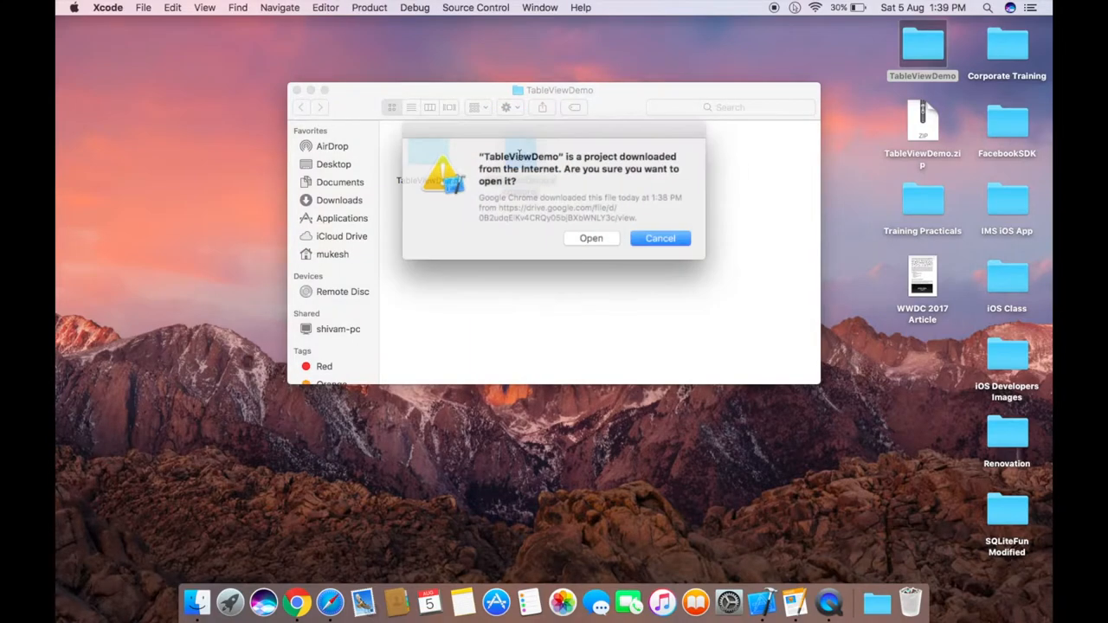
pyautogui.click(592, 239)
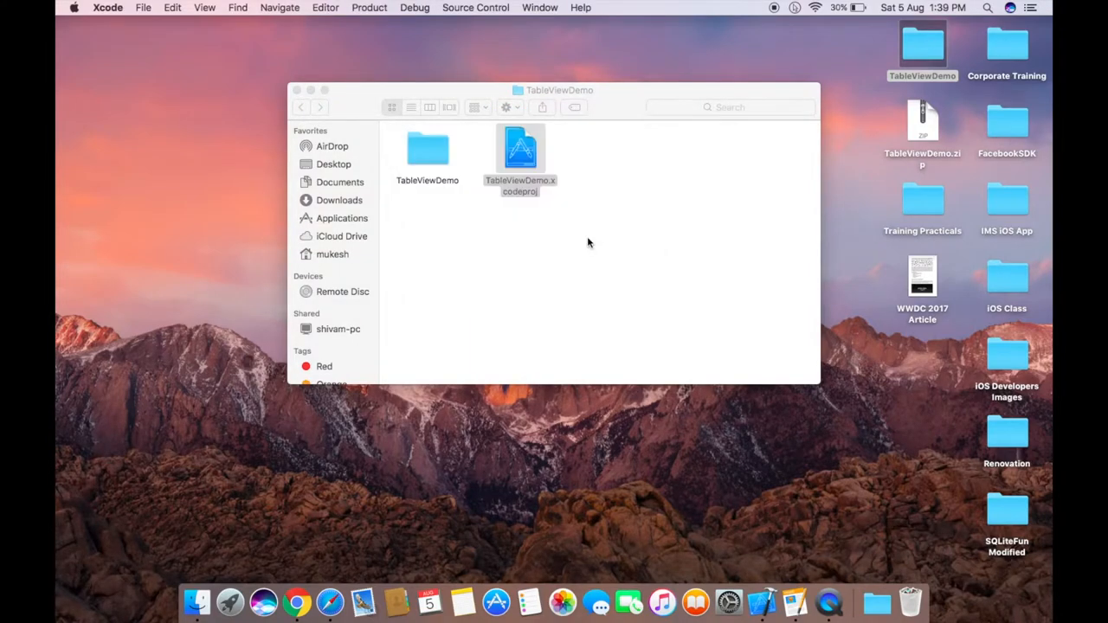
pyautogui.doubleClick(520, 149)
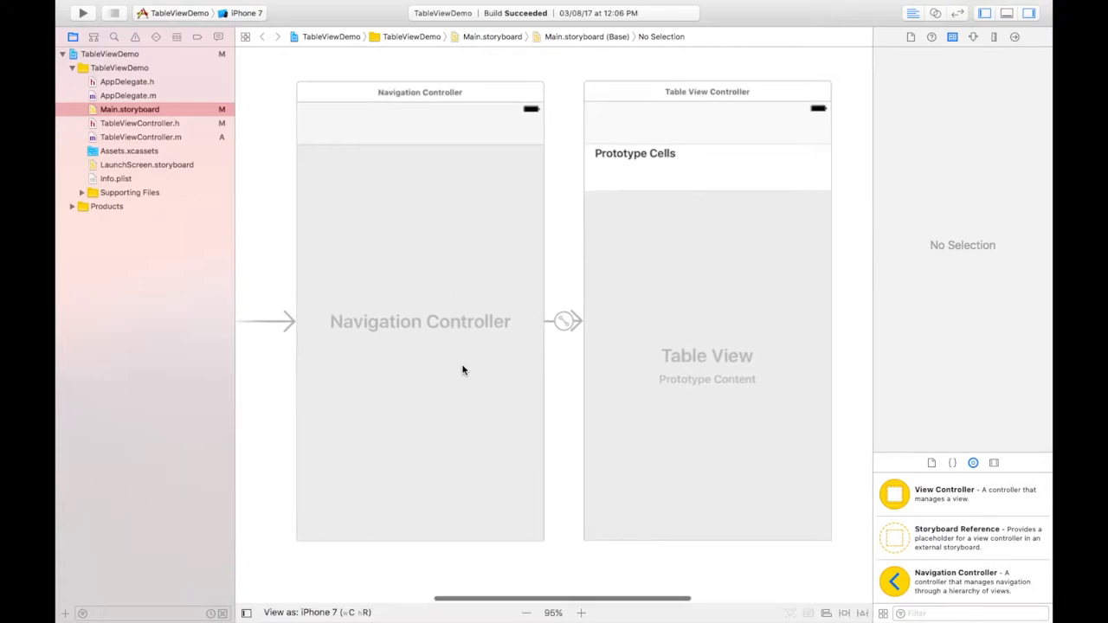
pyautogui.moveTo(819, 471)
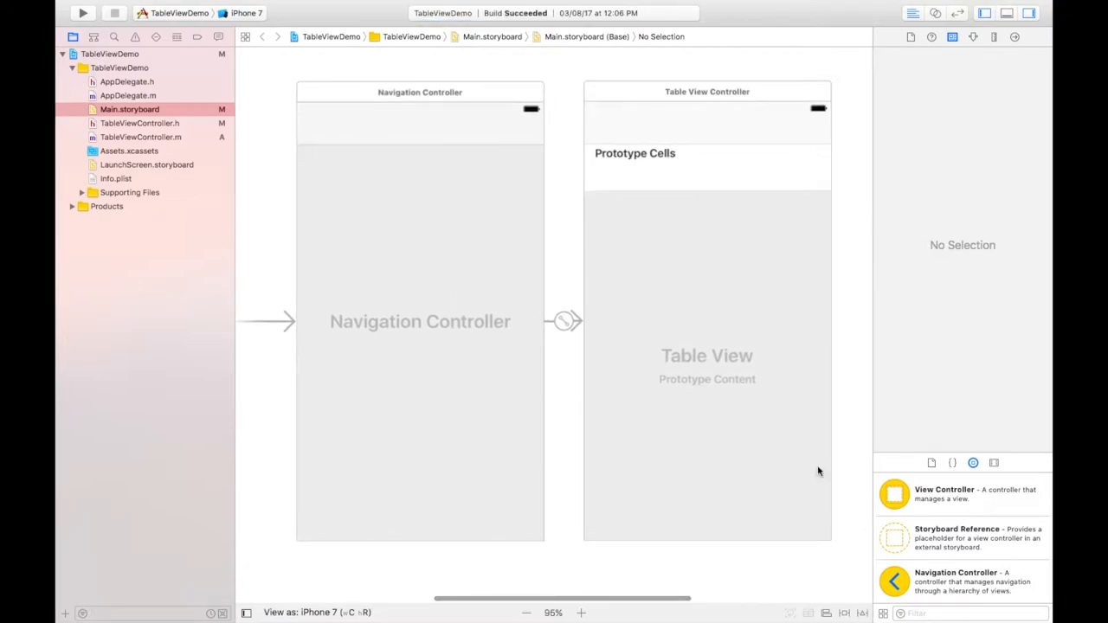
pyautogui.moveTo(724, 143)
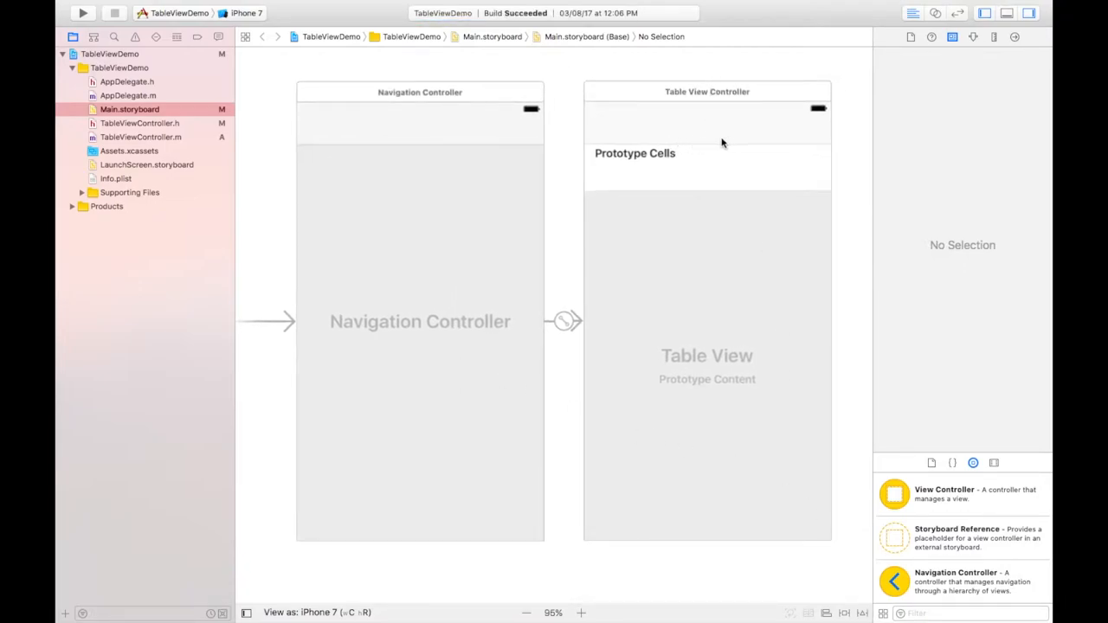
pyautogui.moveTo(789, 347)
pyautogui.write('sear')
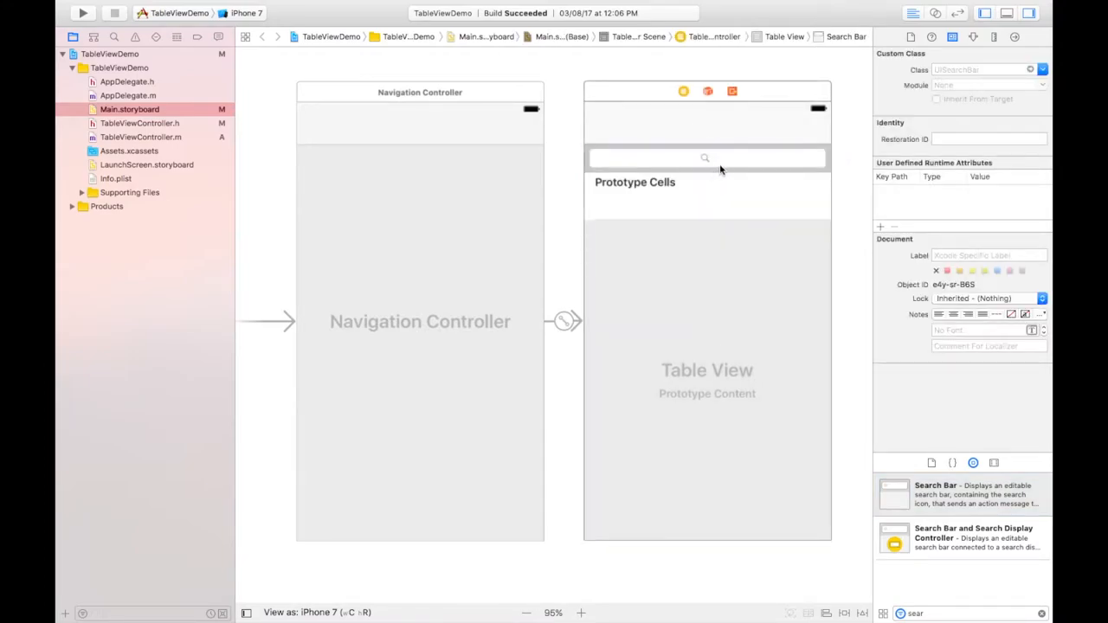
pyautogui.moveTo(750, 165)
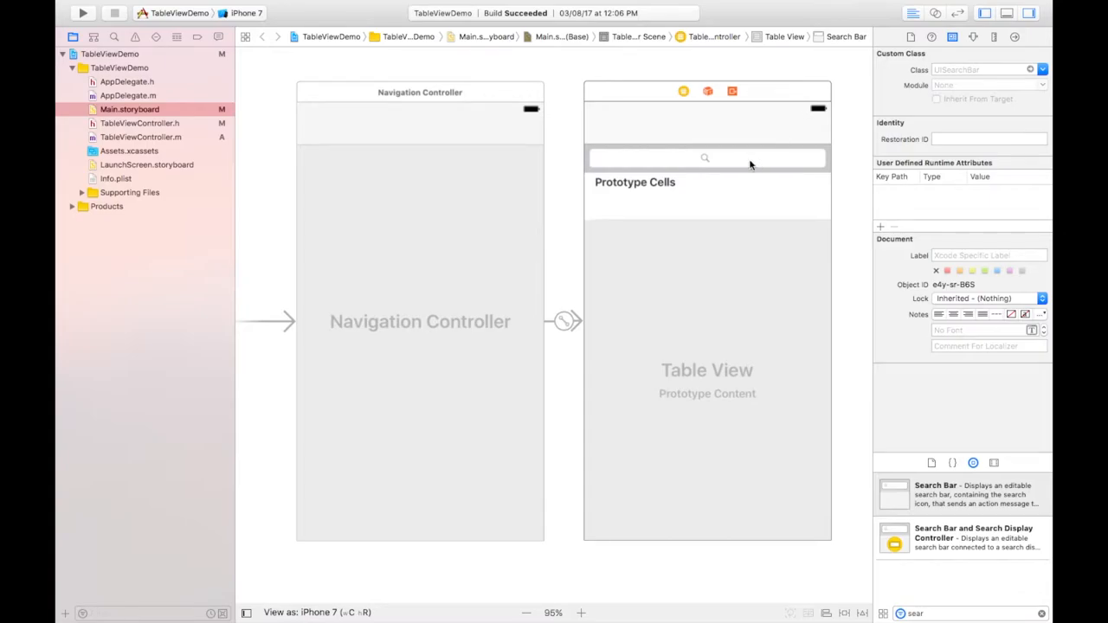
pyautogui.moveTo(716, 164)
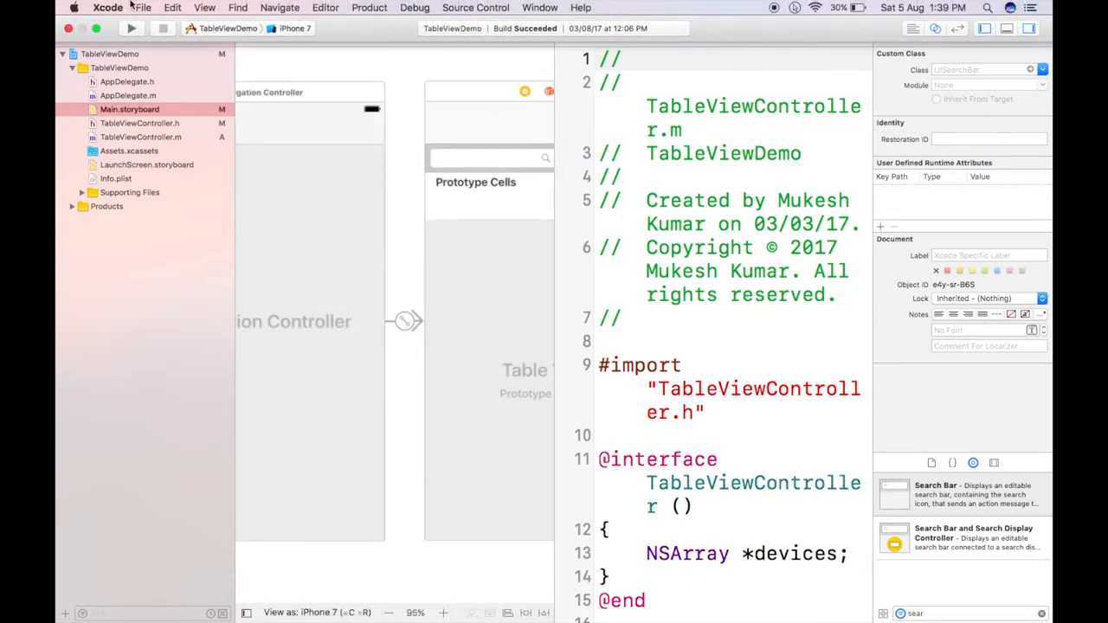
# Switch the source editor to the Dusk theme in Preferences > Fonts & Colors.
pyautogui.click(107, 7)
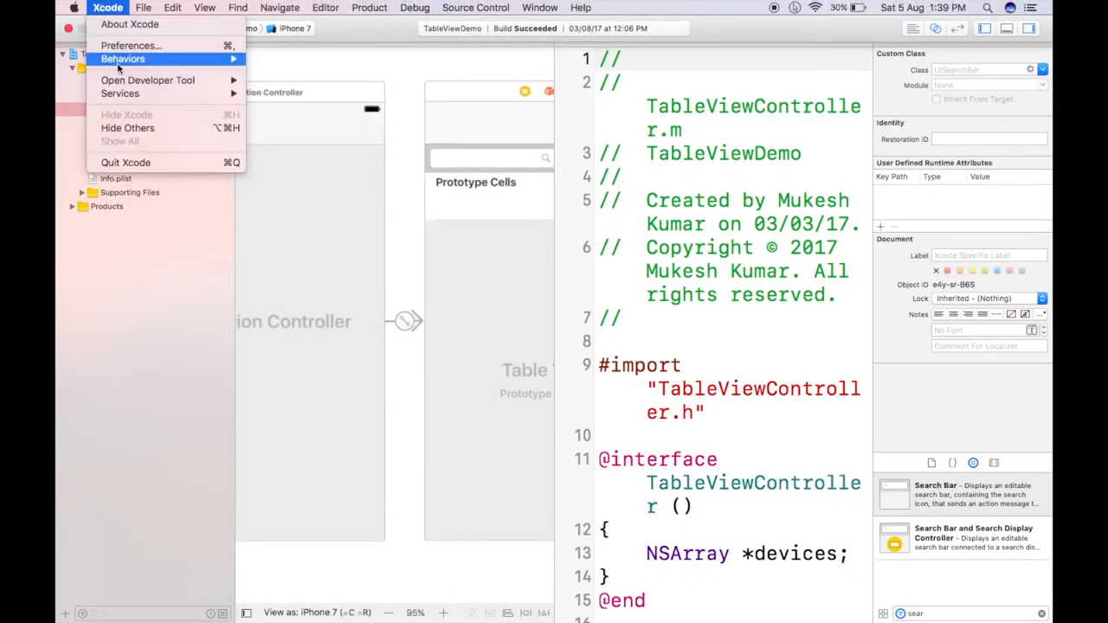
pyautogui.click(132, 45)
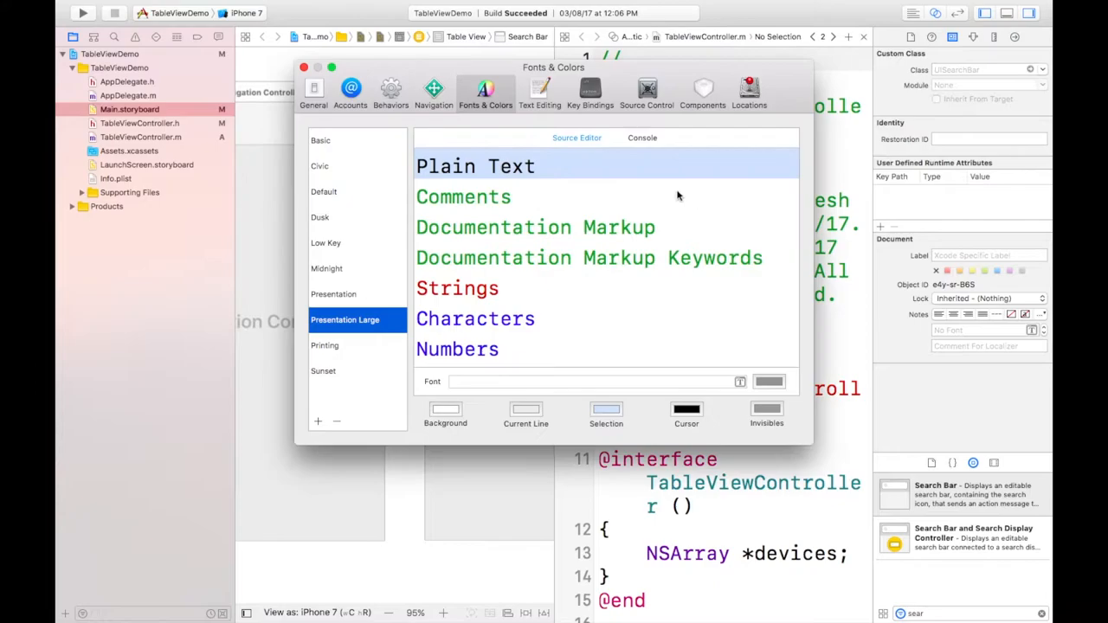
pyautogui.click(321, 218)
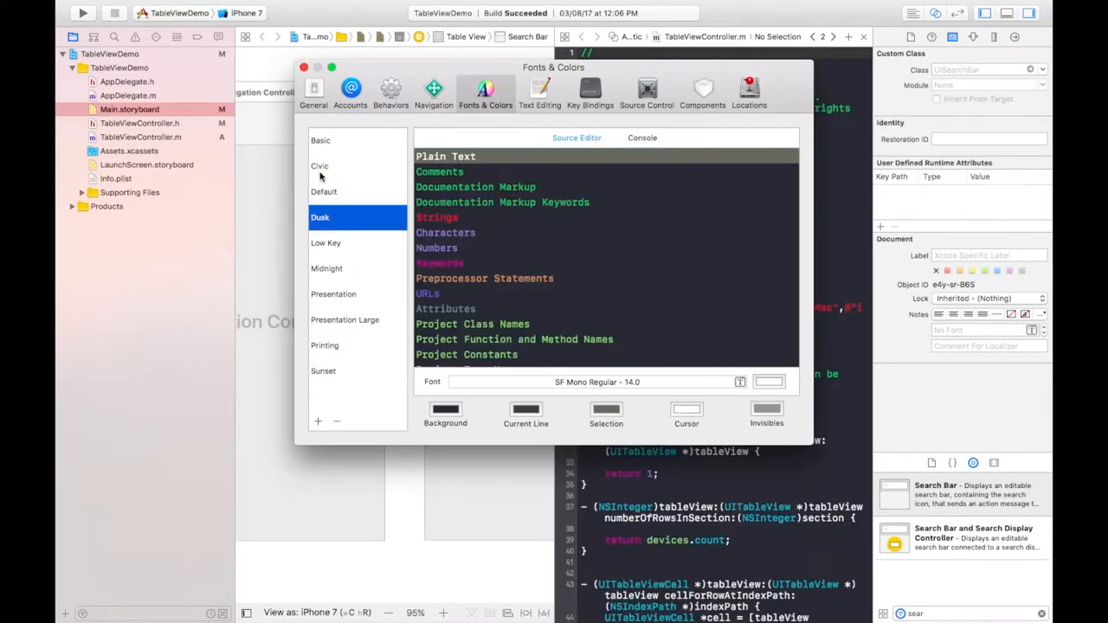
pyautogui.click(305, 66)
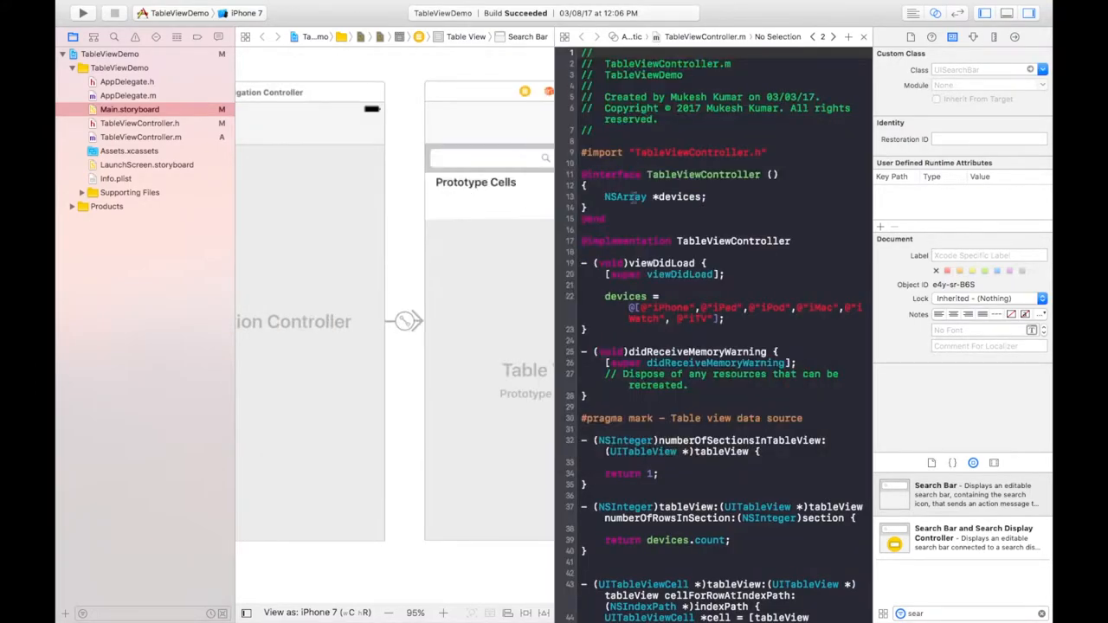
# Show TableViewController.h in the assistant editor and select the storyboard's search bar.
pyautogui.click(704, 36)
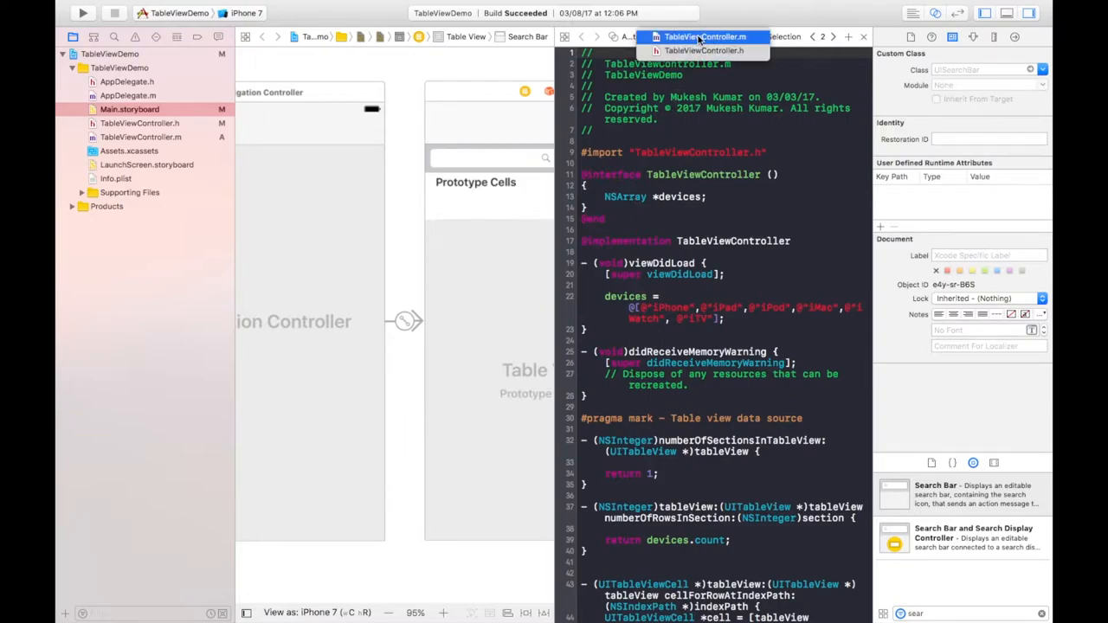
pyautogui.click(703, 49)
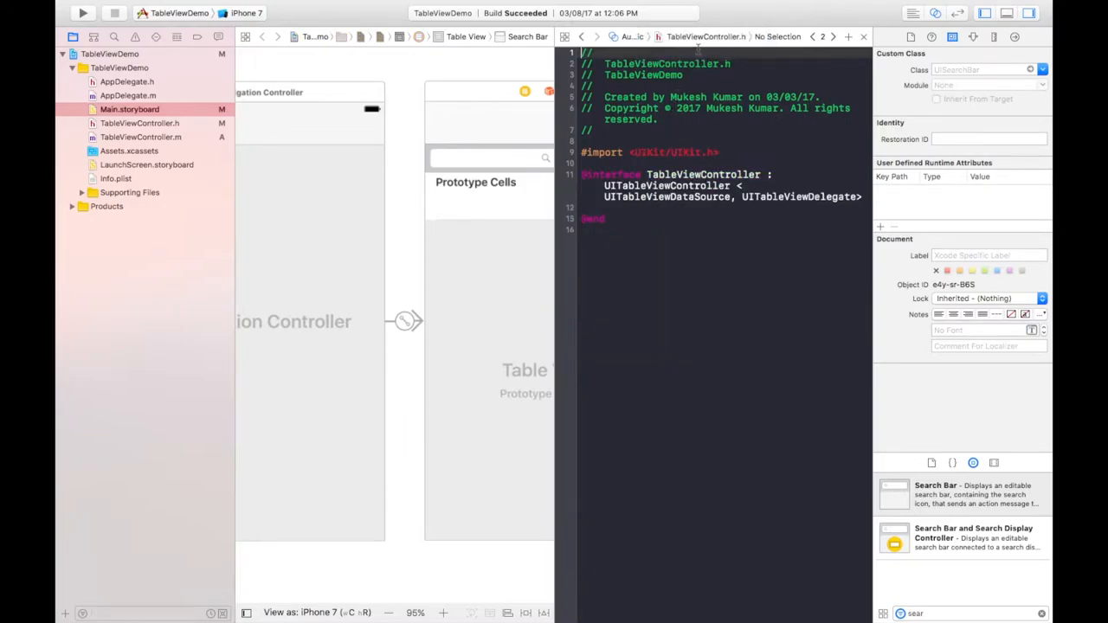
pyautogui.click(973, 36)
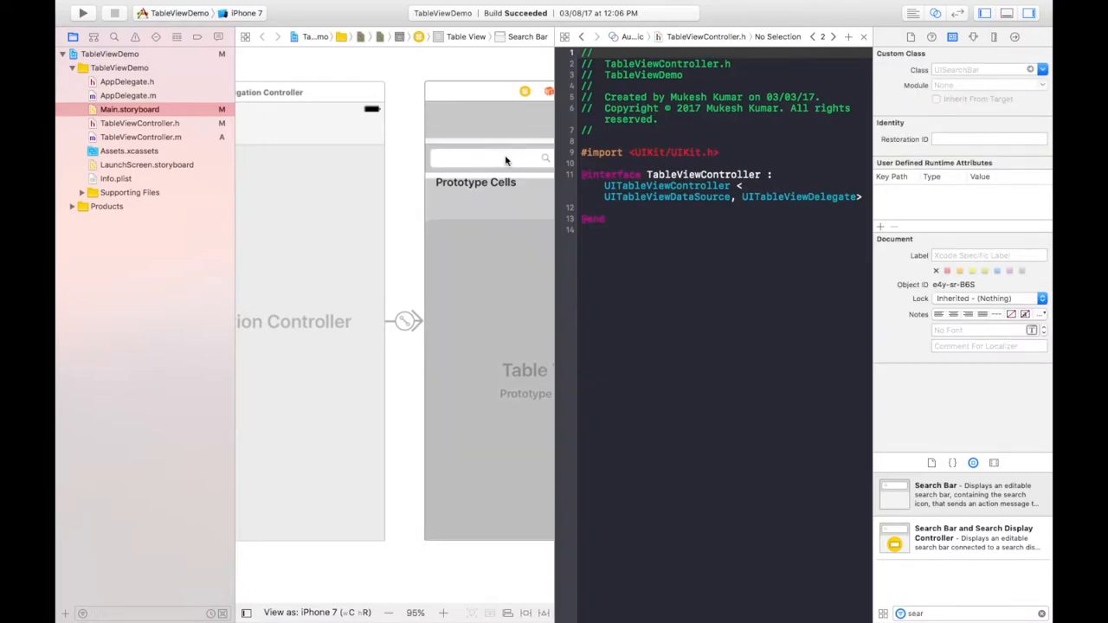
# Connect the search bar to TableViewController.h as an outlet named searchBar.
pyautogui.moveTo(506, 159); pyautogui.dragTo(593, 208)
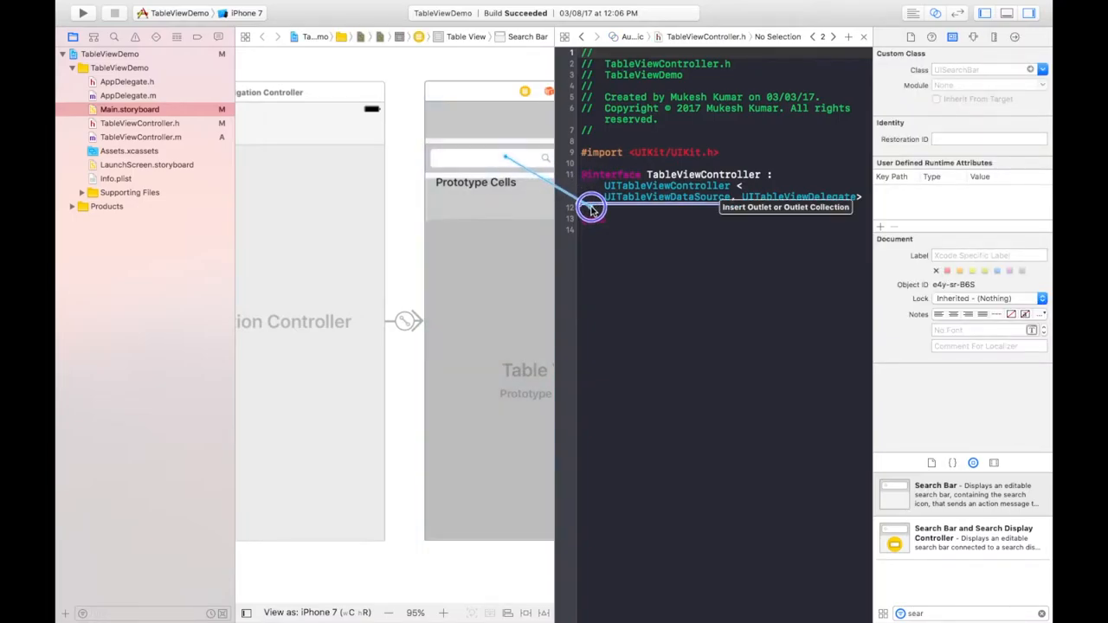
pyautogui.click(592, 207)
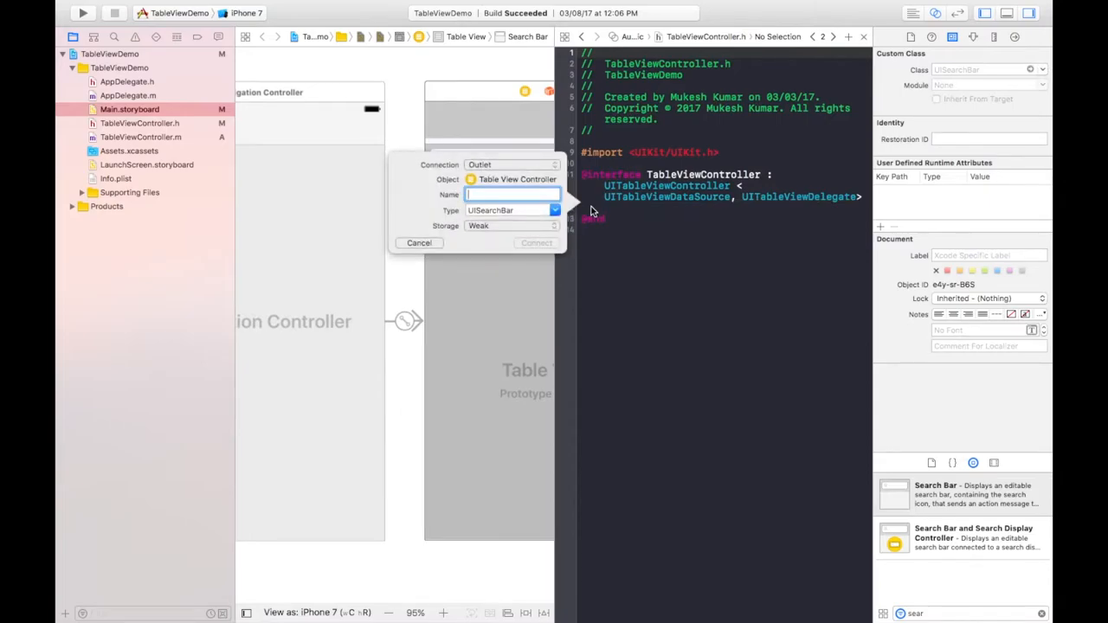
pyautogui.write('search')
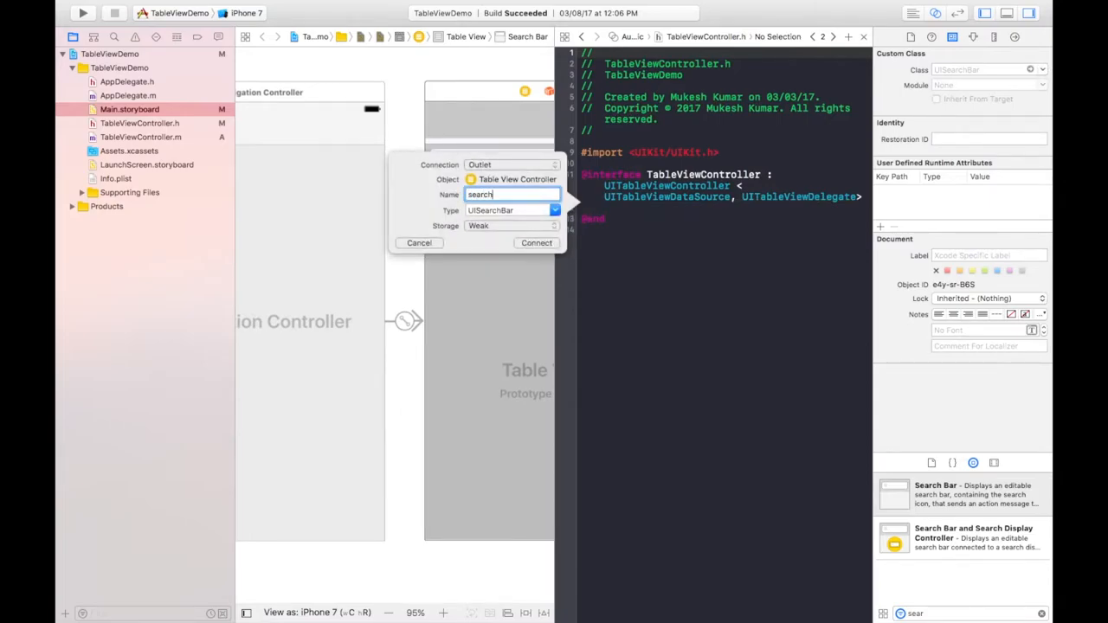
pyautogui.write('Bar')
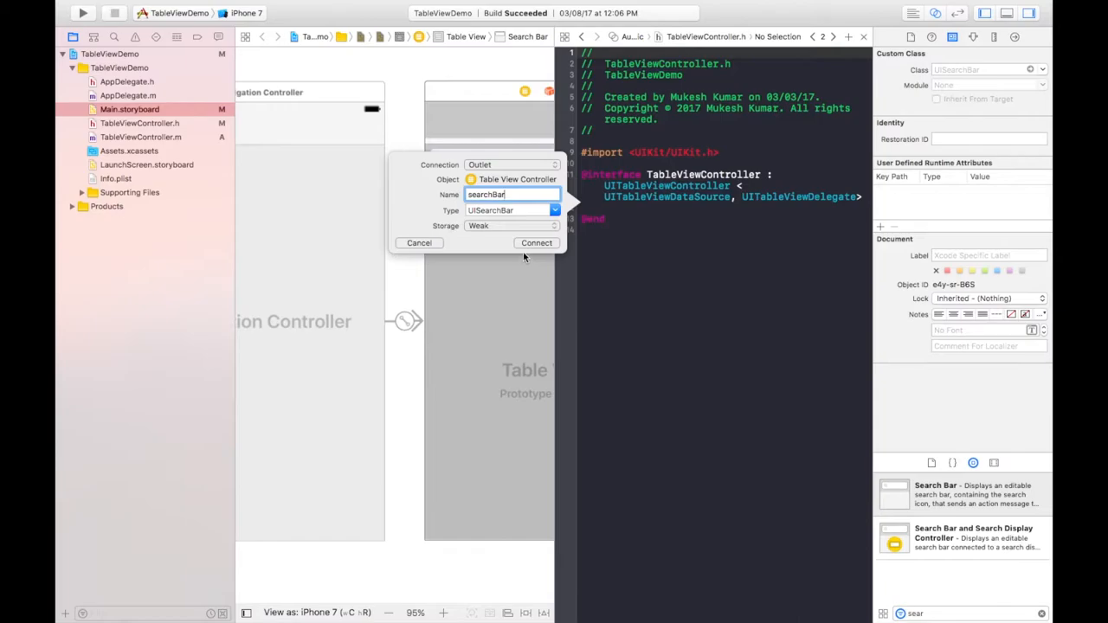
pyautogui.click(537, 242)
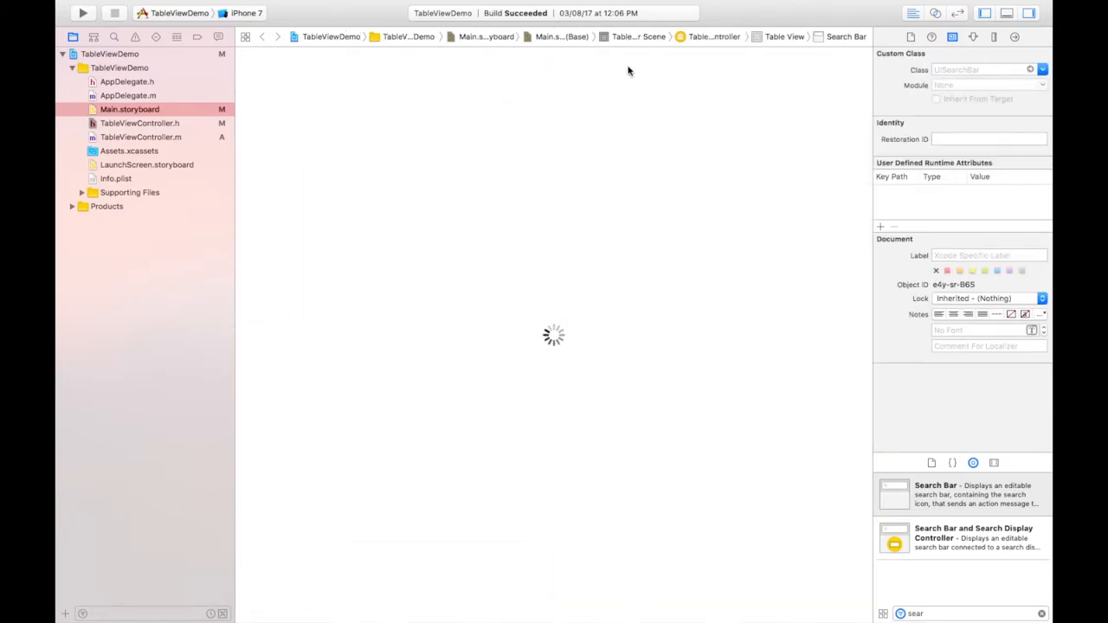
# Add UISearchBarDelegate to TableViewController.h's protocol list, then move to the .m file.
pyautogui.click(138, 123)
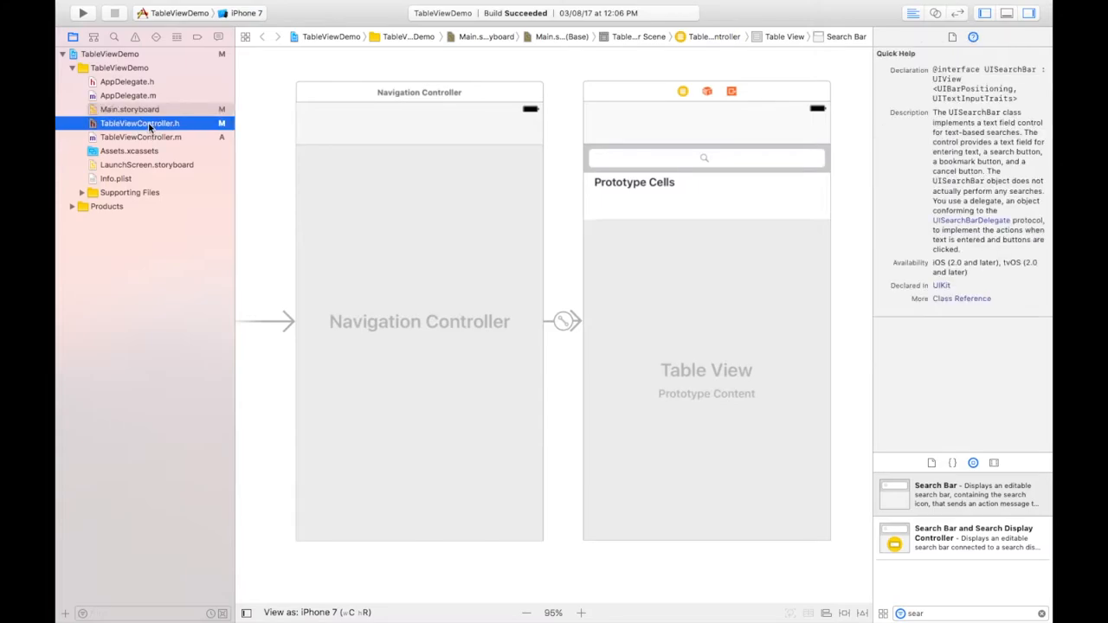
pyautogui.click(139, 123)
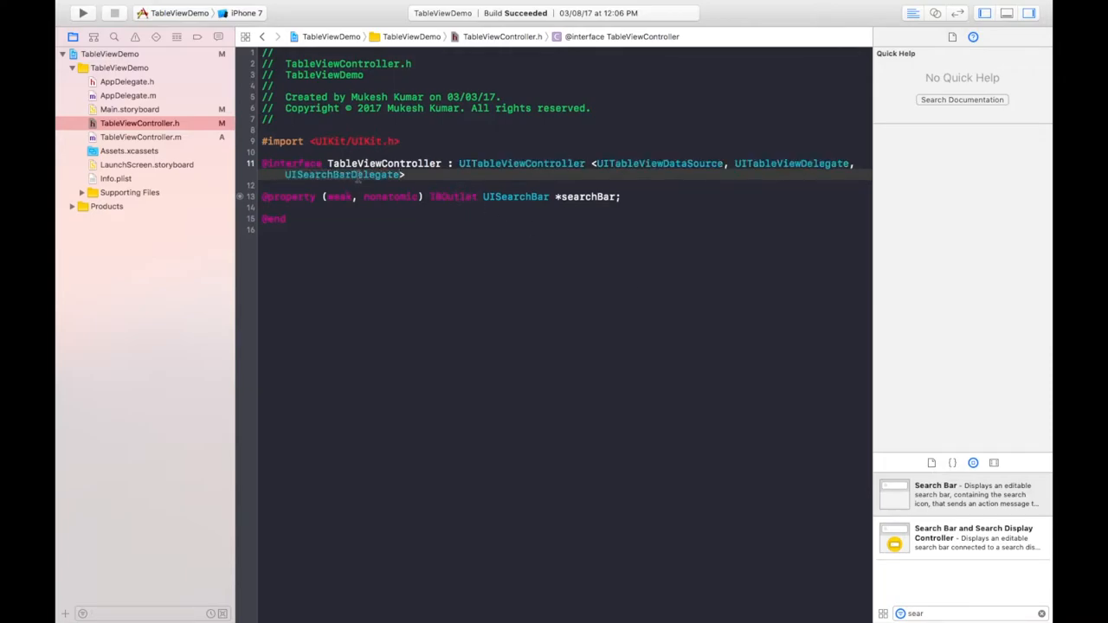
pyautogui.click(350, 173)
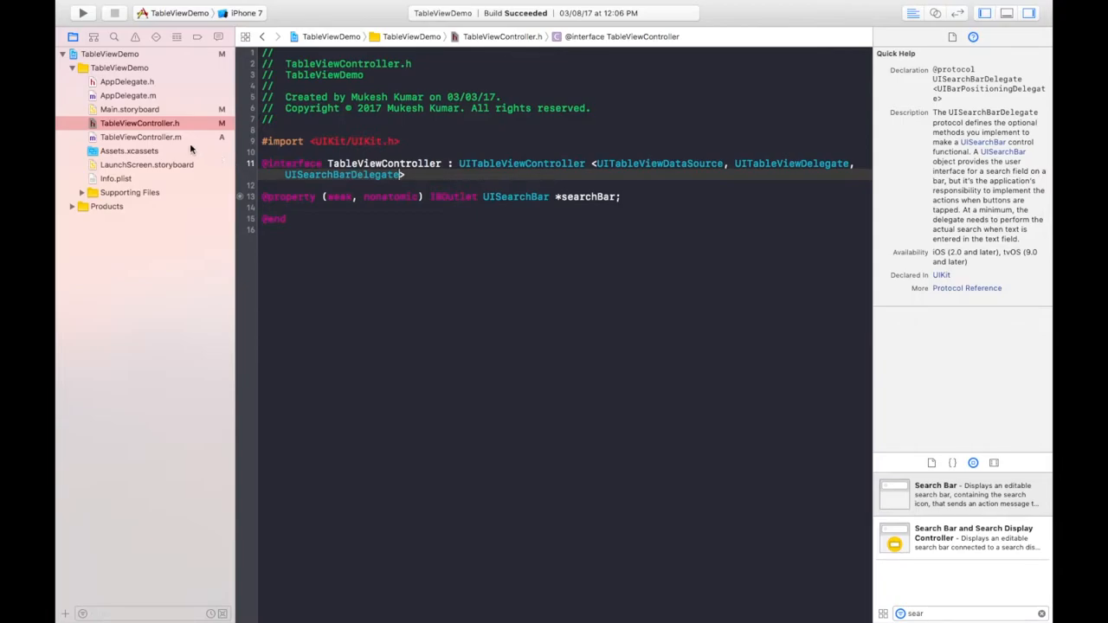
pyautogui.click(140, 136)
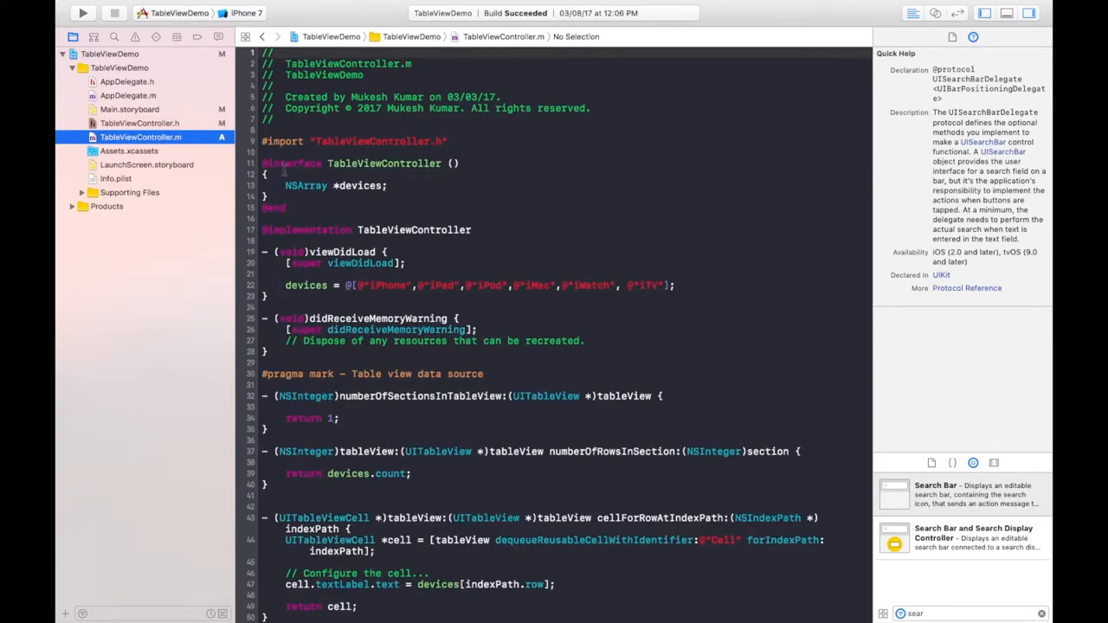
# Declare NSMutableArray *filteredDevices; and BOOL isFiltered; in the class extension.
pyautogui.click(389, 185)
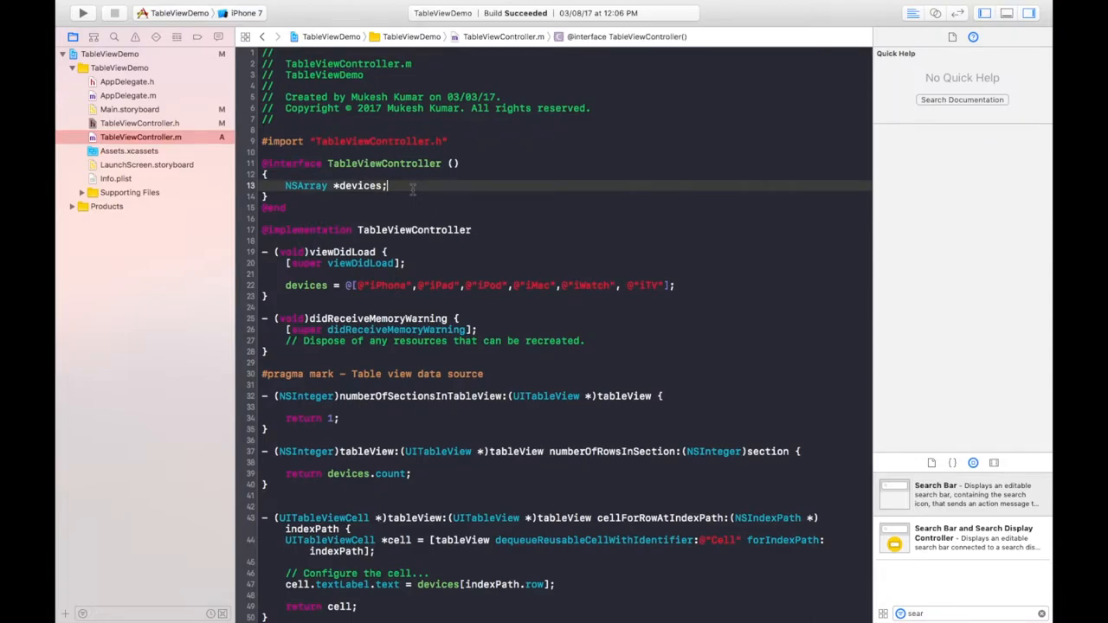
pyautogui.write('NSMutableArray *')
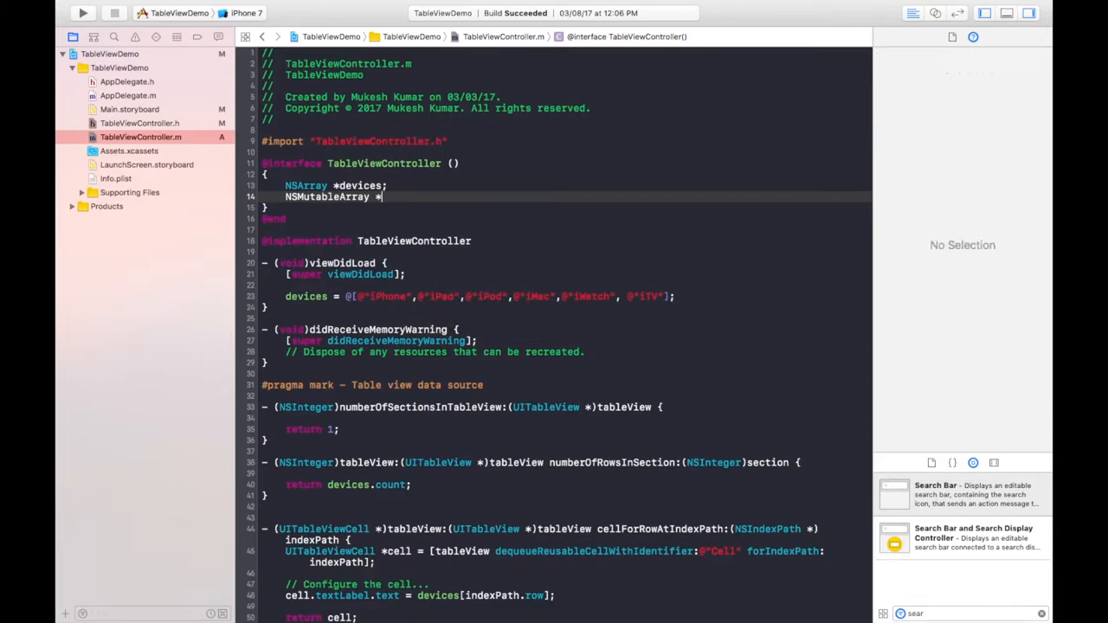
pyautogui.write('filtered')
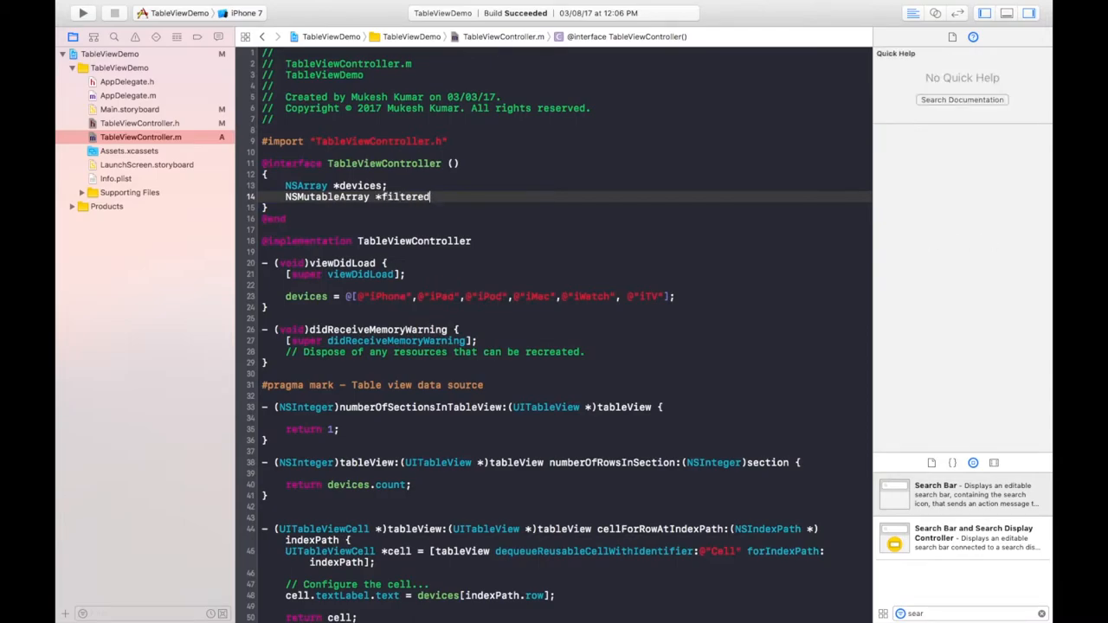
pyautogui.write('Device')
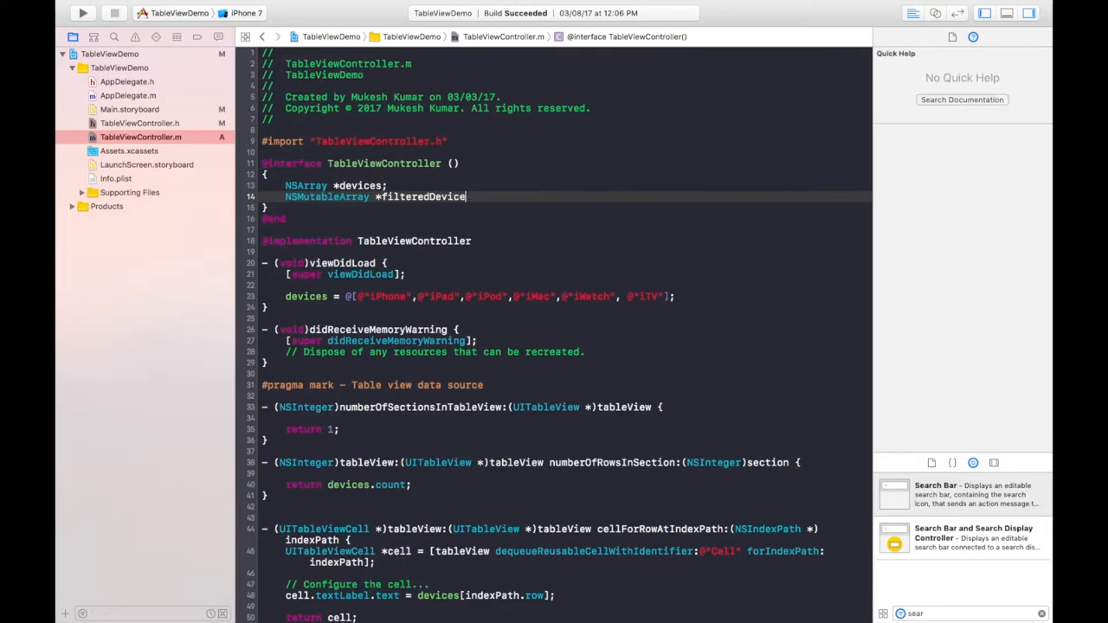
pyautogui.write('s;')
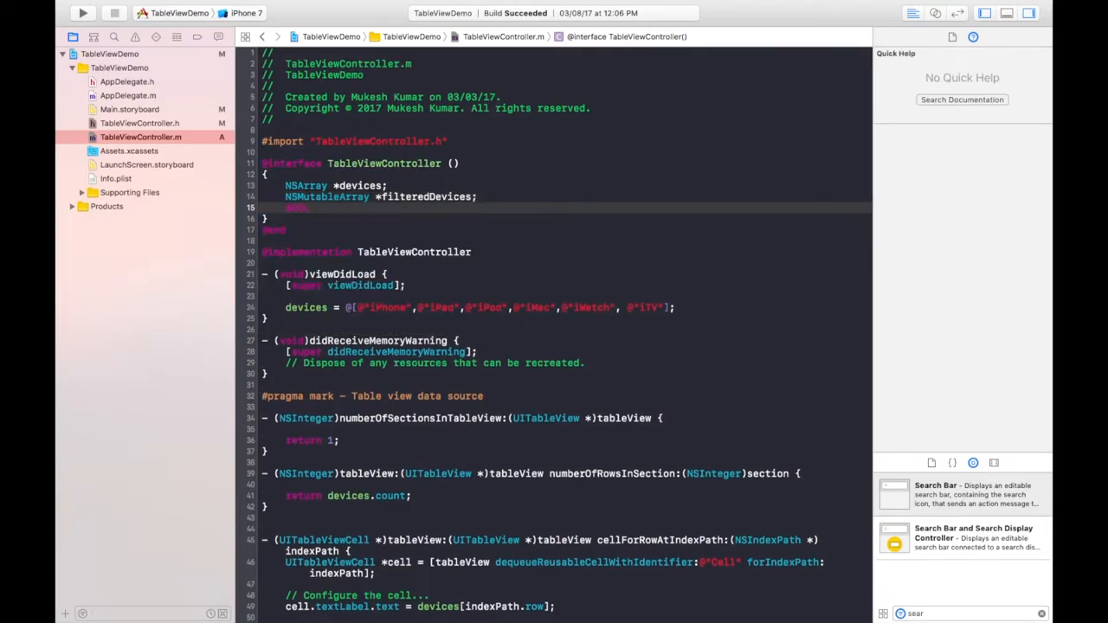
pyautogui.write('isFi')
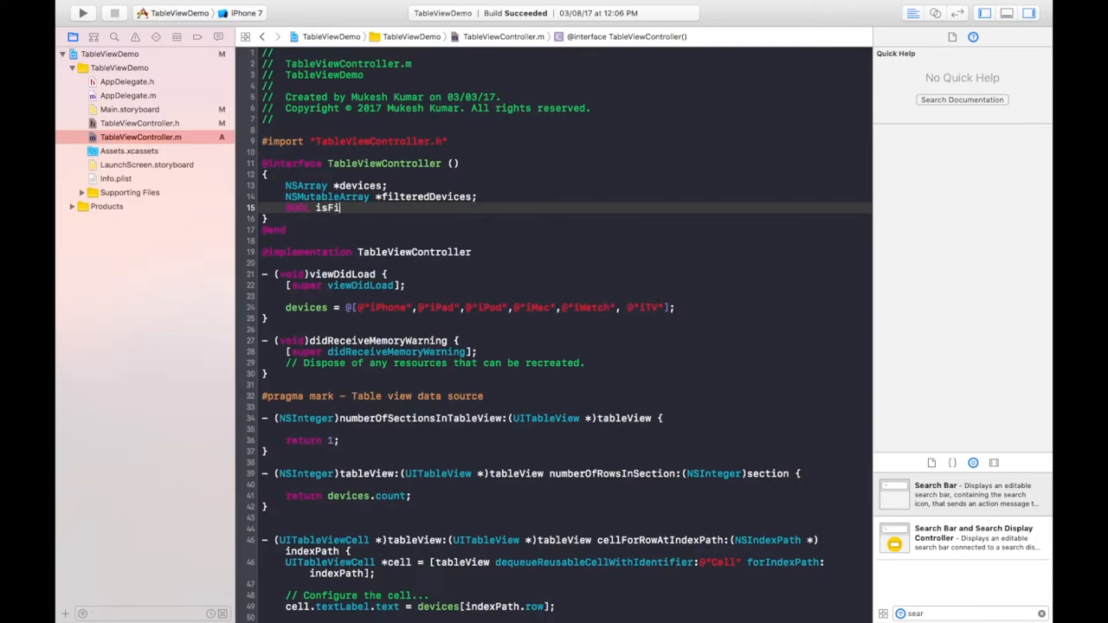
pyautogui.write('ltered')
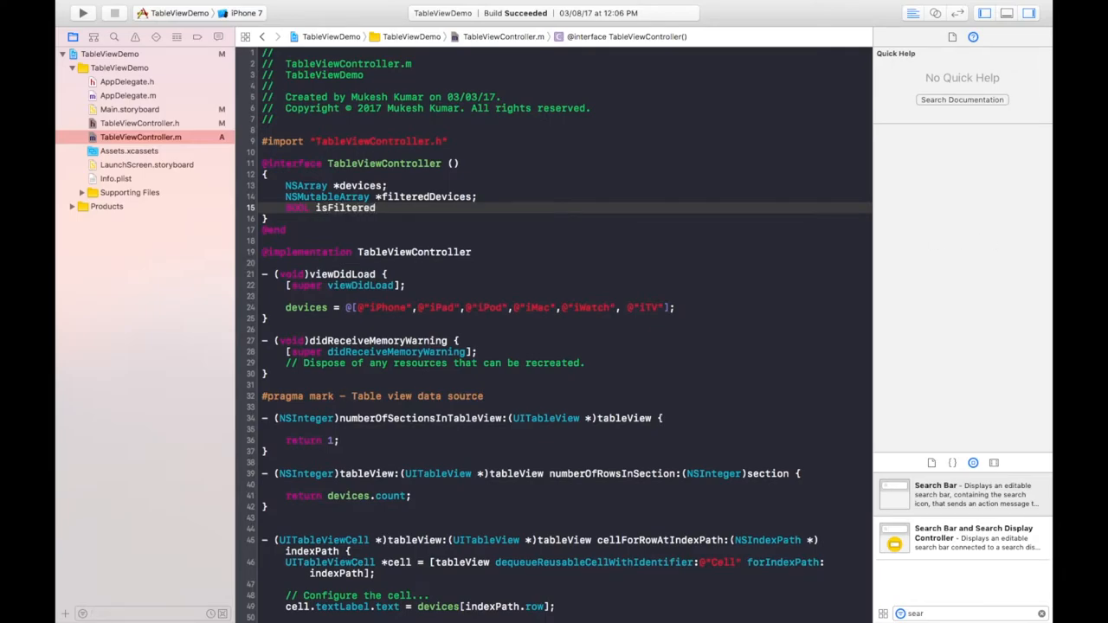
pyautogui.write(';')
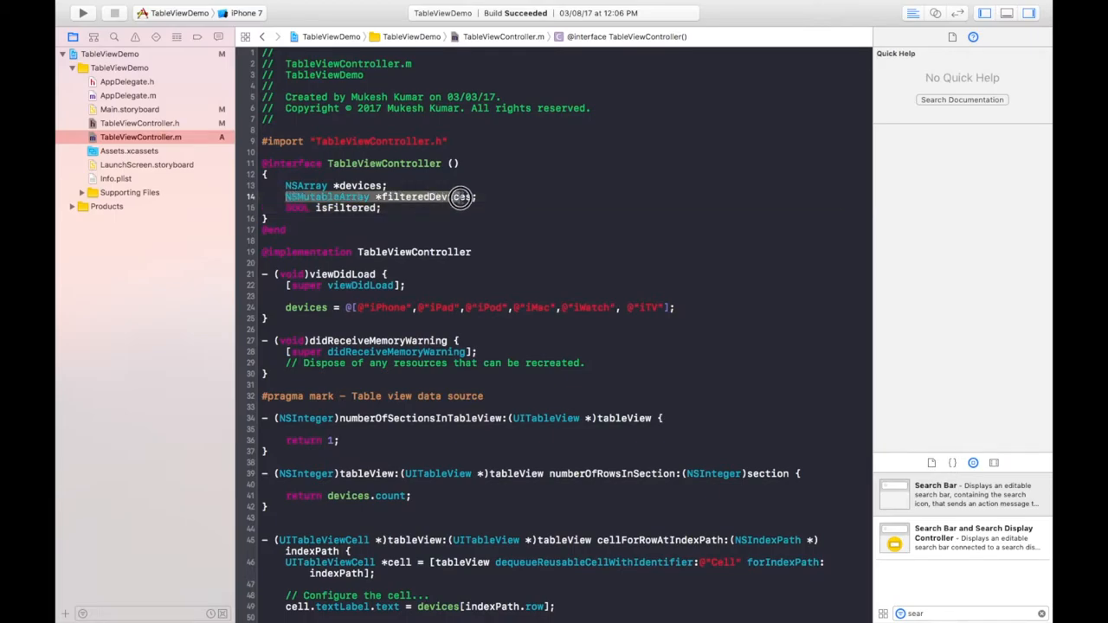
pyautogui.click(326, 197)
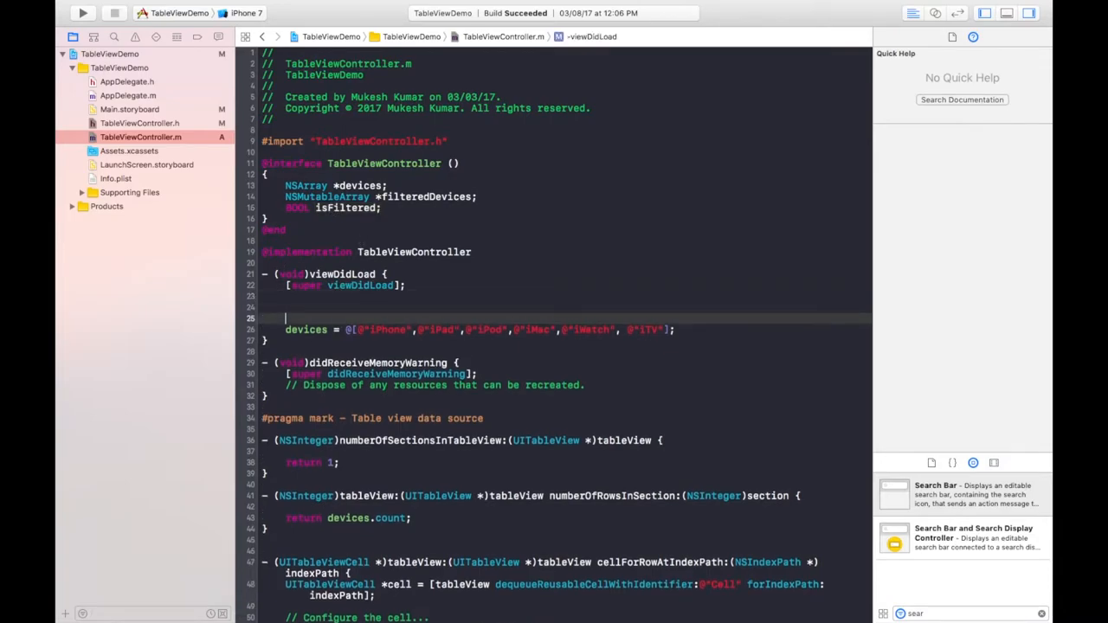
# In viewDidLoad, set isFiltered = false; and self.searchBar.delegate = self;.
pyautogui.write('isFiltered')
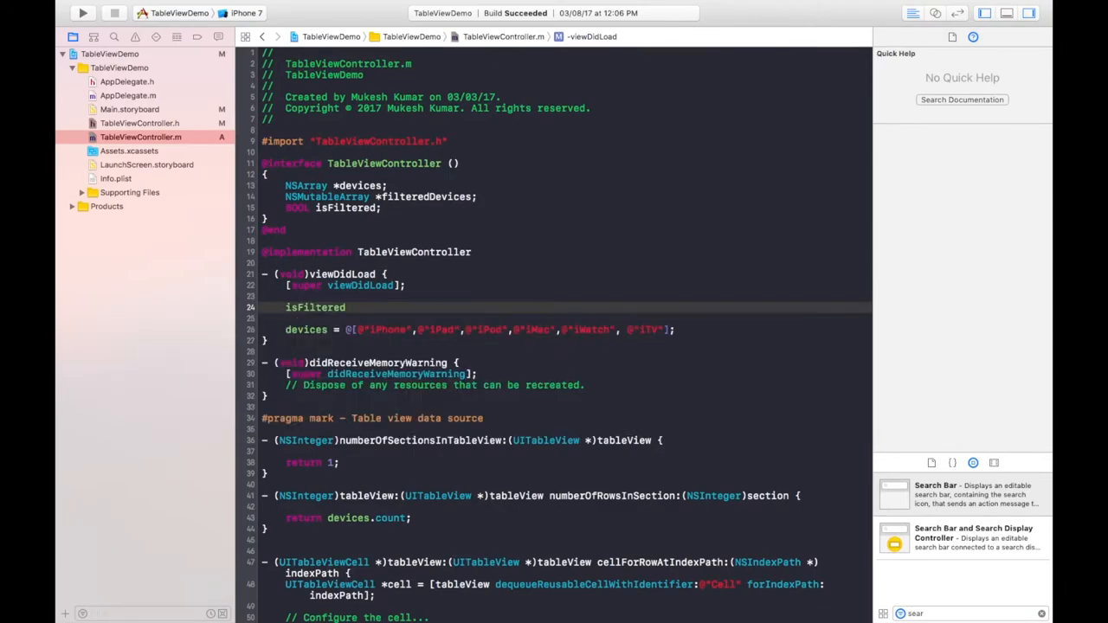
pyautogui.write('= false;')
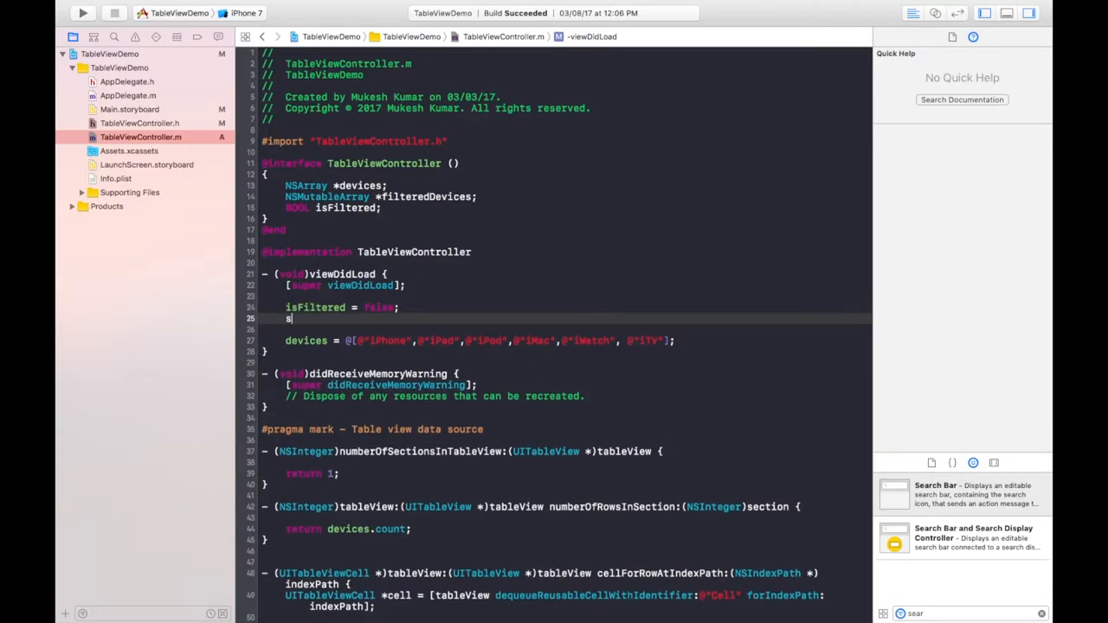
pyautogui.write('.')
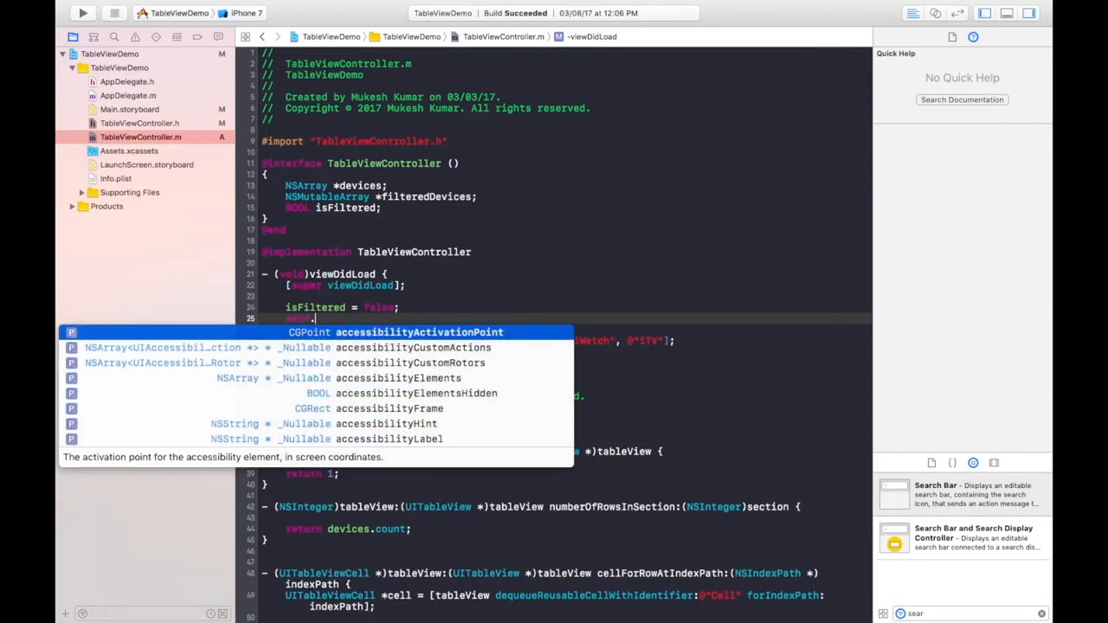
pyautogui.write('searchBar.delegate')
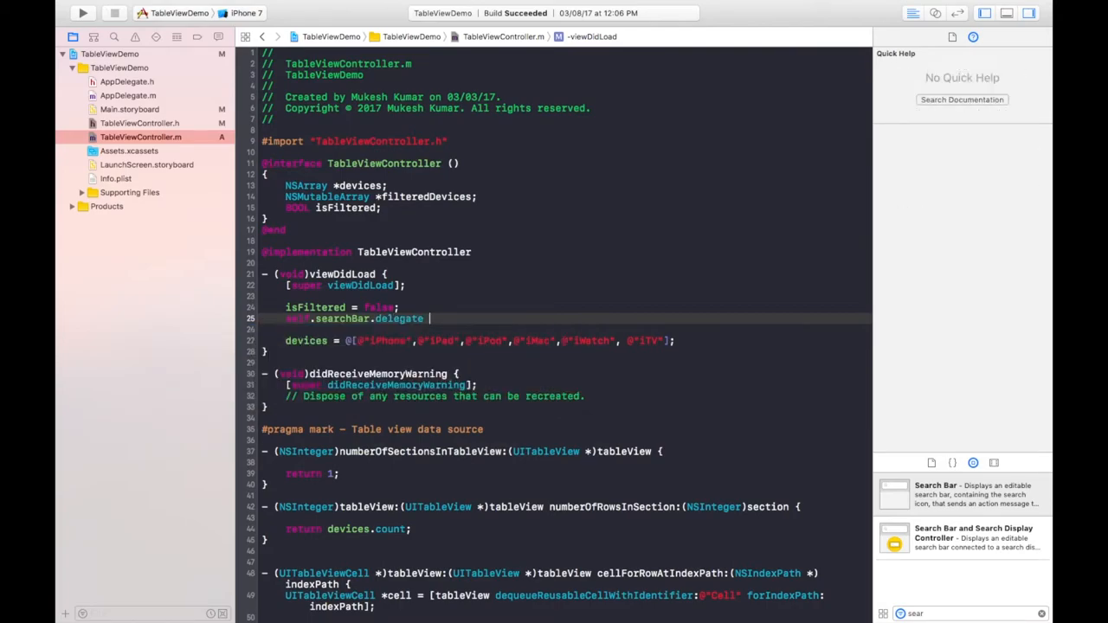
pyautogui.write('= self;')
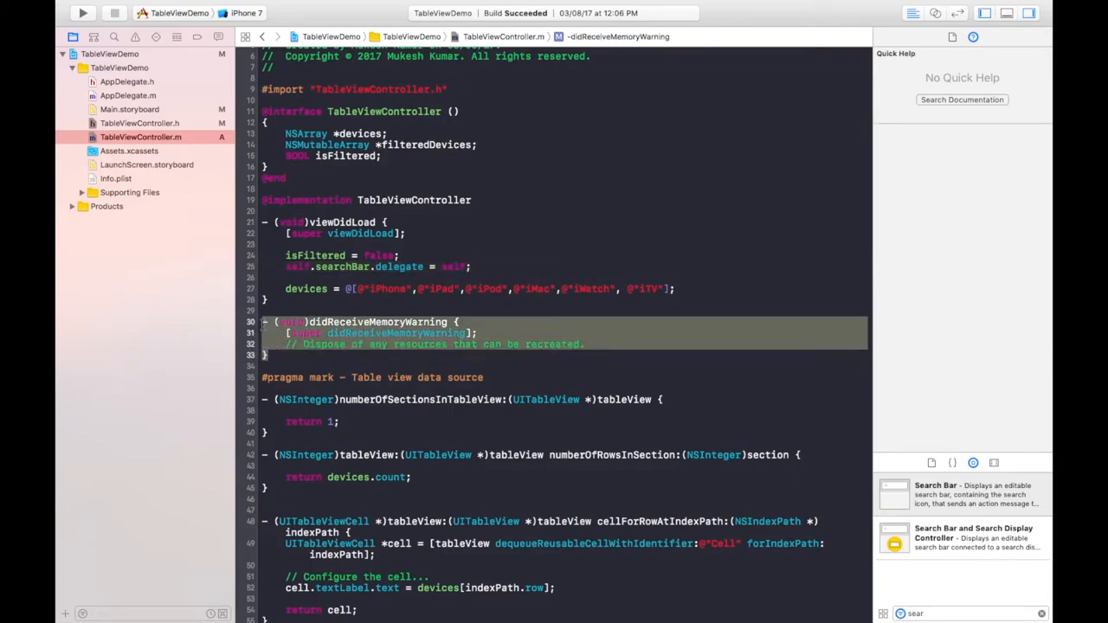
# Delete didReceiveMemoryWarning and begin a searchBar:textDidChange: method in its place.
pyautogui.press('Delete')
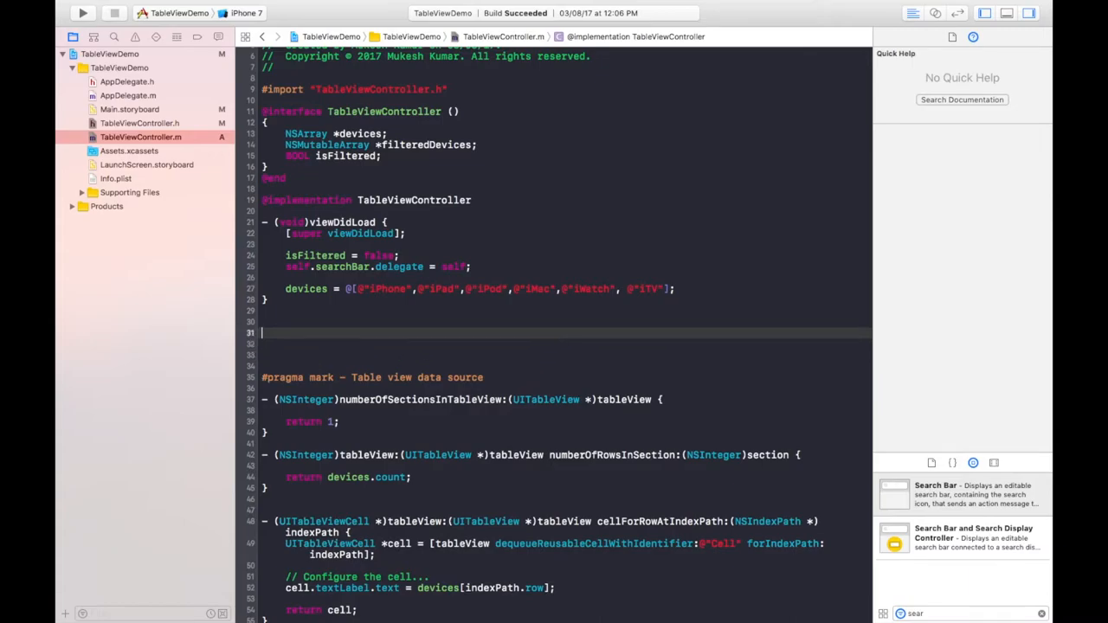
pyautogui.write('-')
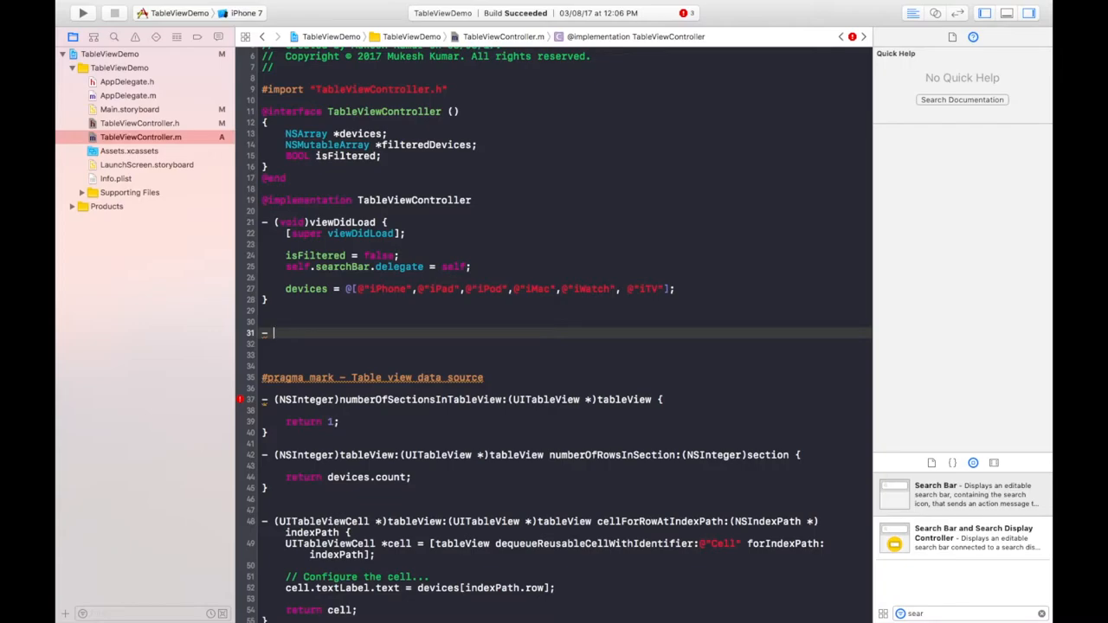
pyautogui.write('te')
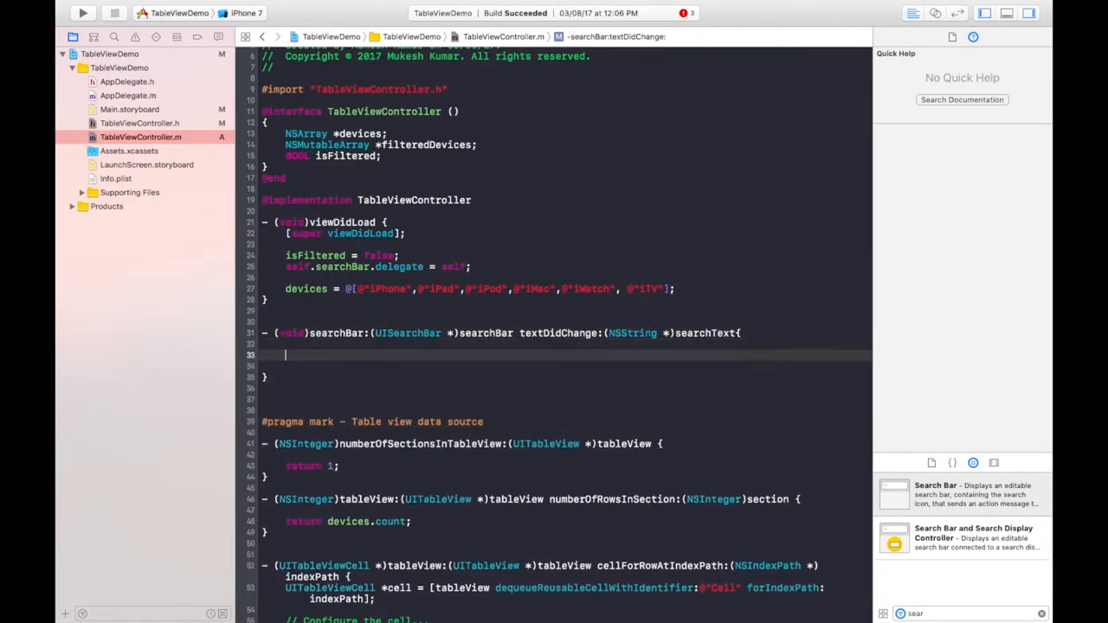
# Add an if block checking searchText.length == 0 whose body sets isFiltered = false.
pyautogui.write('if (condition) {')
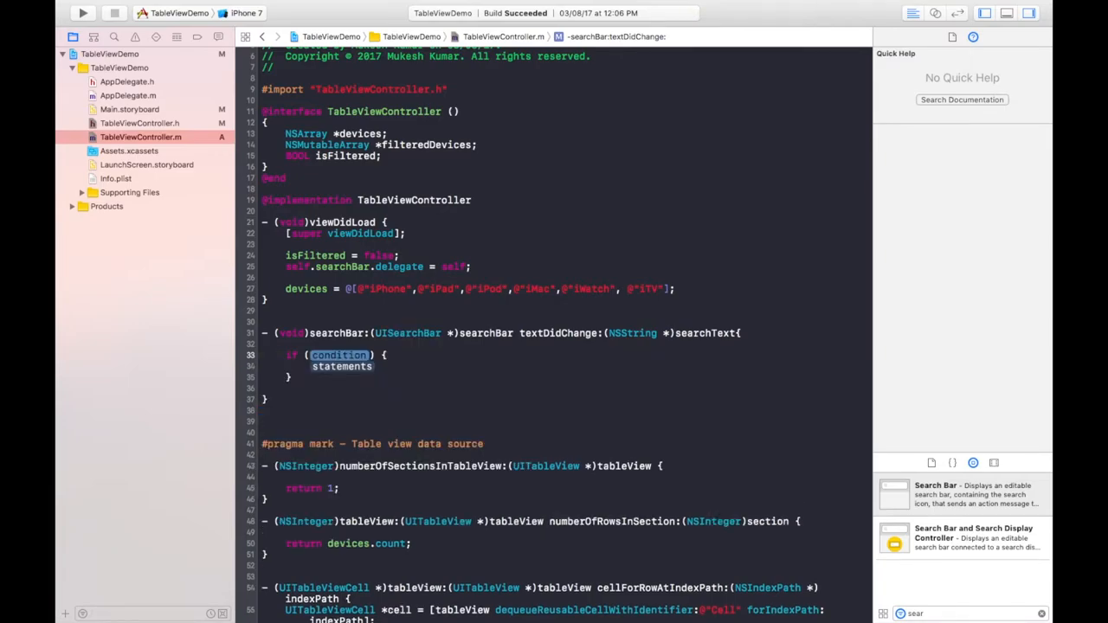
pyautogui.write('searchTex')
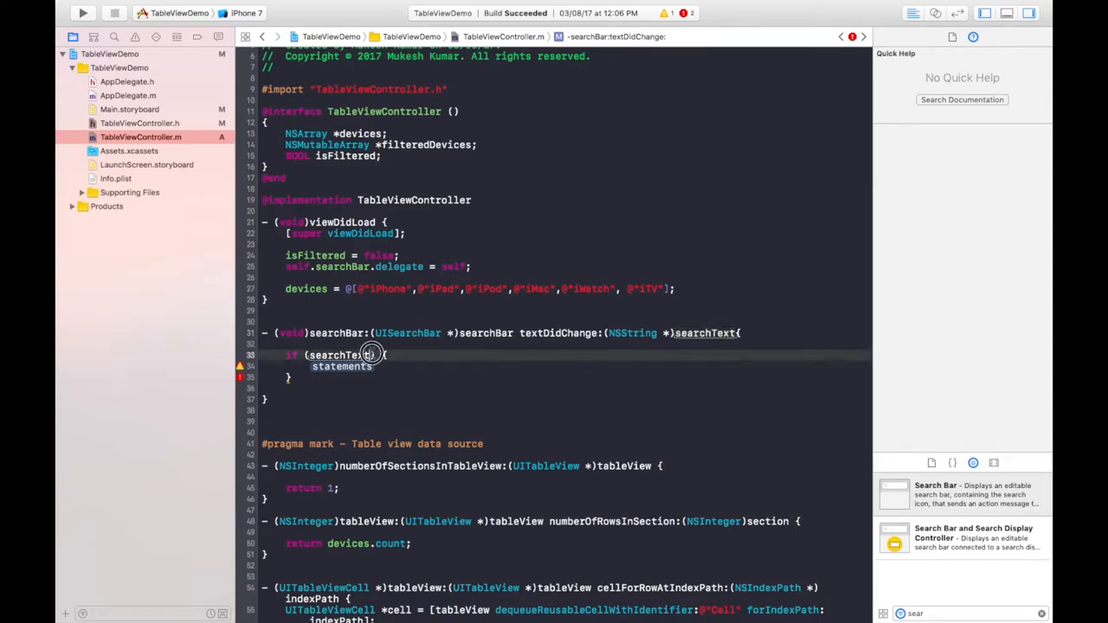
pyautogui.write('.length ==')
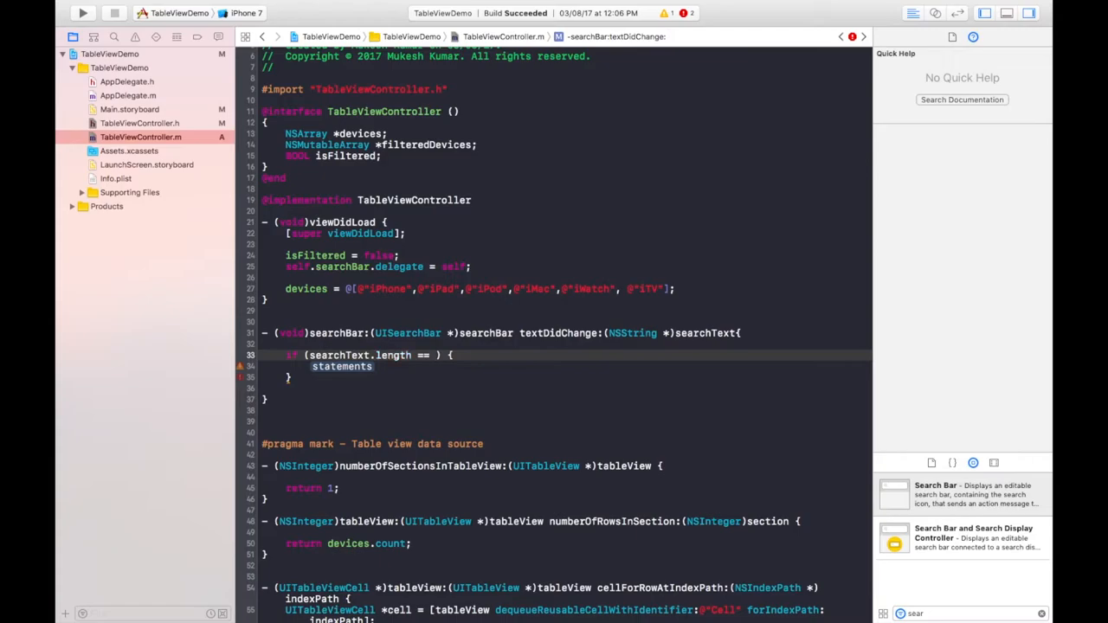
pyautogui.write('0')
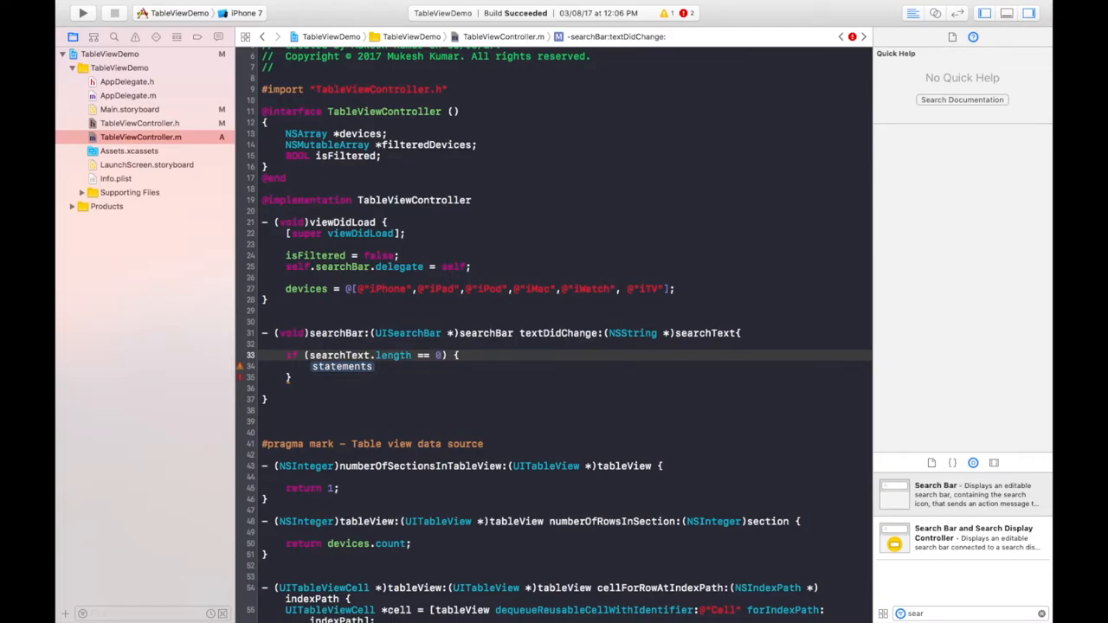
pyautogui.doubleClick(341, 367)
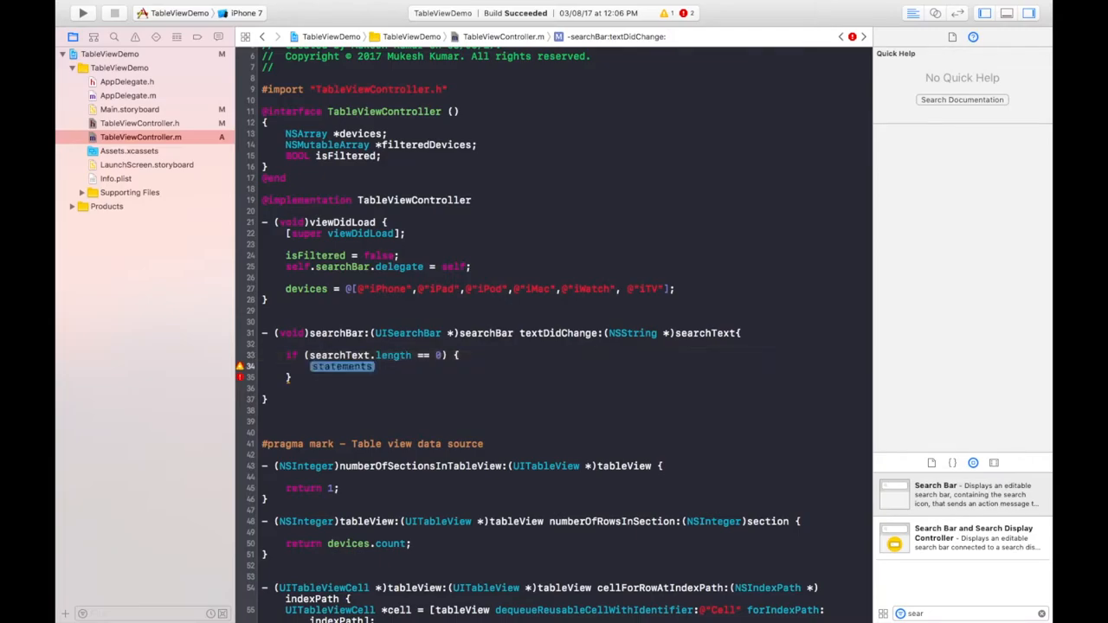
pyautogui.write('isFiltered = false;')
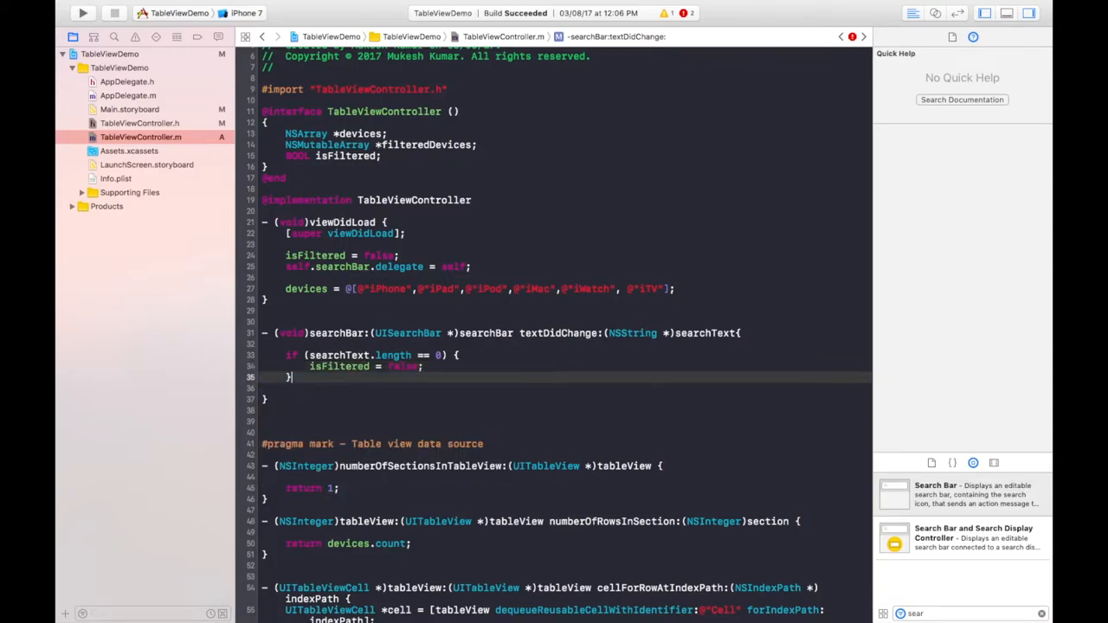
# Write the else branch setting isFiltered to true and filteredDevices = [[NSMutableArray alloc] init];.
pyautogui.write('else')
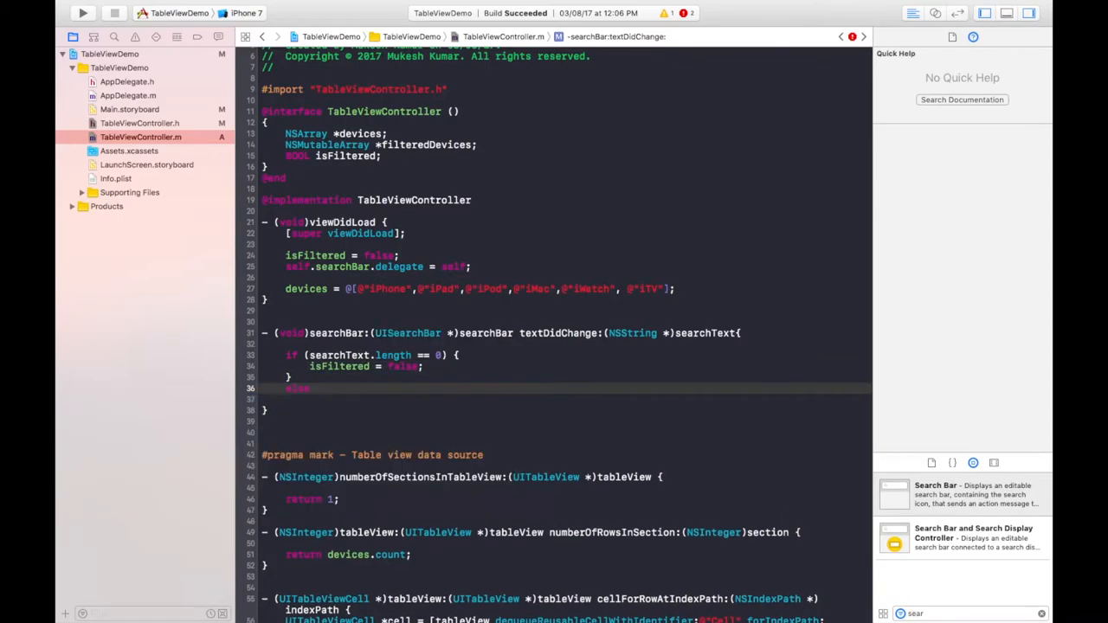
pyautogui.write('else{')
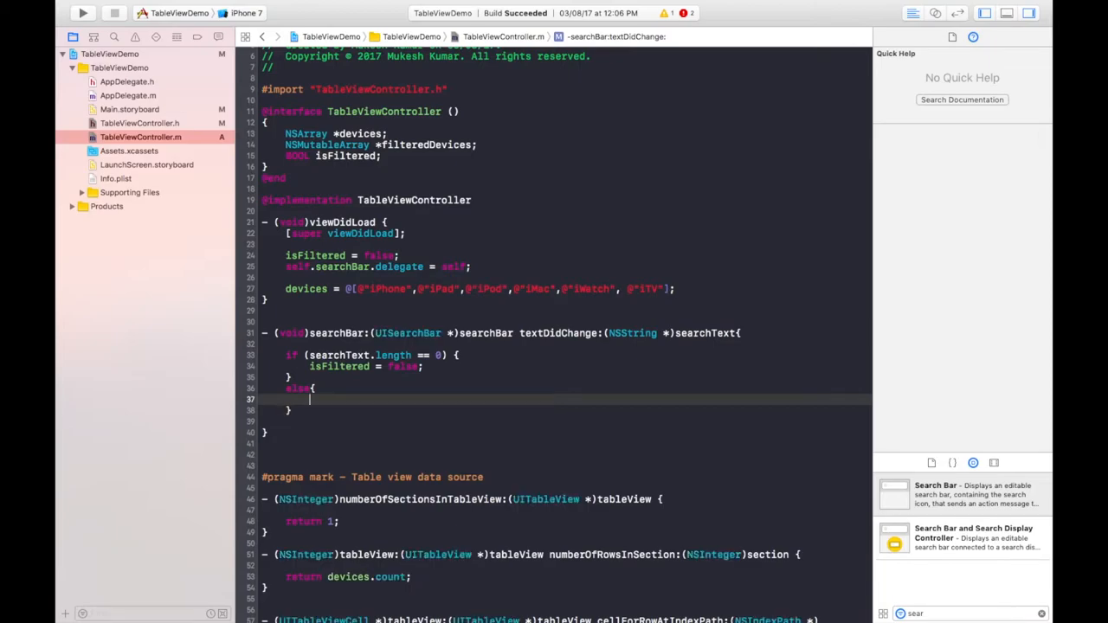
pyautogui.write('isFiltered = true;')
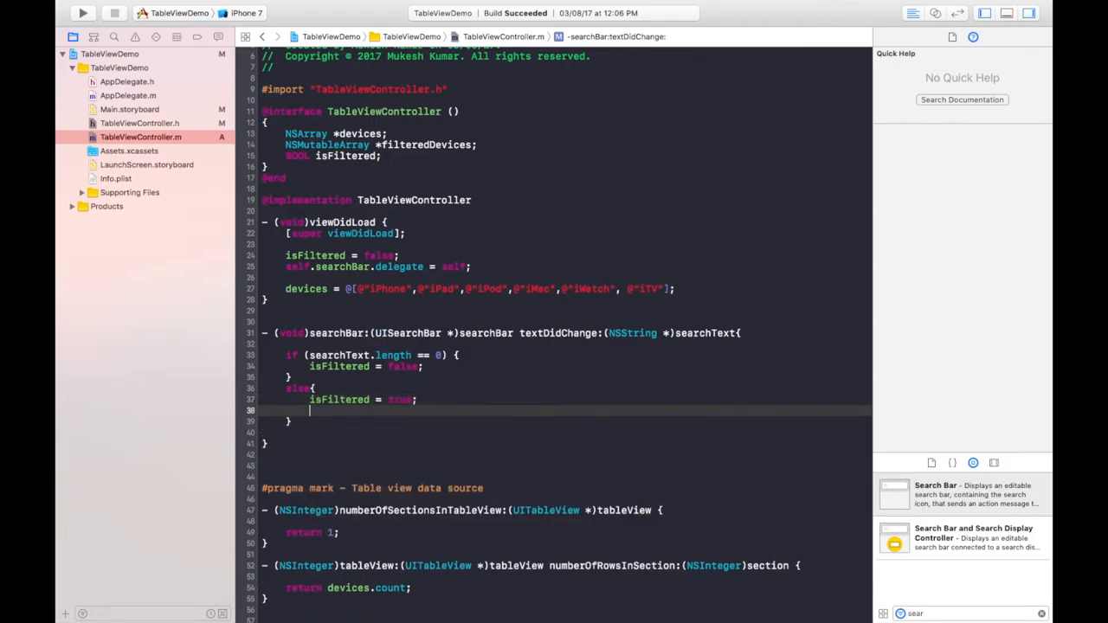
pyautogui.write('filteredDevices')
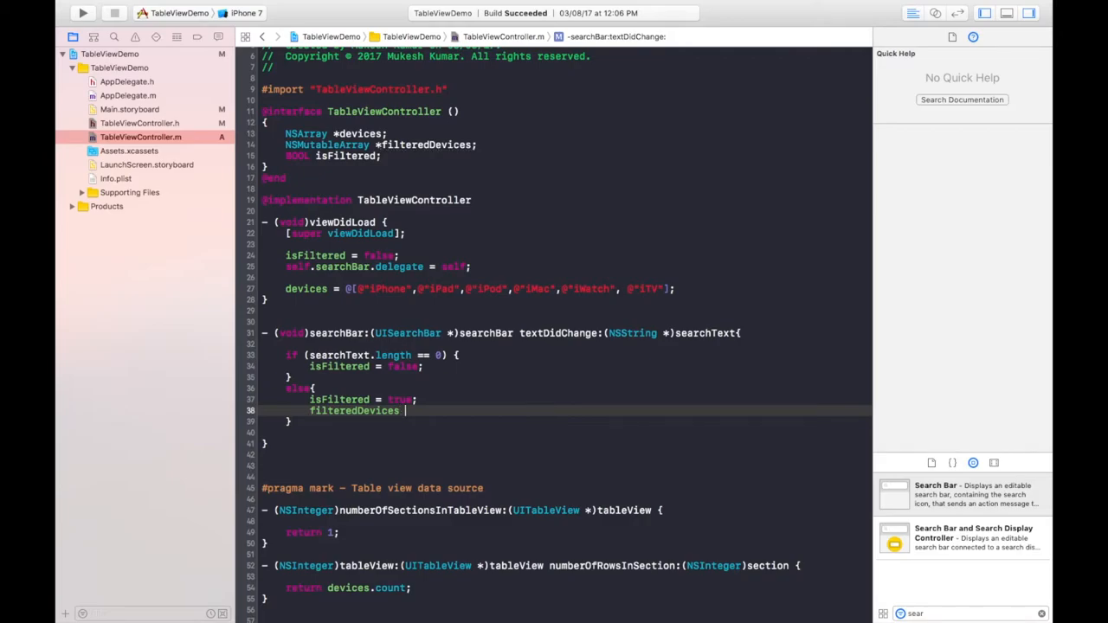
pyautogui.write('= []')
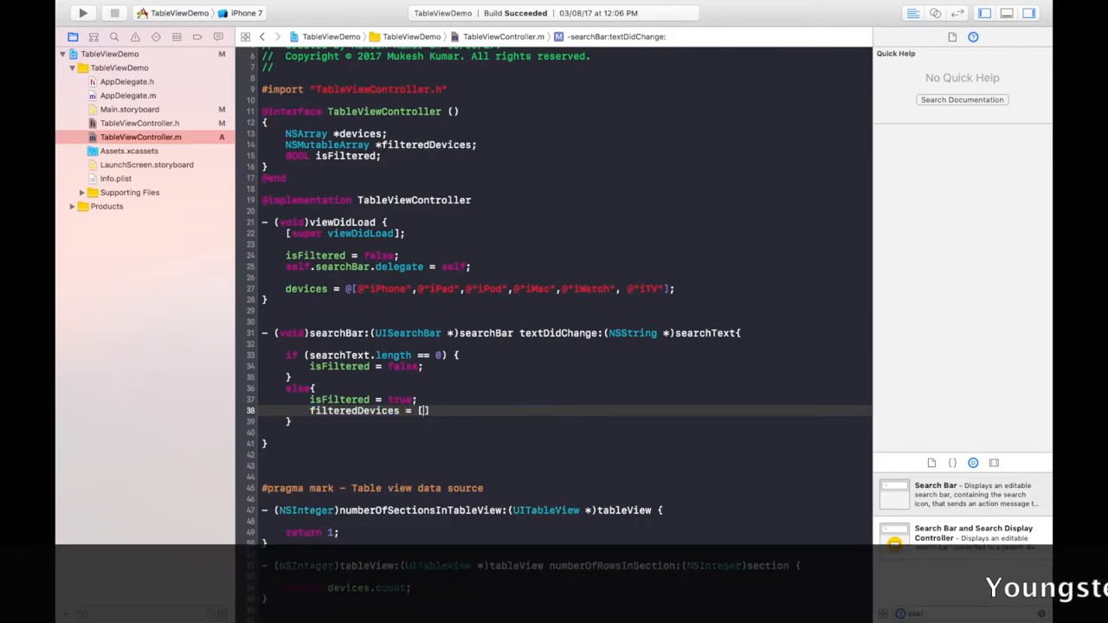
pyautogui.write('NSMutableArray alloc')
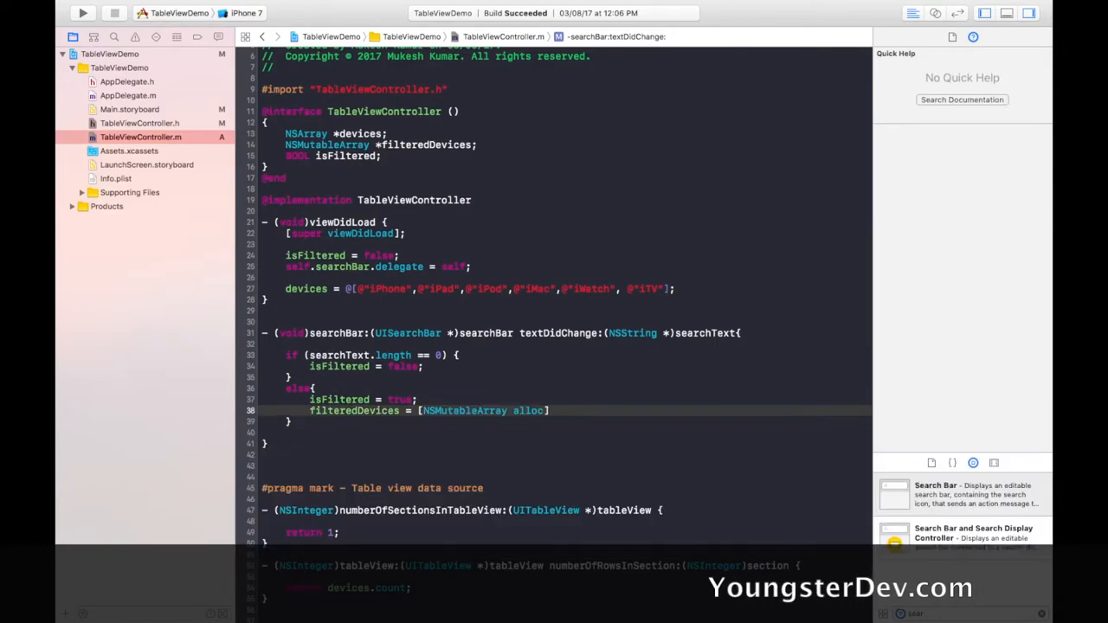
pyautogui.write('init];')
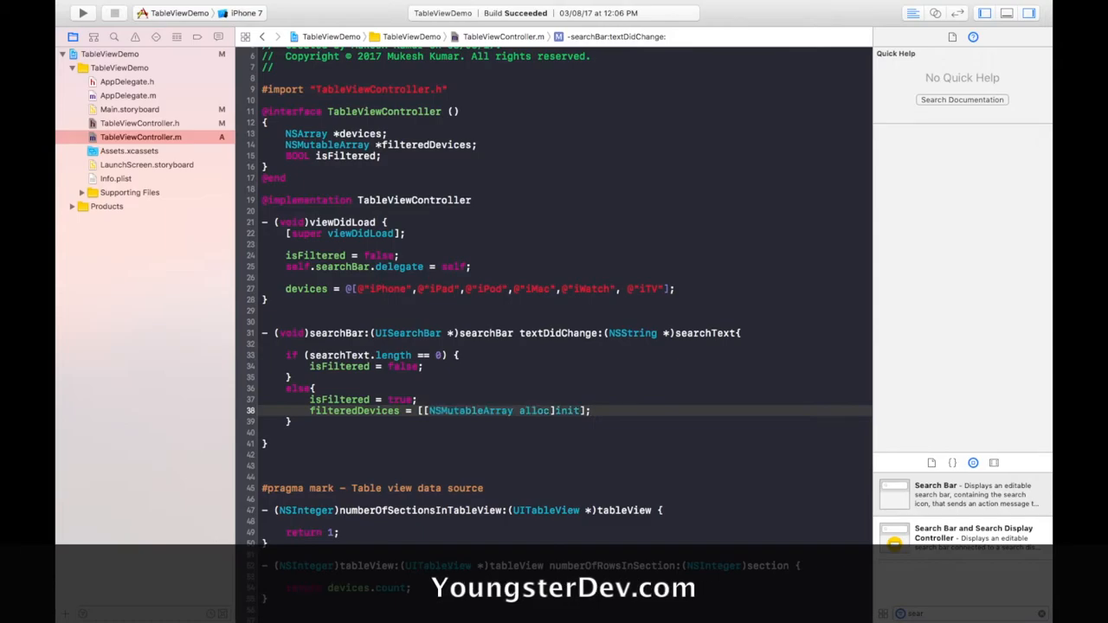
pyautogui.press('Return')
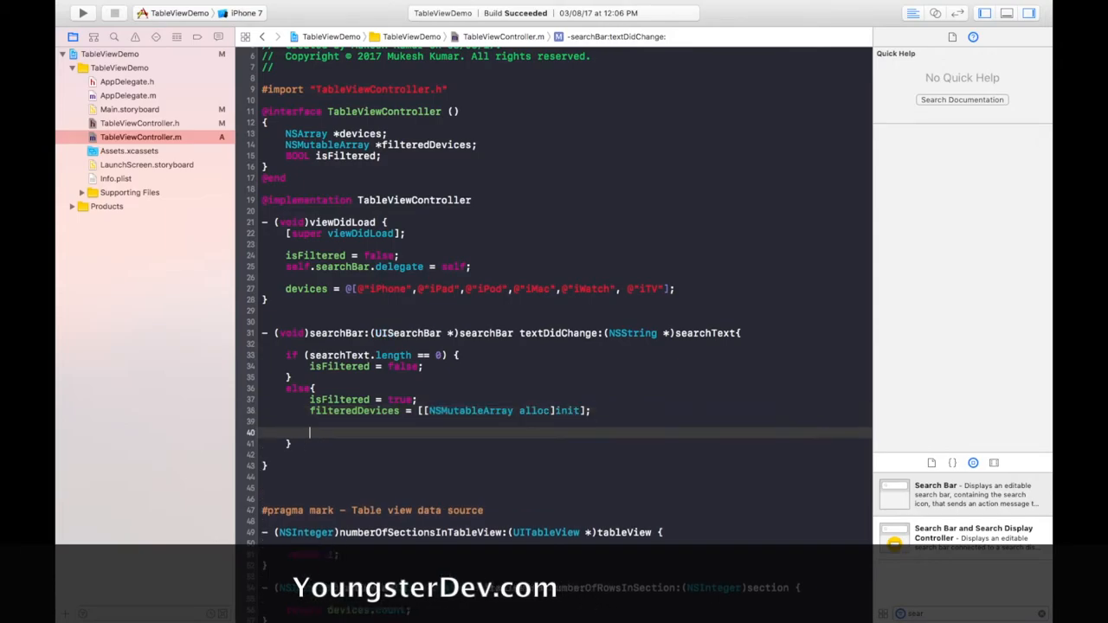
pyautogui.write('for (NS in collection ) {')
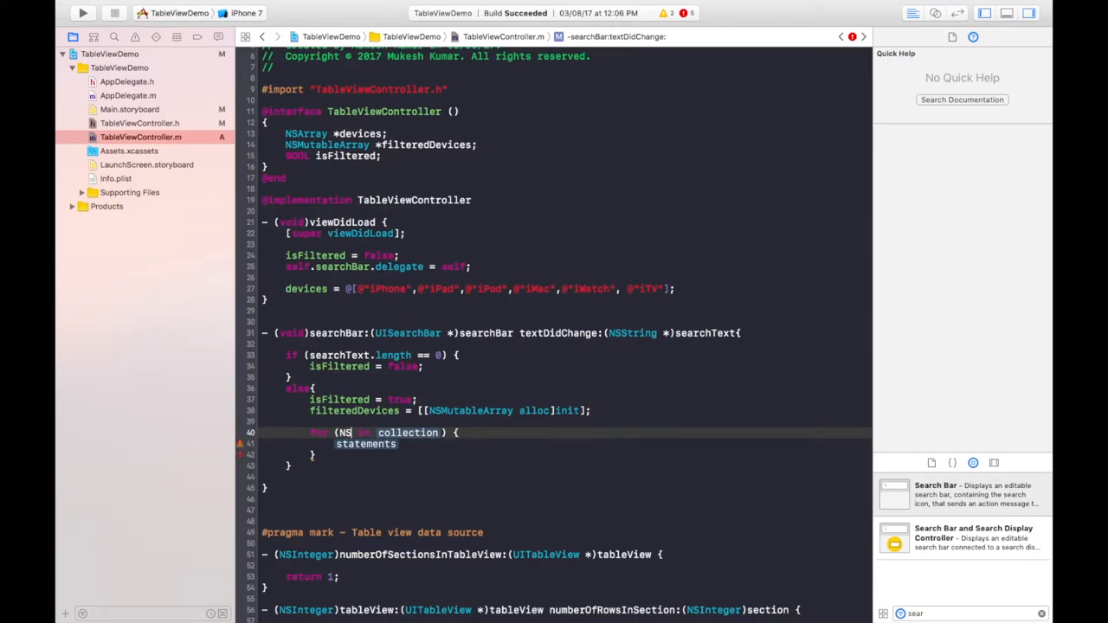
# Write for (NSString *device in devices) and declare NSRange nameRange inside it.
pyautogui.write('String *device')
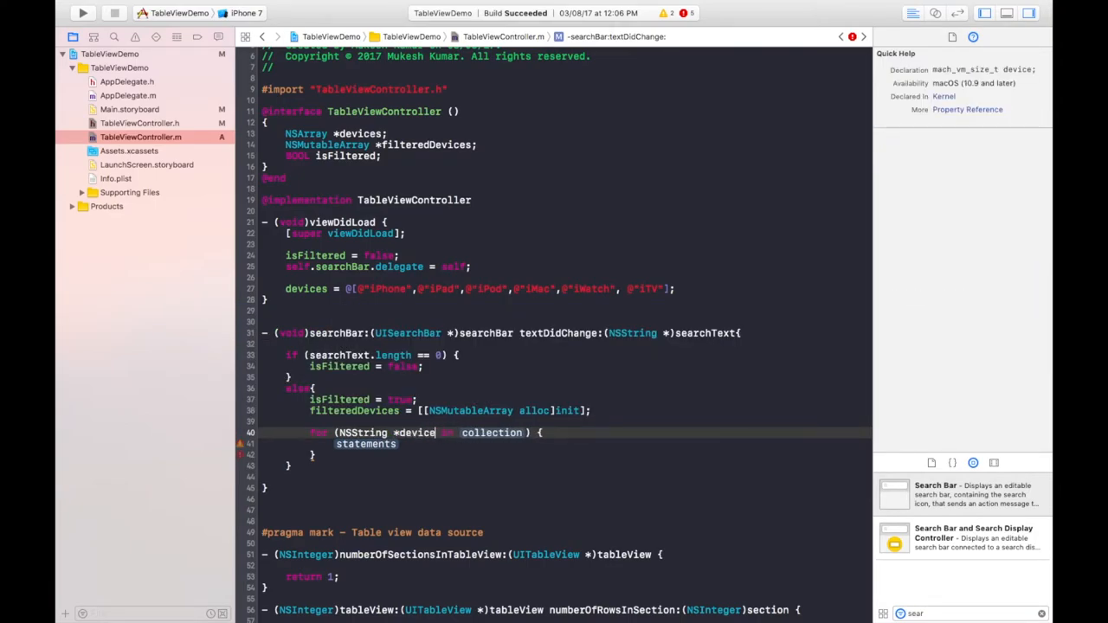
pyautogui.write('devices')
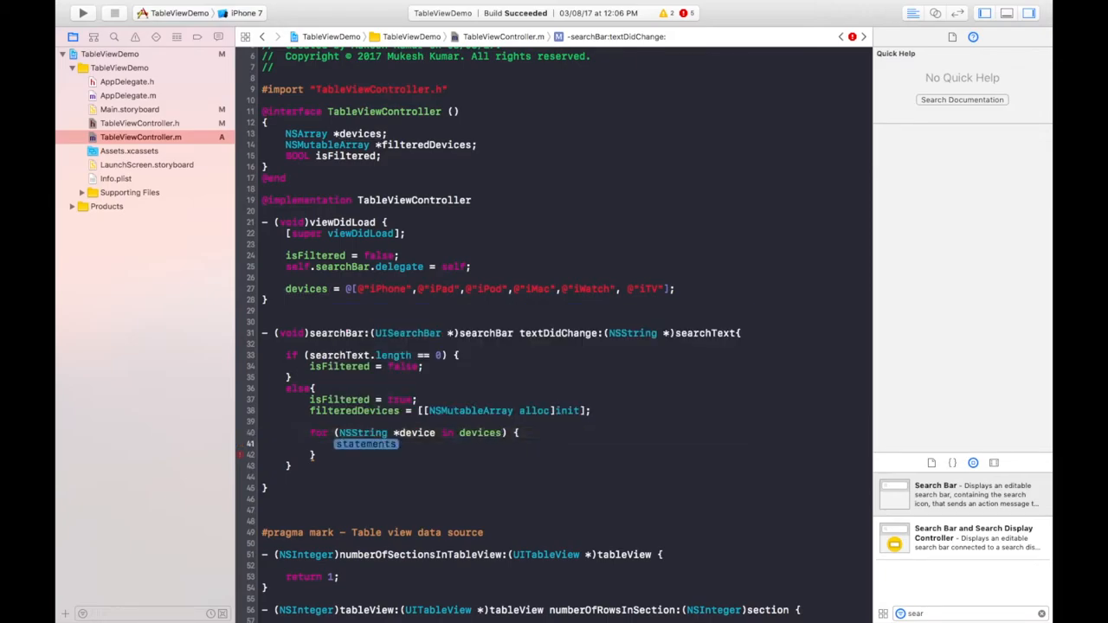
pyautogui.write('N')
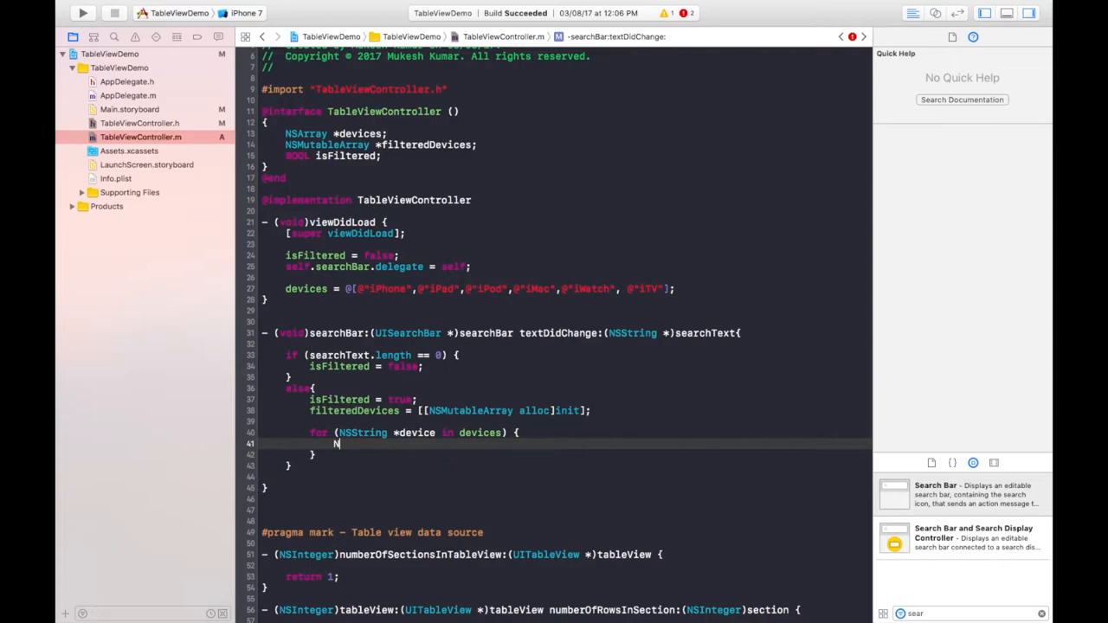
pyautogui.write('SRA')
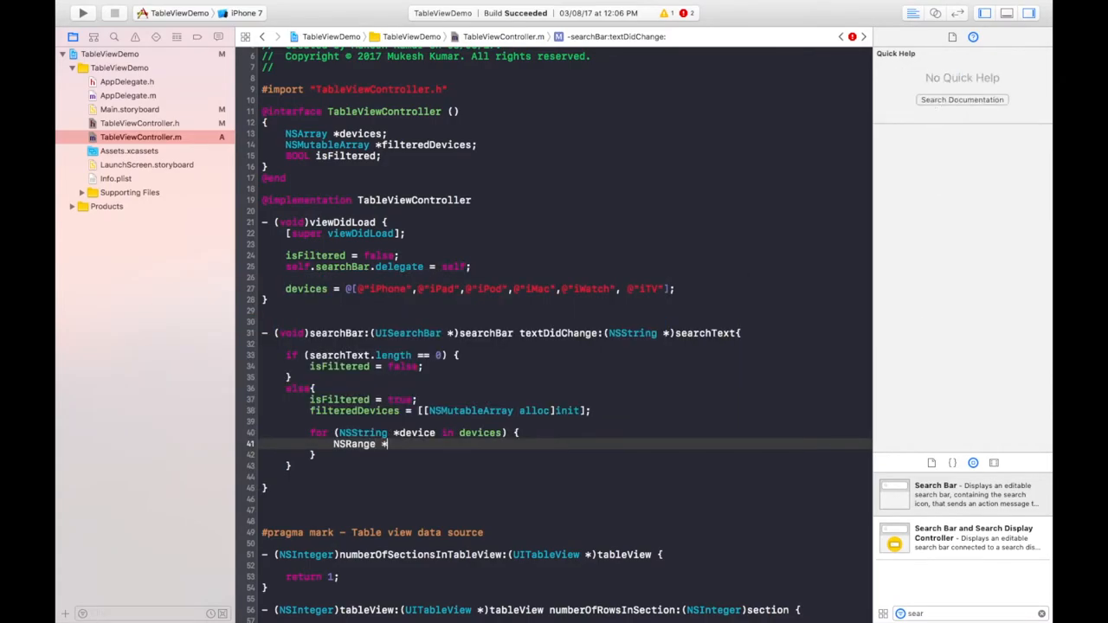
pyautogui.write('nameRange')
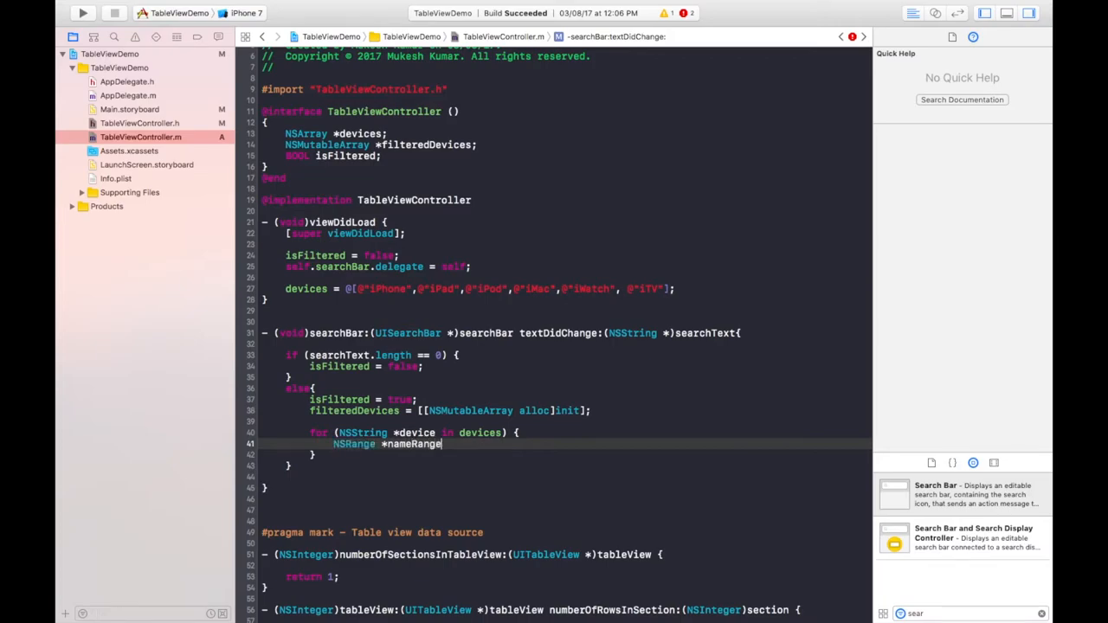
pyautogui.write('=')
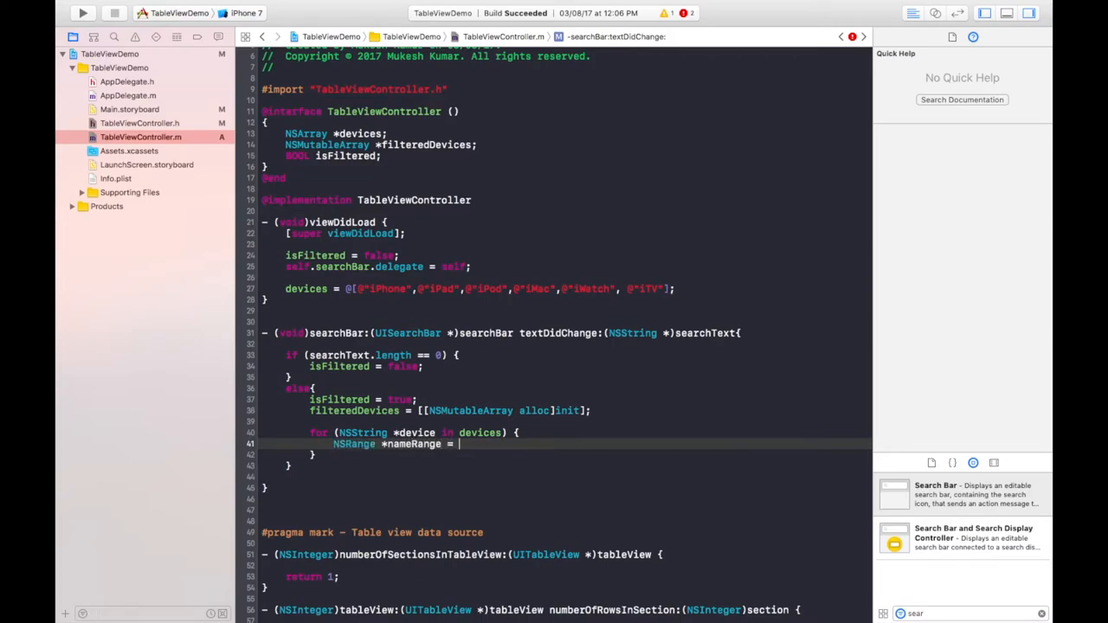
# Assign nameRange from [device rangeOfString:searchText options:NSCaseInsensitiveSearch].
pyautogui.write('[d')
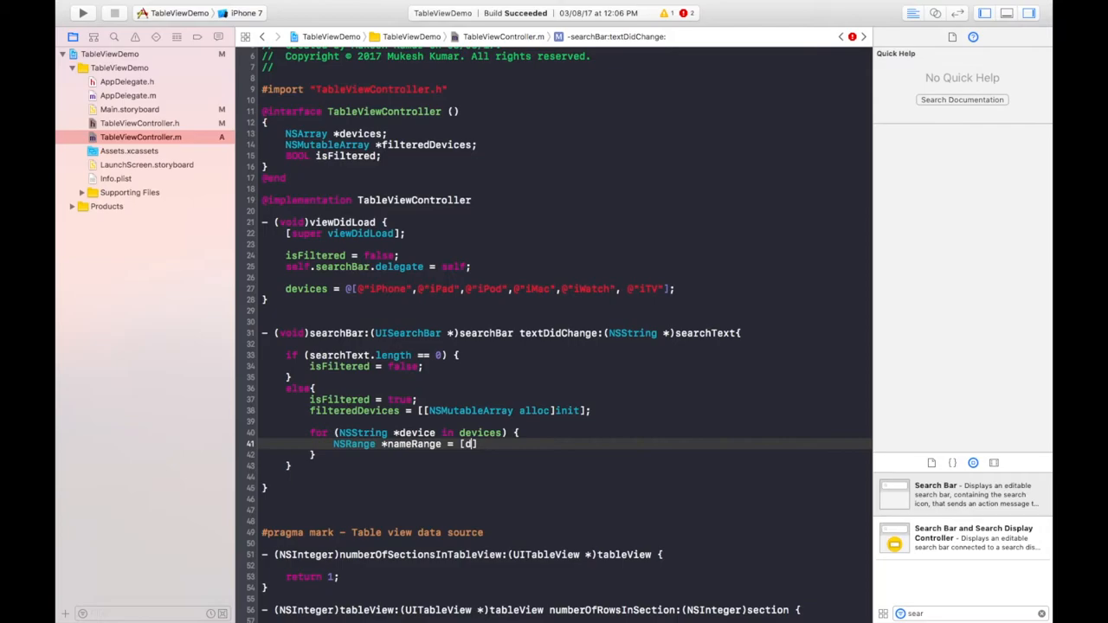
pyautogui.write('evice]')
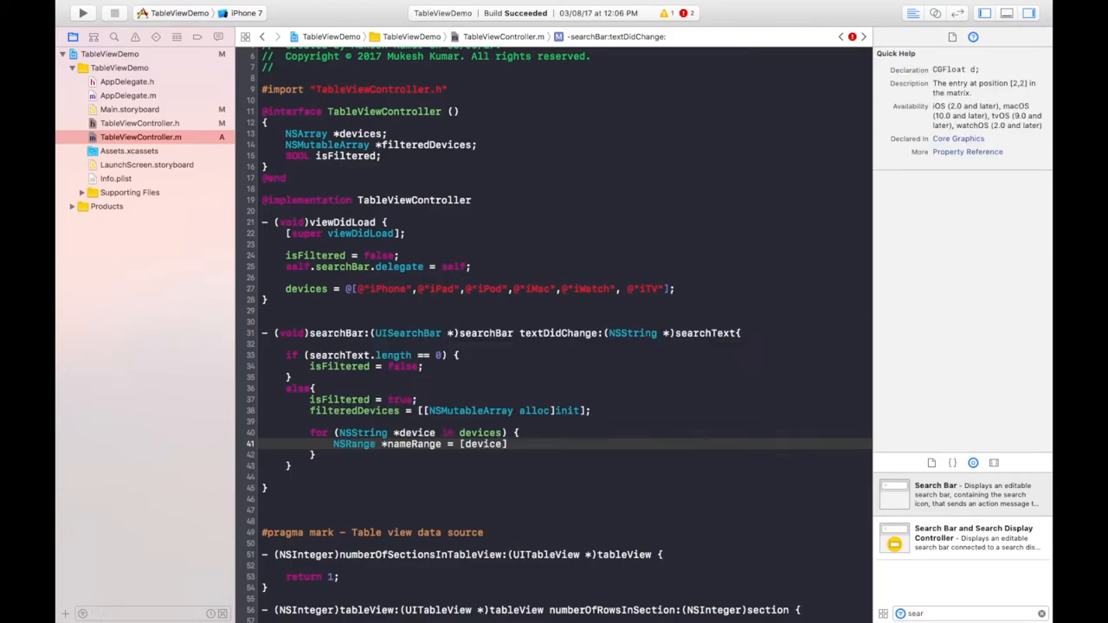
pyautogui.write('rang')
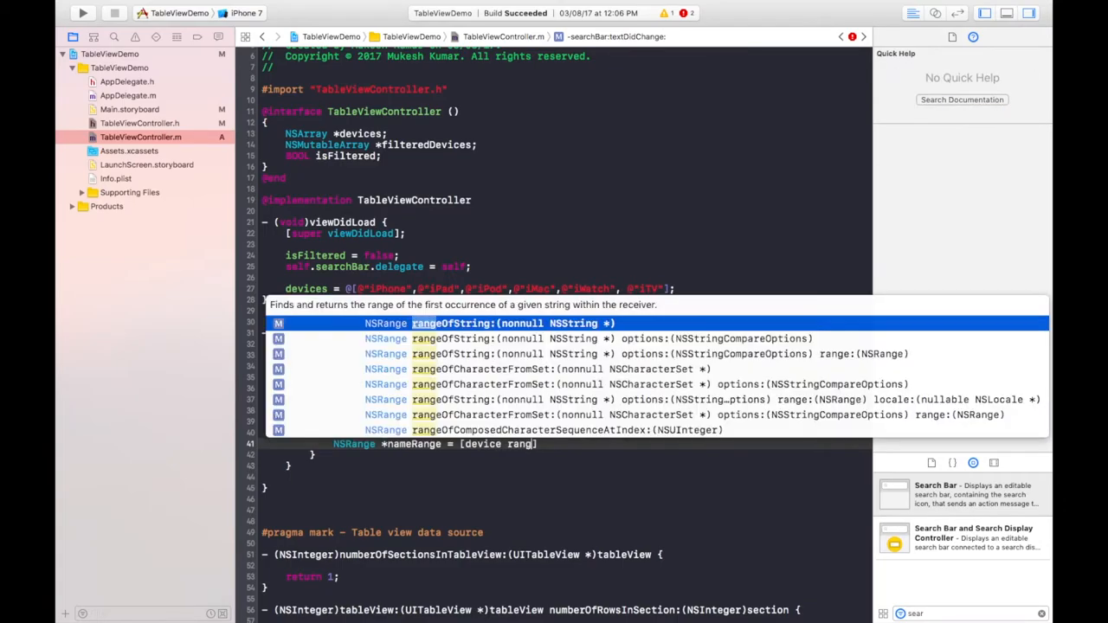
pyautogui.click(506, 324)
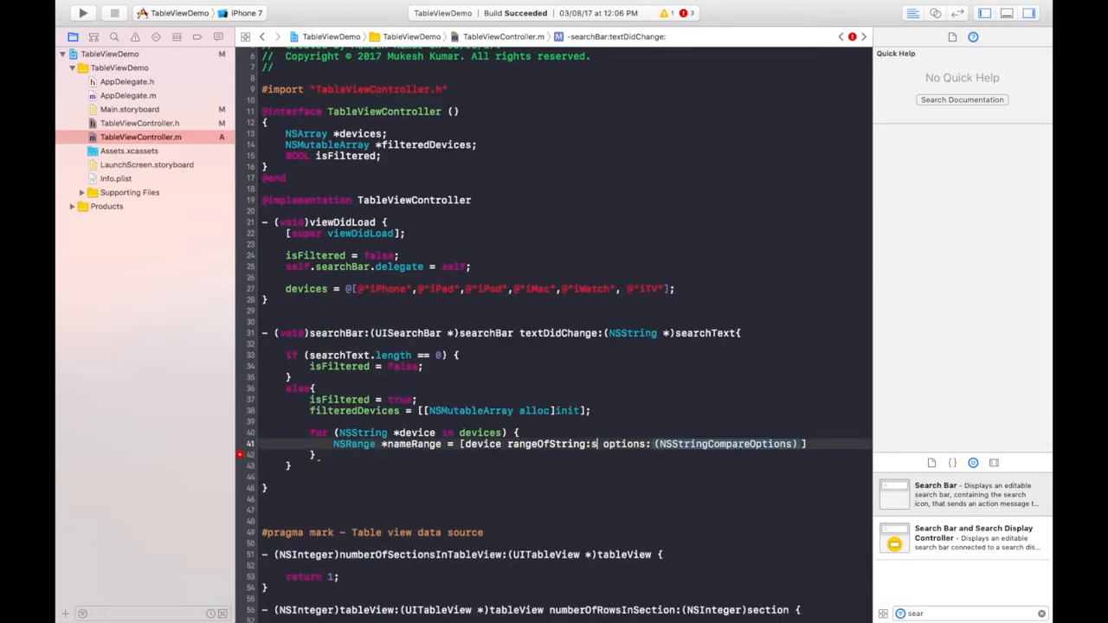
pyautogui.write('earchText')
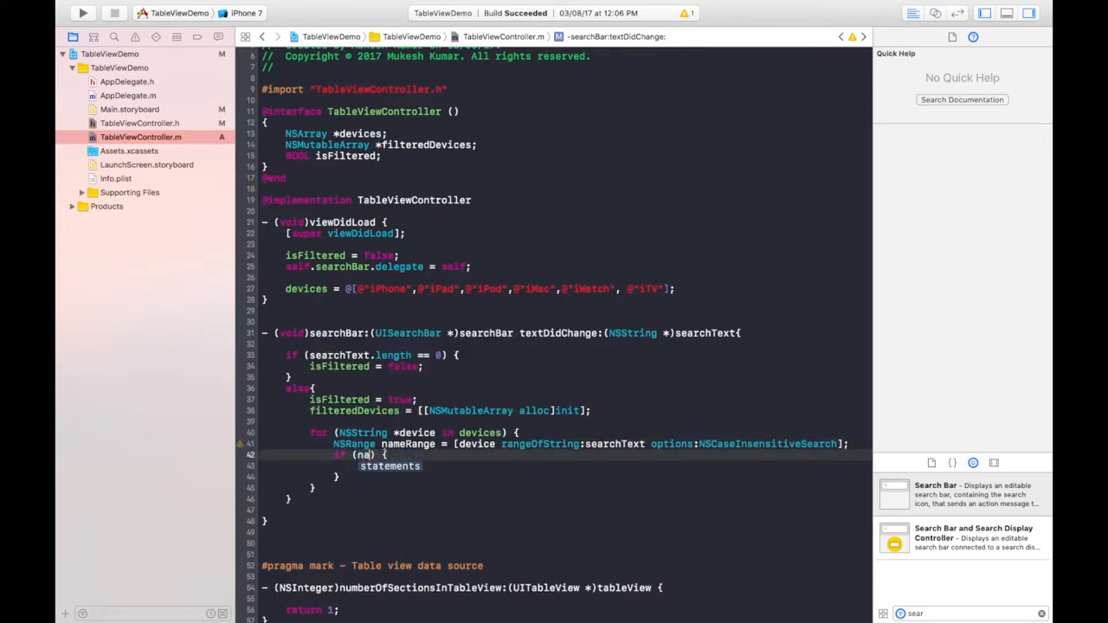
# Add if (nameRange.location != NSNotFound) { [filteredDevices addObject:device]; } inside the loop.
pyautogui.write('nameRange.location !=')
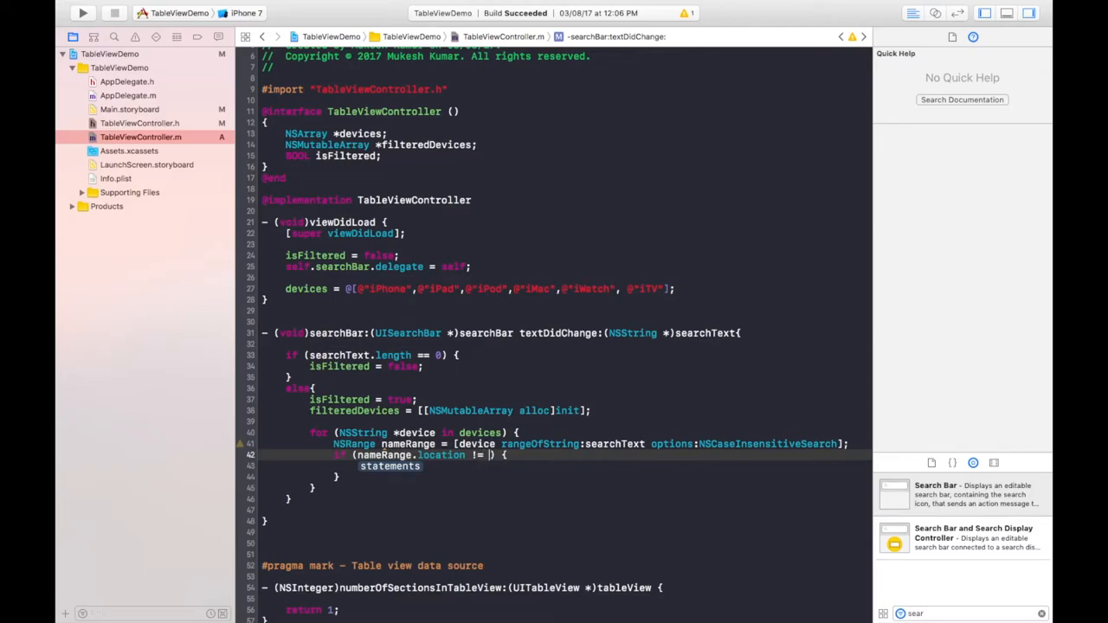
pyautogui.write('NSF')
pyautogui.click(563, 466)
pyautogui.write('[')
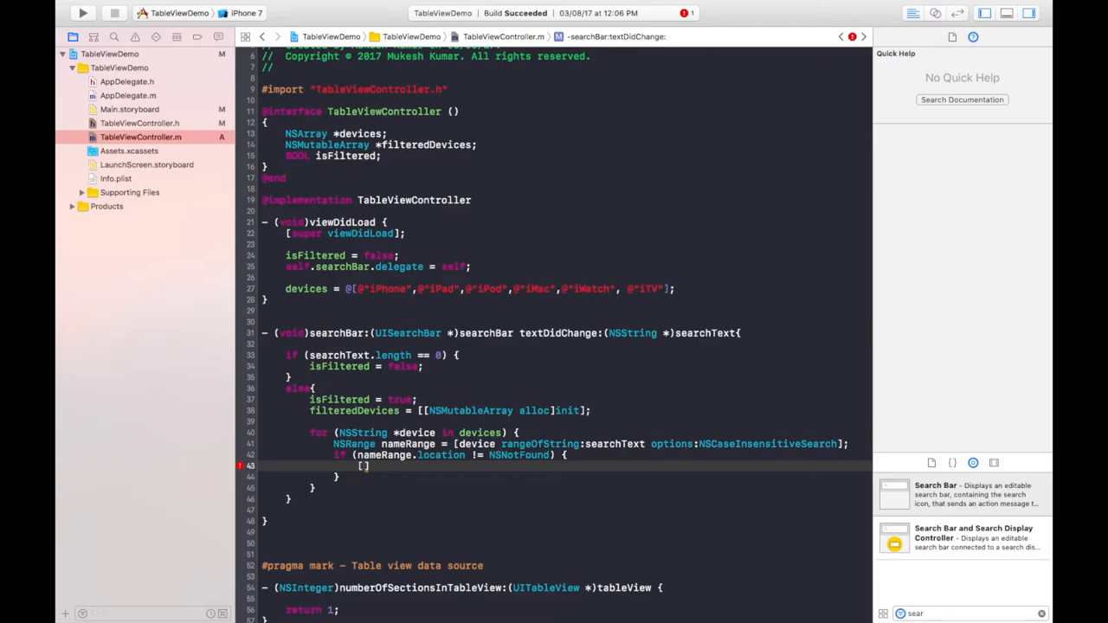
pyautogui.write('fil')
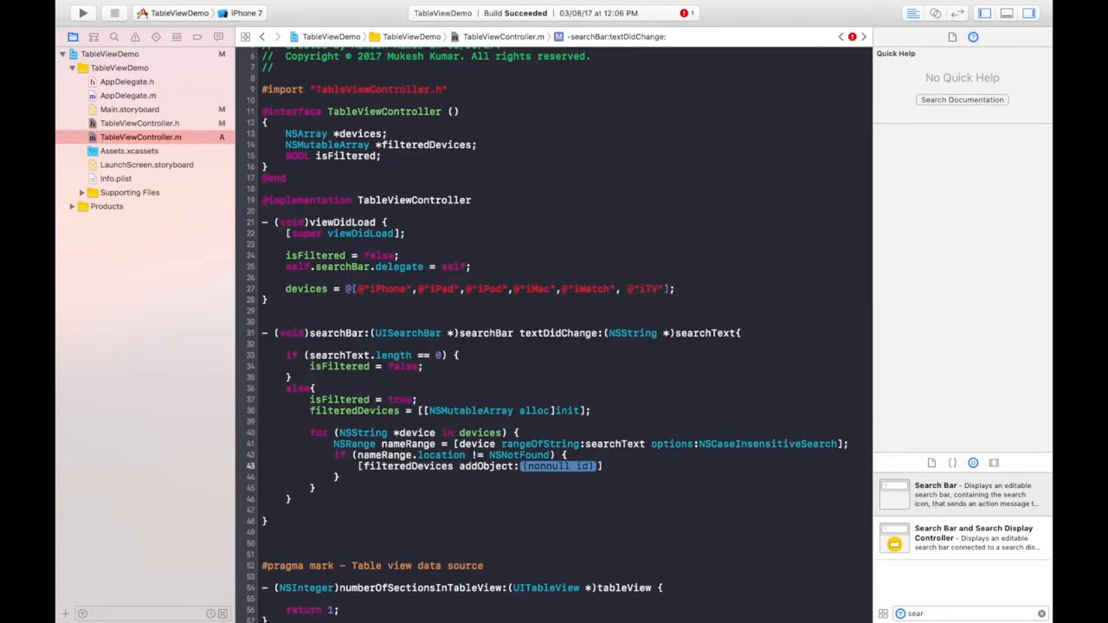
pyautogui.write('device')
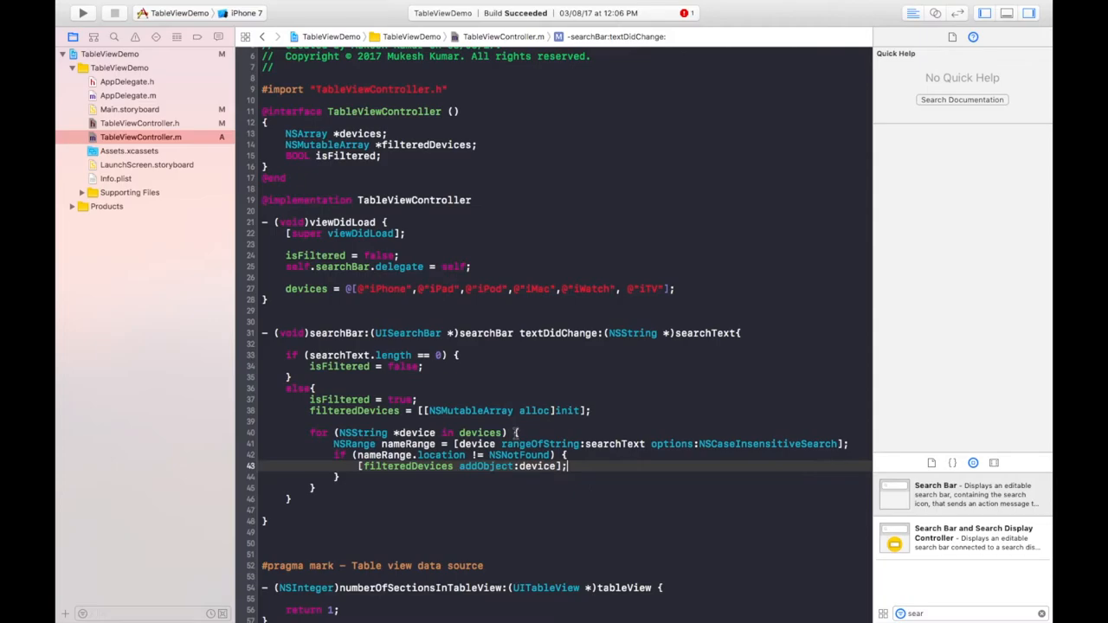
pyautogui.scroll(-3)
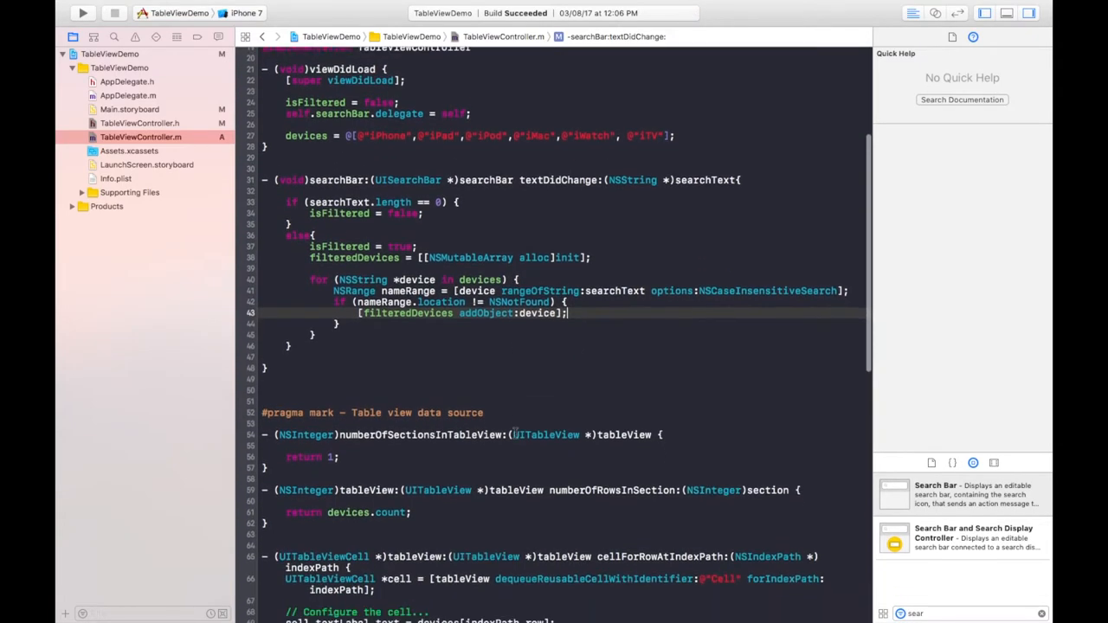
pyautogui.scroll(-3)
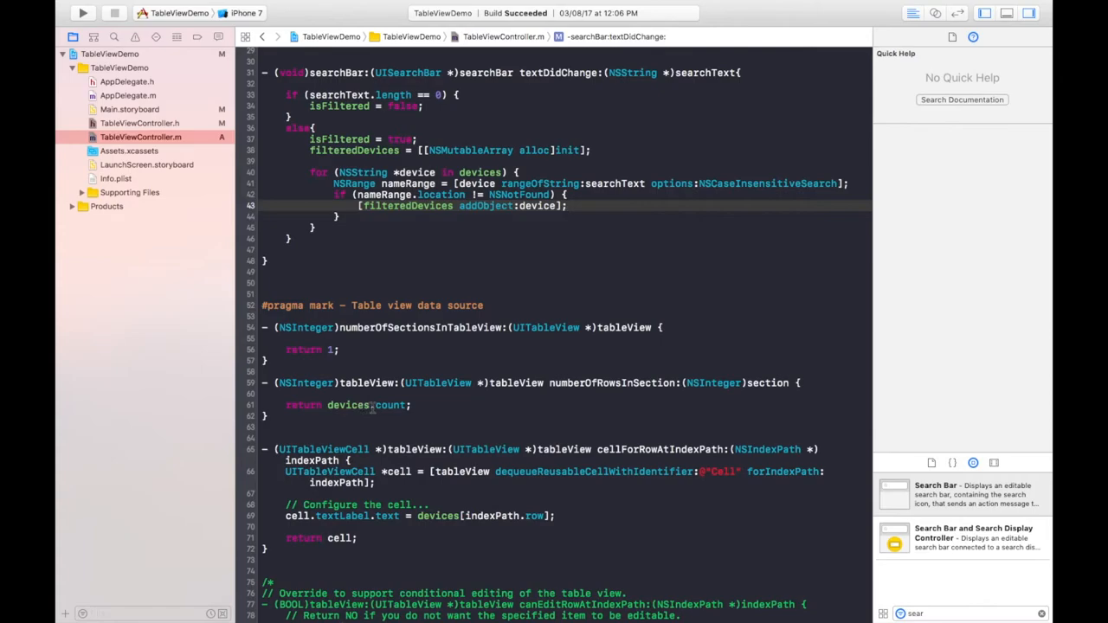
# In numberOfRowsInSection, return filteredDevices.count when isFiltered, above return devices.count.
pyautogui.scroll(3)
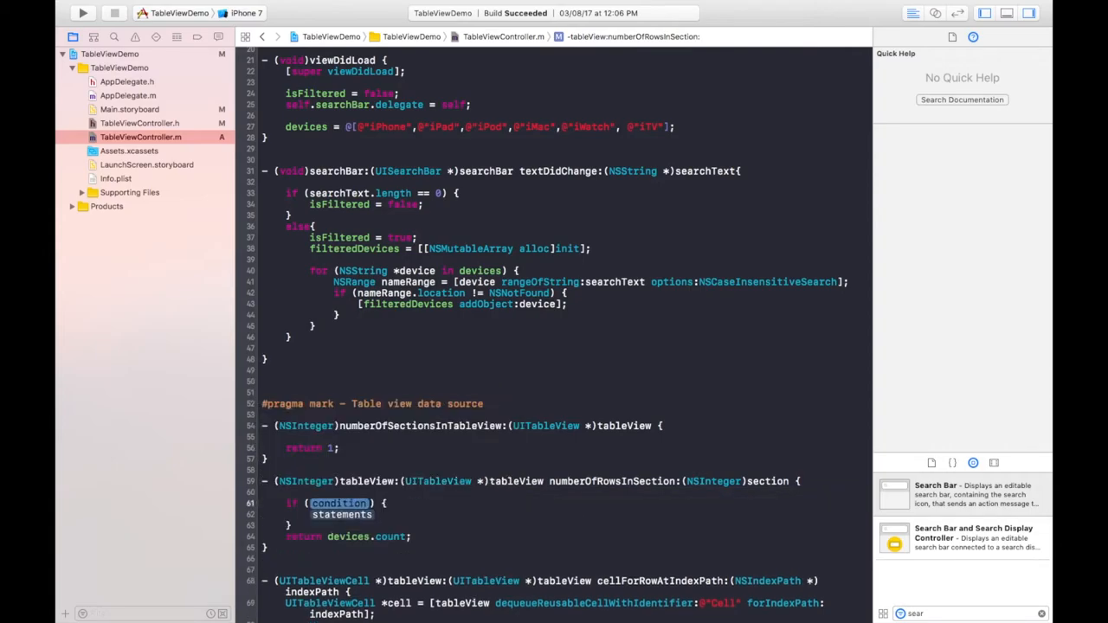
pyautogui.write('isf')
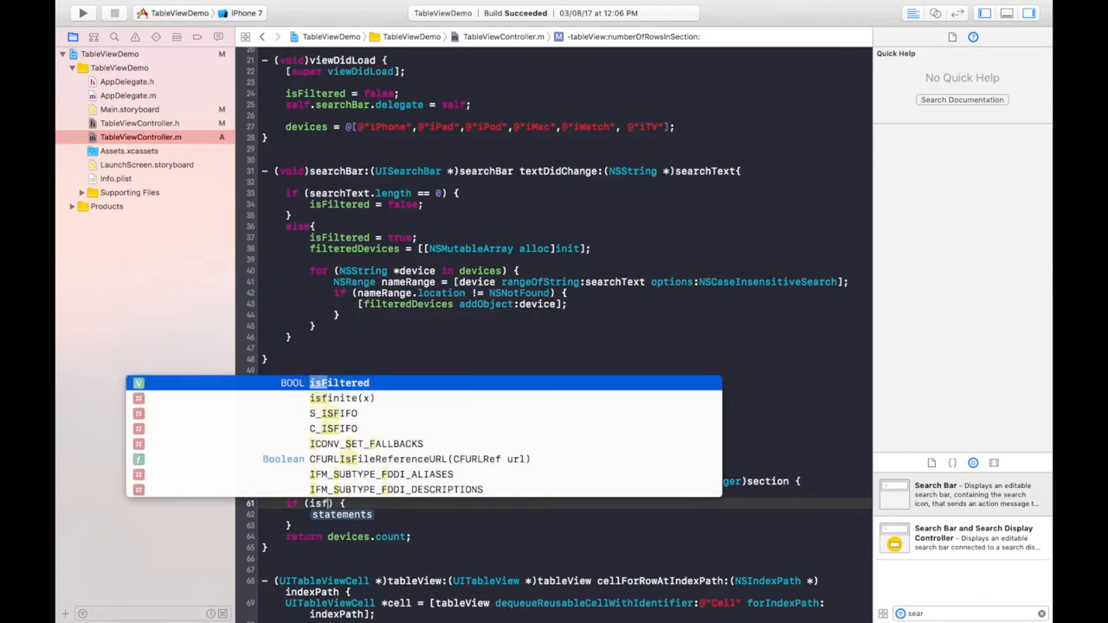
pyautogui.press('Escape')
pyautogui.write('return')
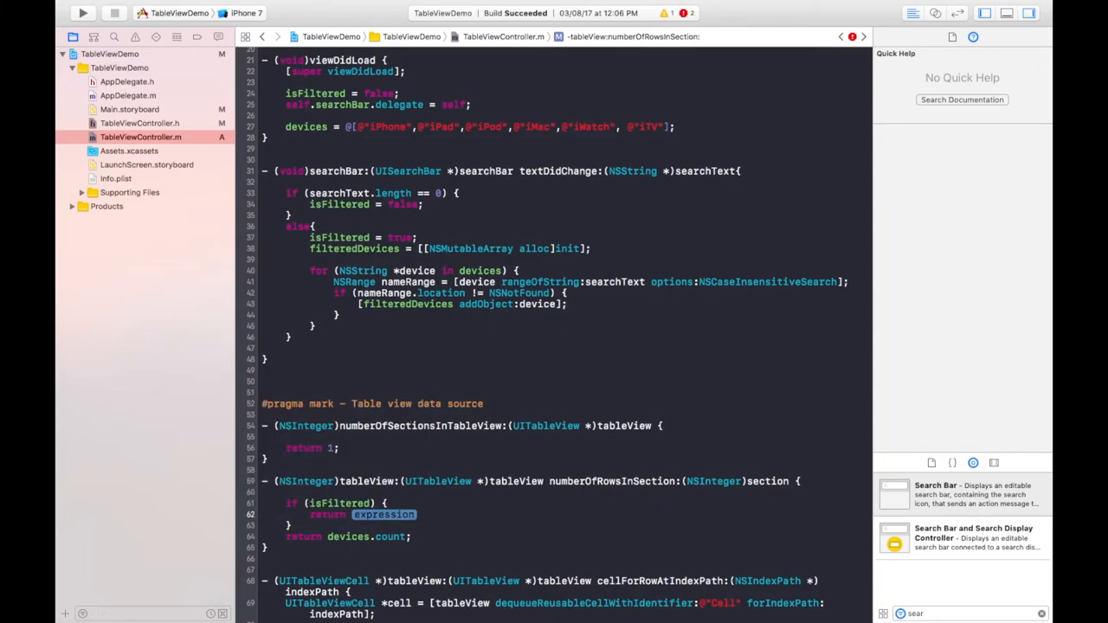
pyautogui.write('f')
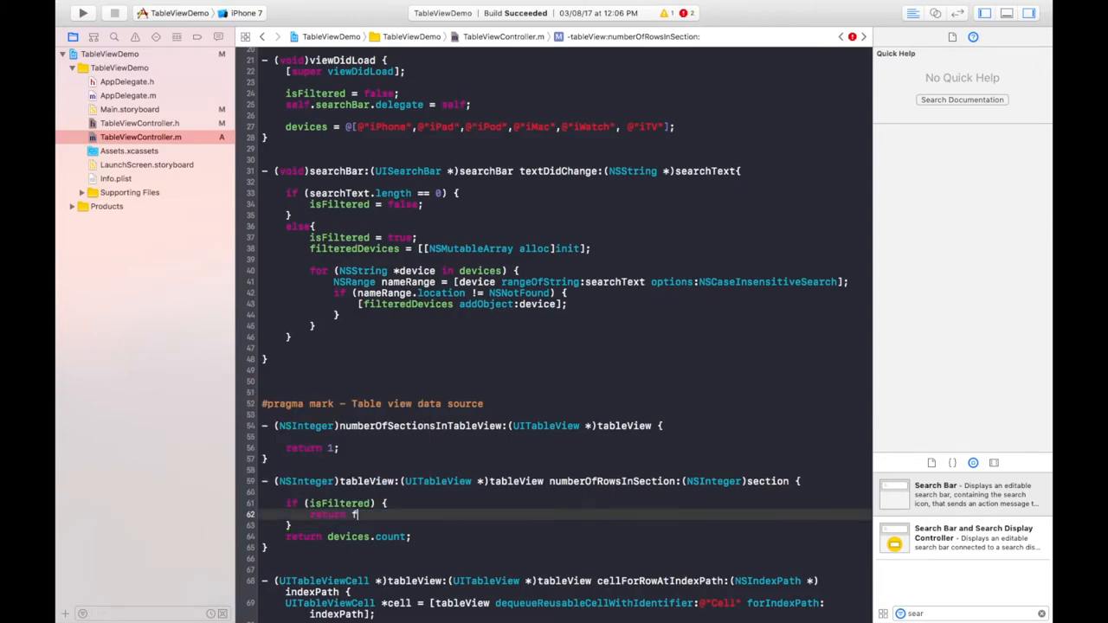
pyautogui.write('ilteredDevices.count;')
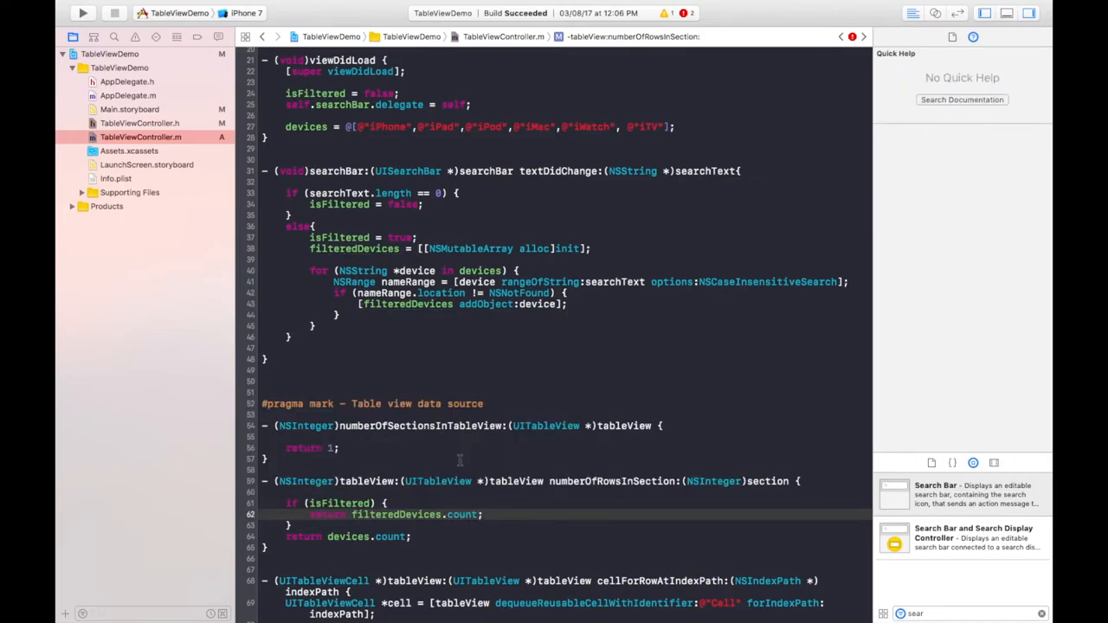
pyautogui.scroll(-3)
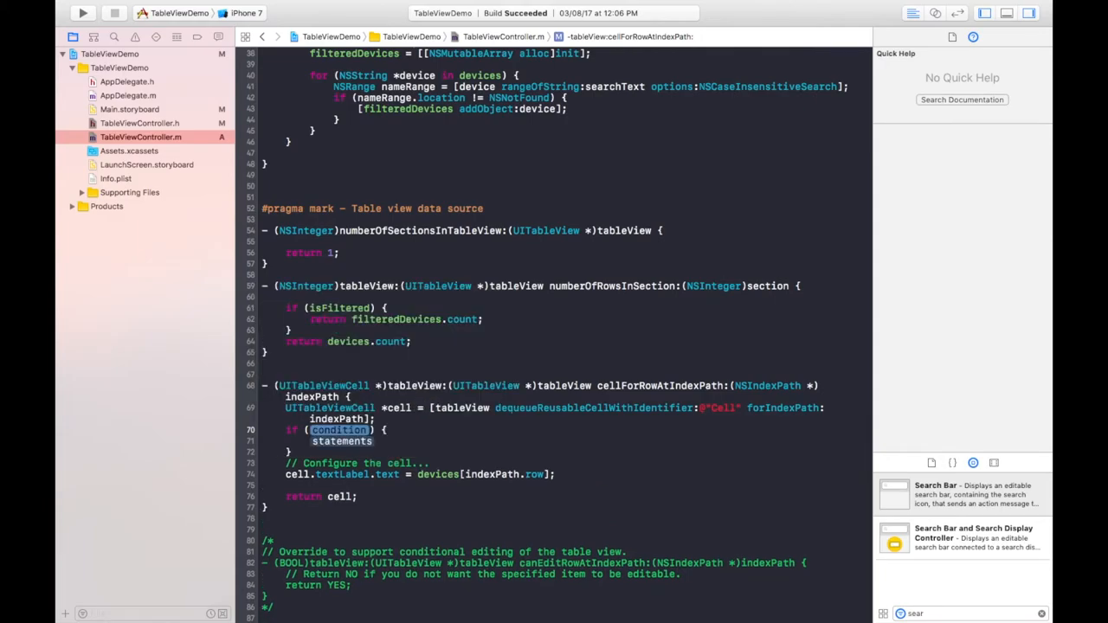
# In cellForRowAtIndexPath, label cells from filteredDevices when isFiltered, else from devices[indexPath.row].
pyautogui.write('isFiltered')
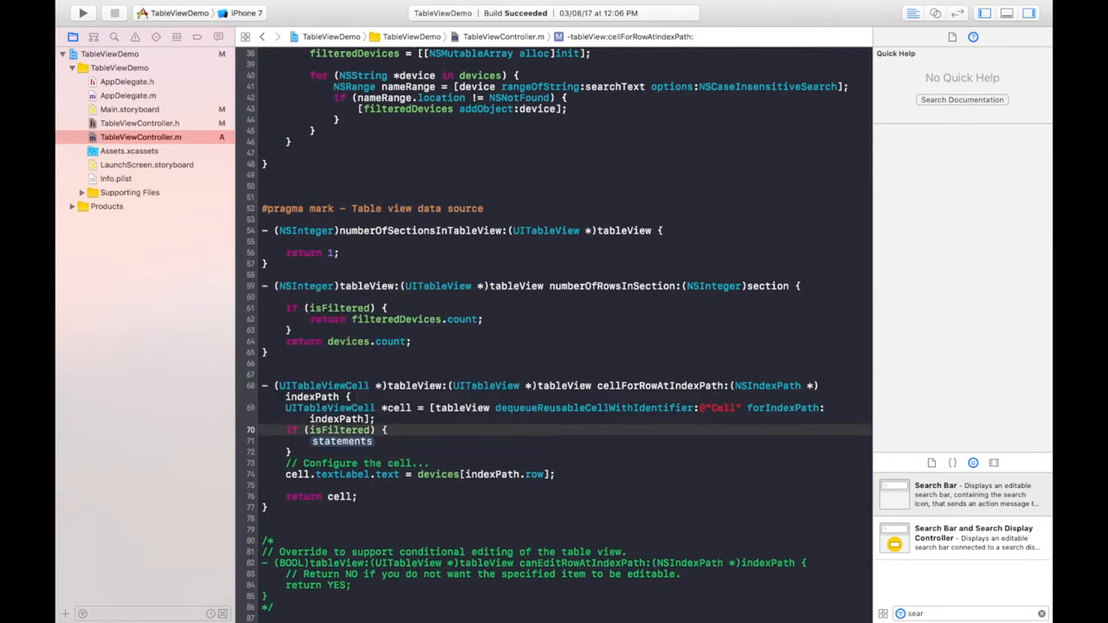
pyautogui.doubleClick(341, 442)
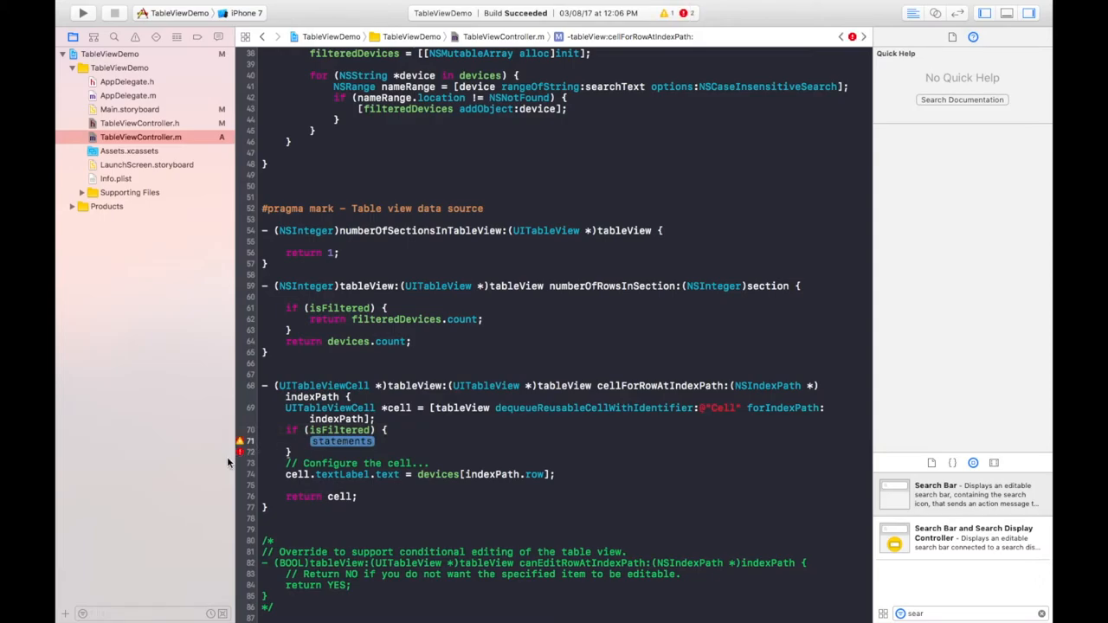
pyautogui.click(546, 474)
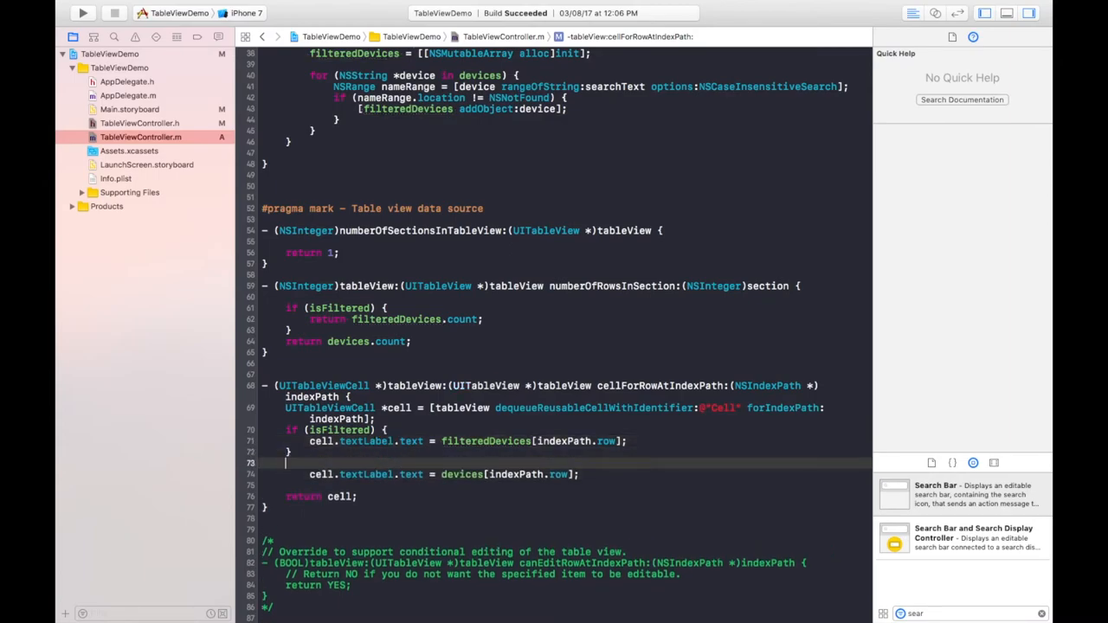
pyautogui.write('else {')
pyautogui.click(565, 486)
pyautogui.write('}')
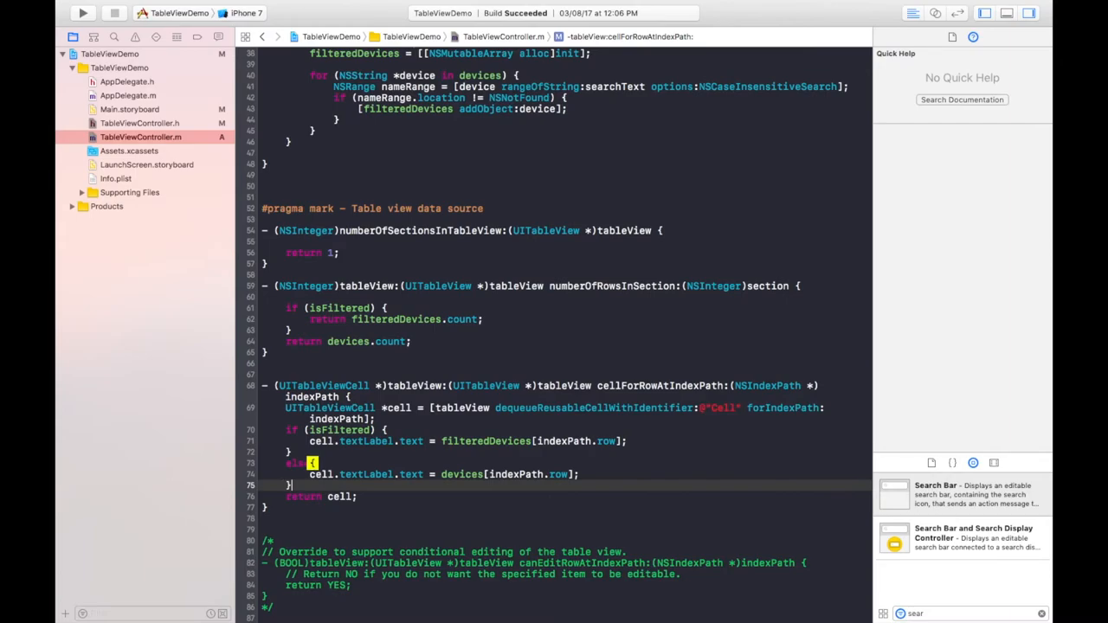
pyautogui.scroll(3)
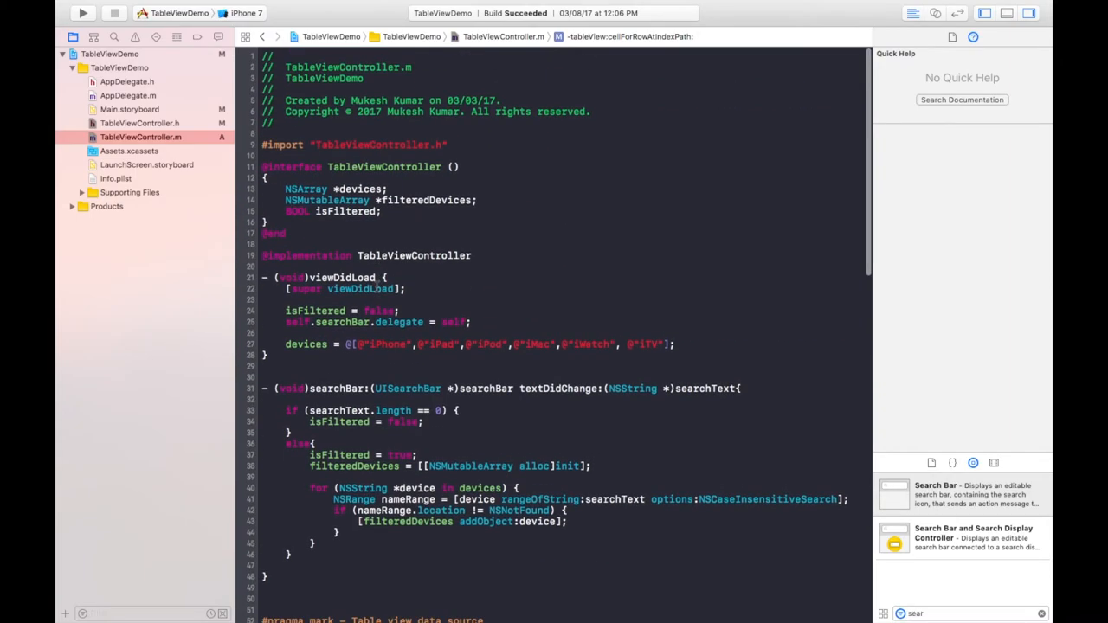
pyautogui.scroll(3)
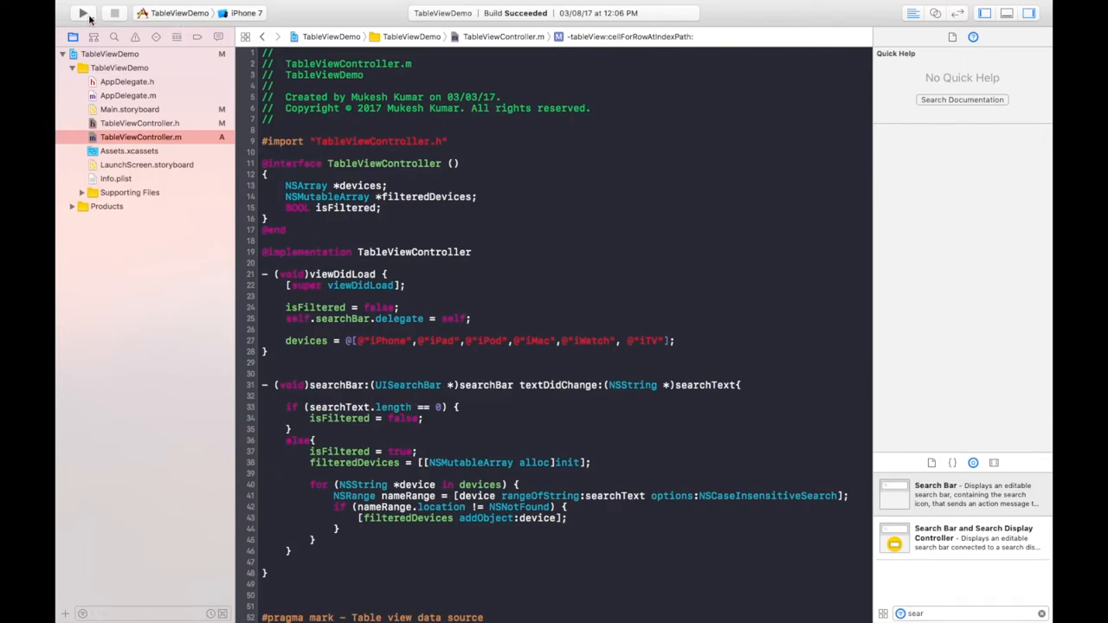
pyautogui.moveTo(83, 14)
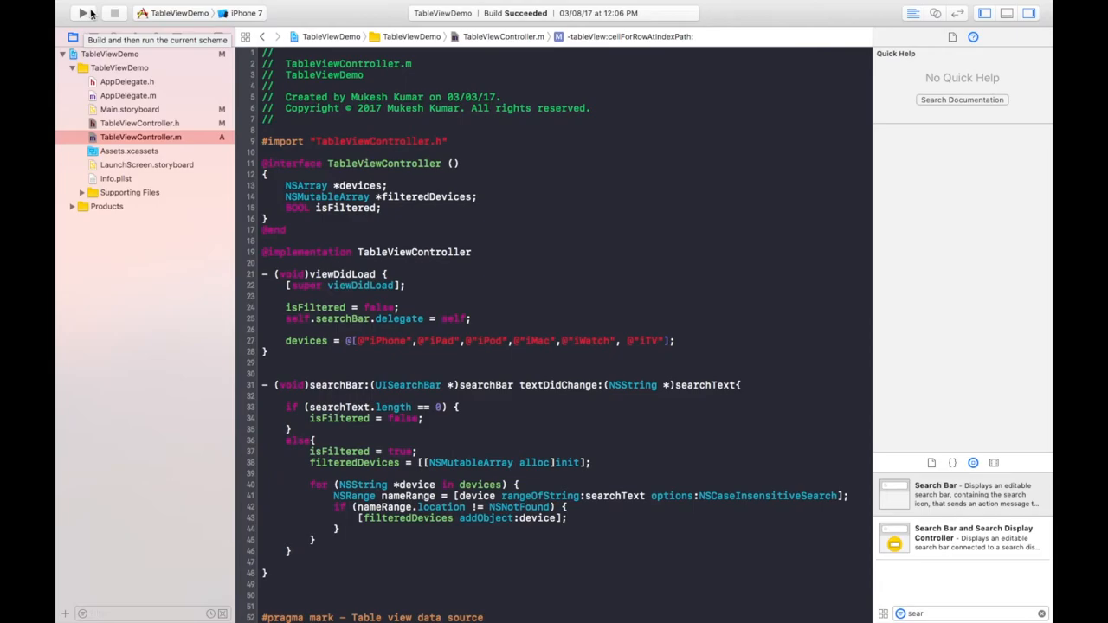
# Run TableViewDemo in the Simulator and search for 'iWat', which leaves the list unfiltered.
pyautogui.click(84, 13)
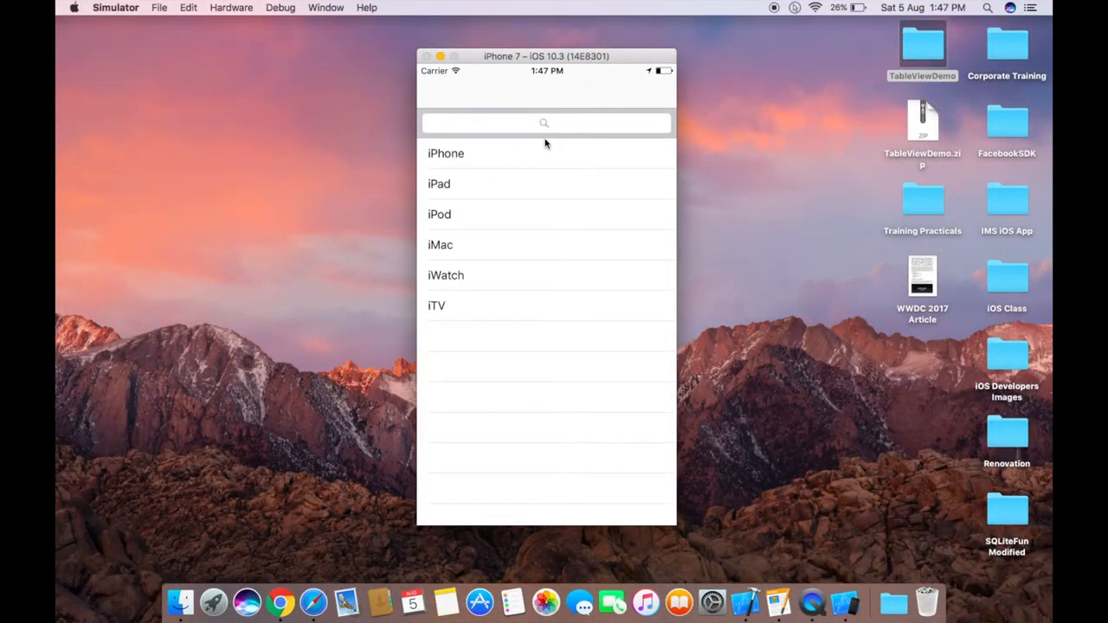
pyautogui.moveTo(533, 136)
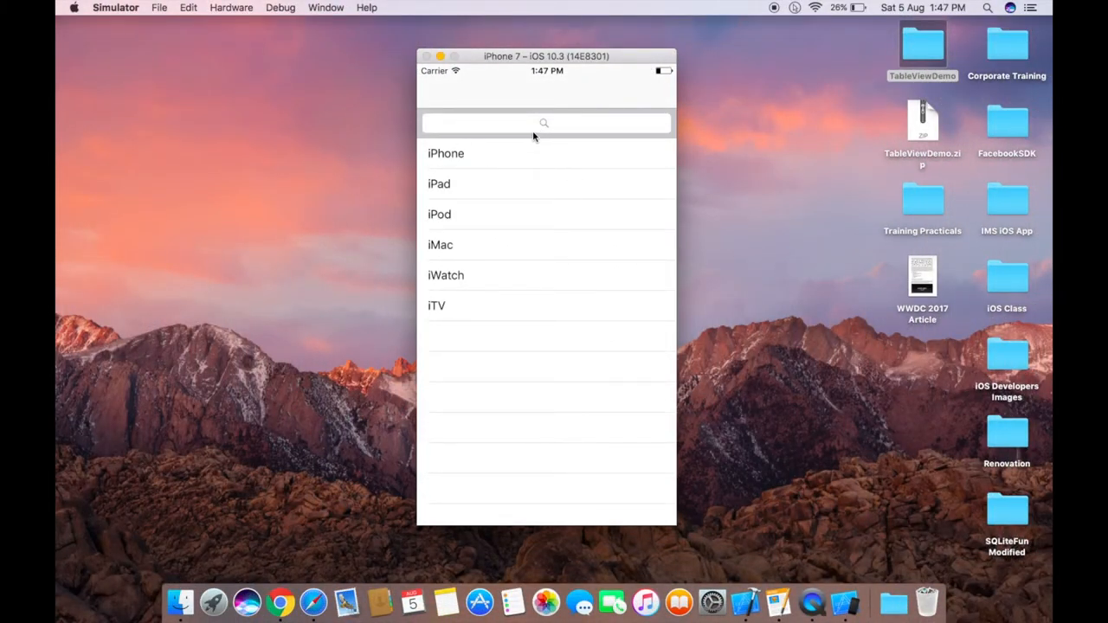
pyautogui.moveTo(556, 128)
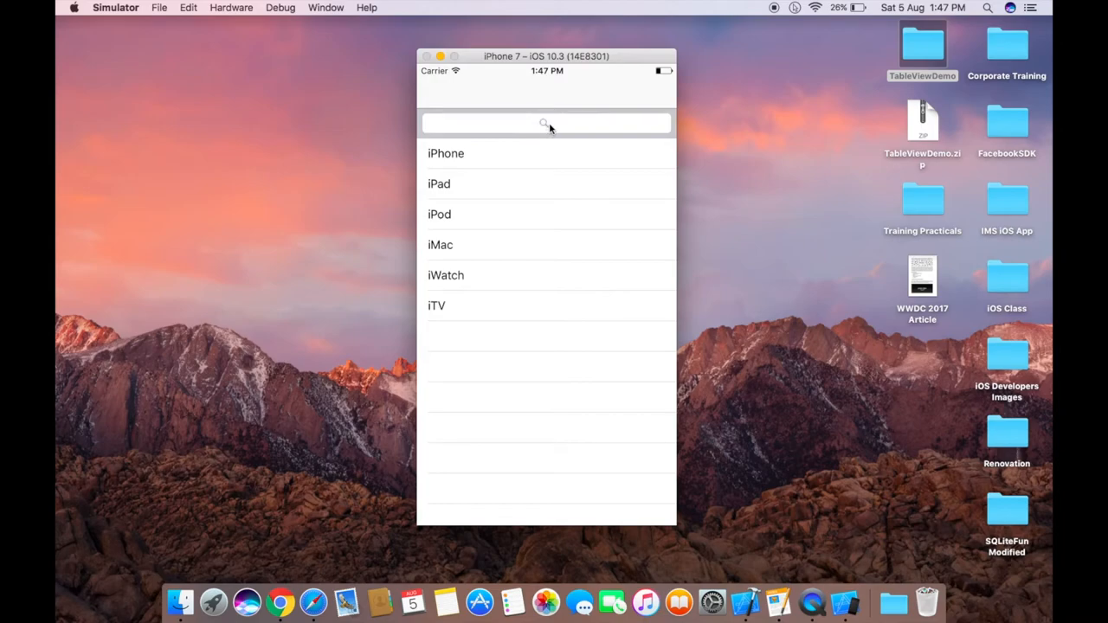
pyautogui.click(546, 121)
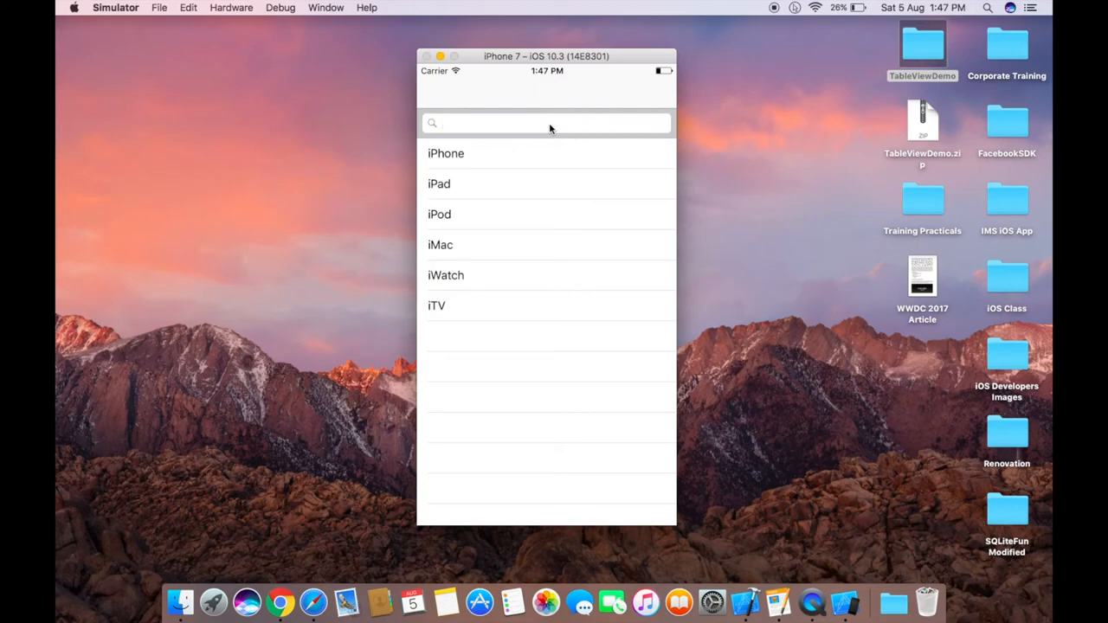
pyautogui.write('iW')
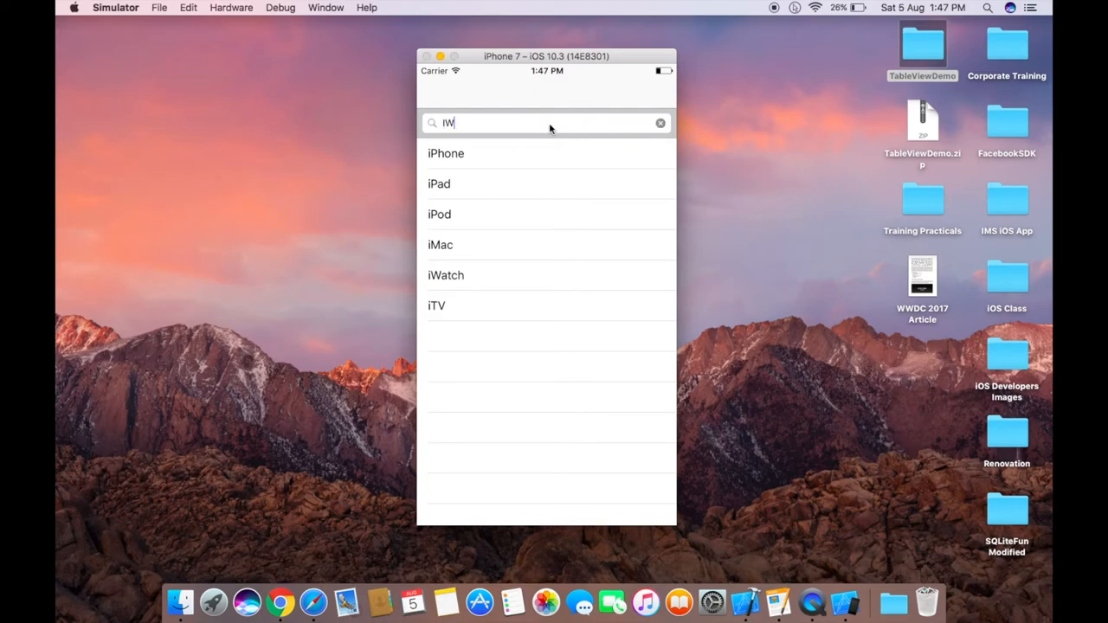
pyautogui.write('at')
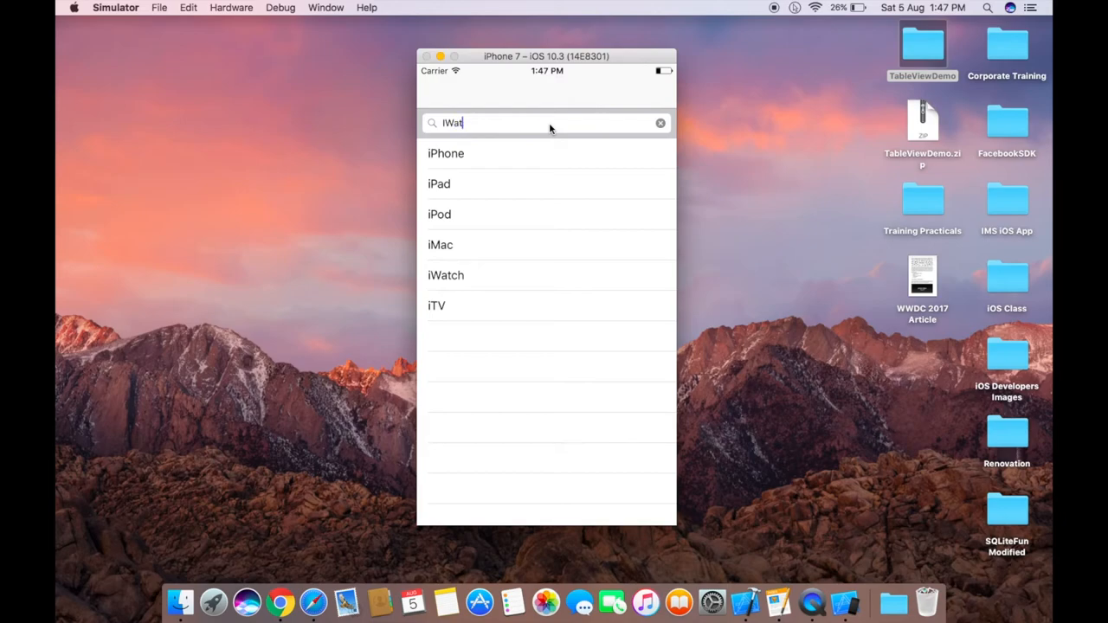
pyautogui.click(661, 121)
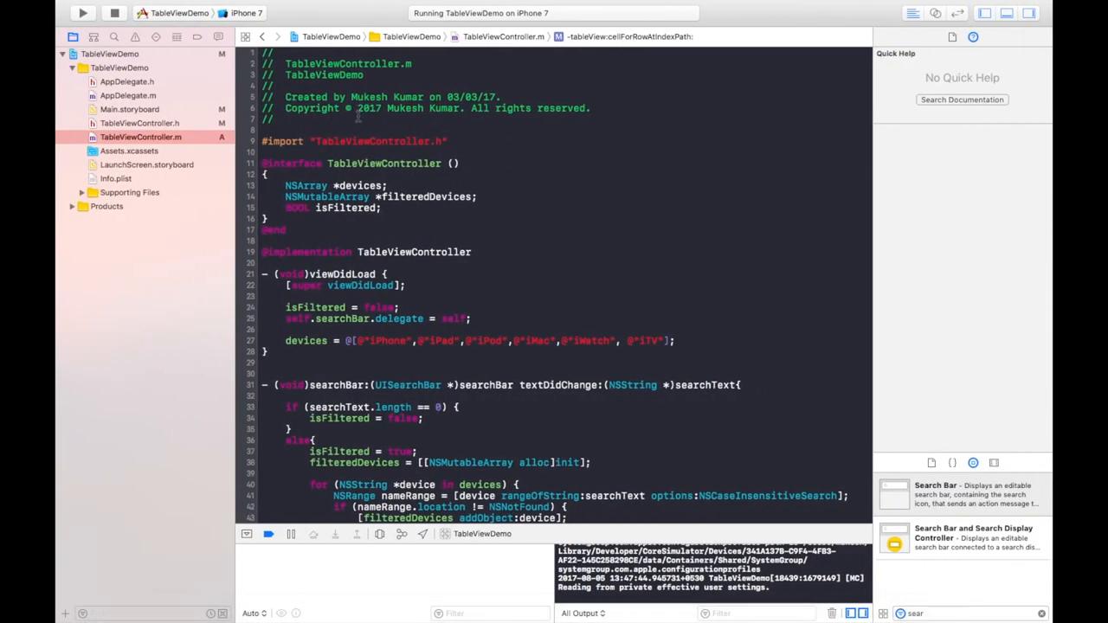
# End searchBar:textDidChange: with [self.tableView reloadData];.
pyautogui.scroll(-3)
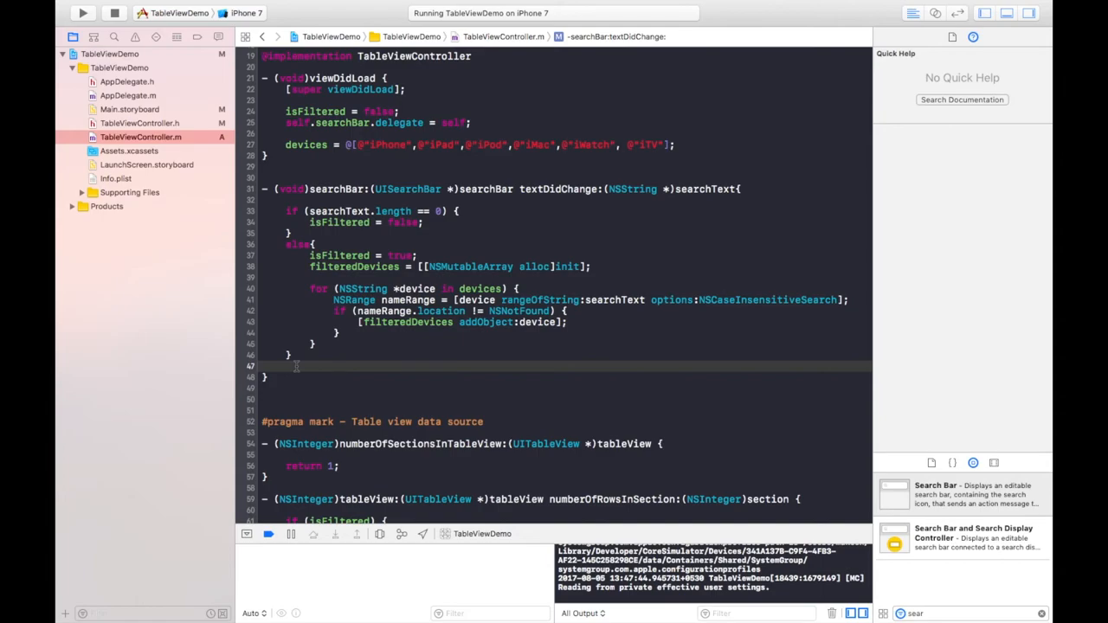
pyautogui.write('[se]')
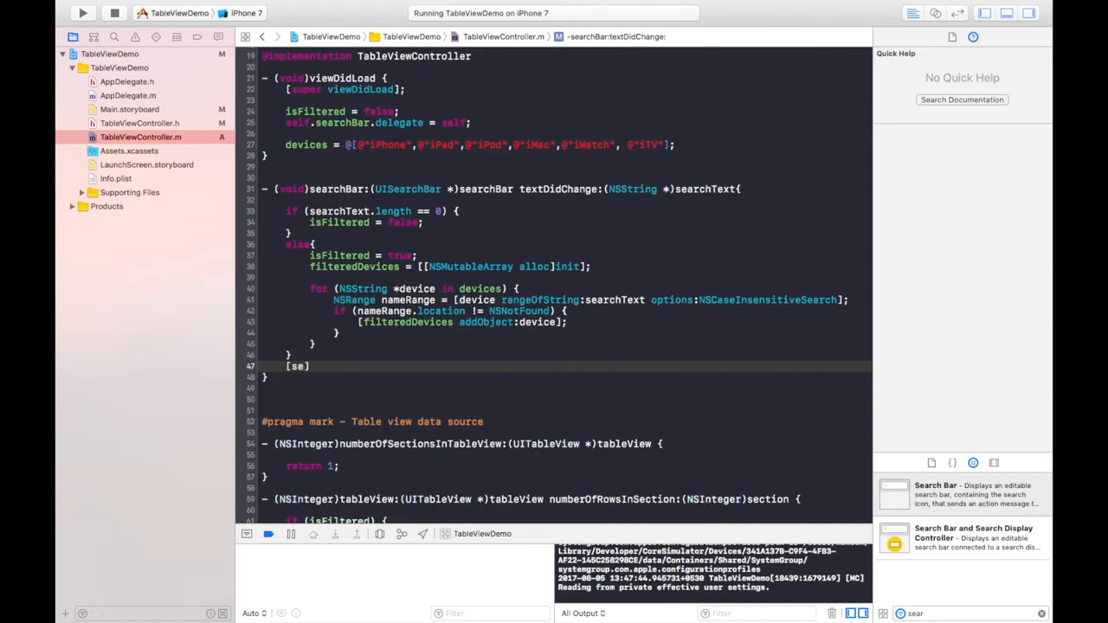
pyautogui.write('f.ta')
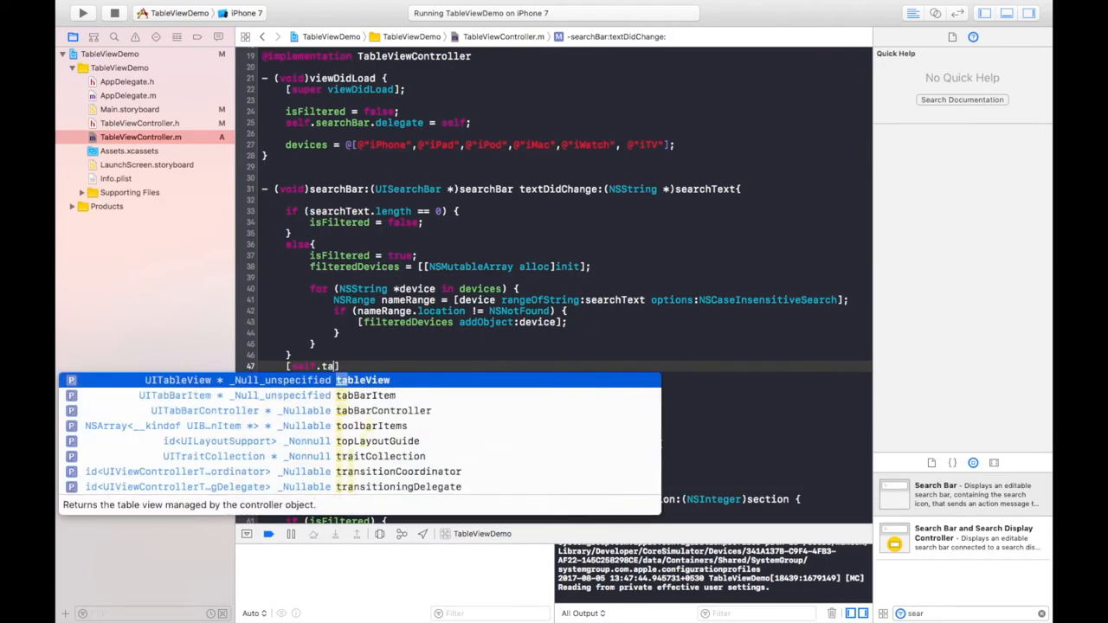
pyautogui.write('.rel')
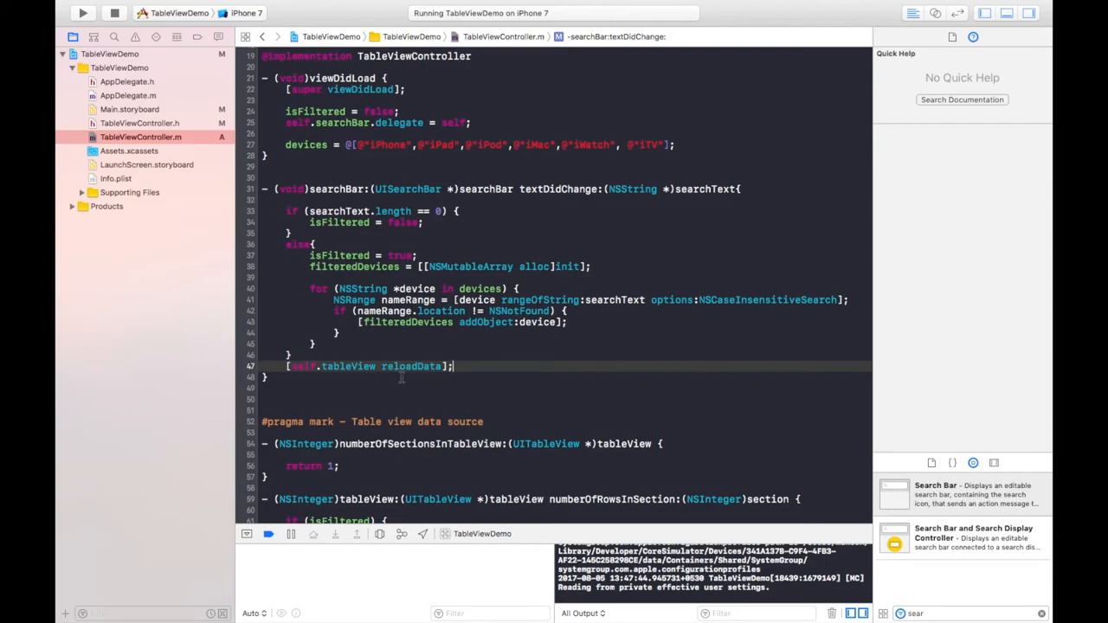
# Rebuild and relaunch the app, stopping the already-running copy.
pyautogui.click(83, 14)
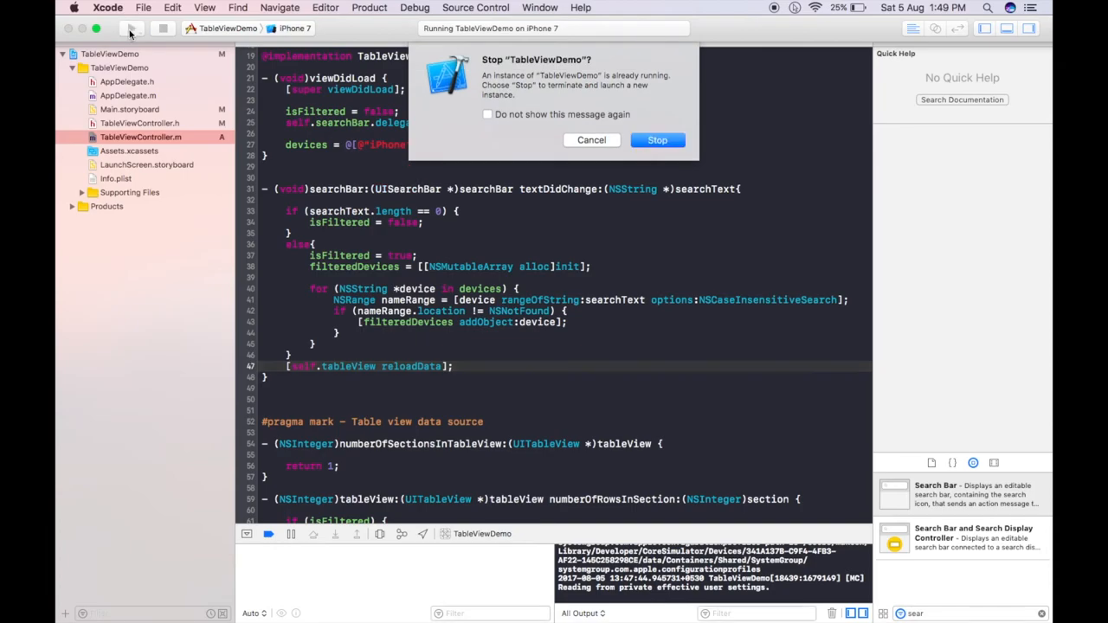
pyautogui.click(658, 139)
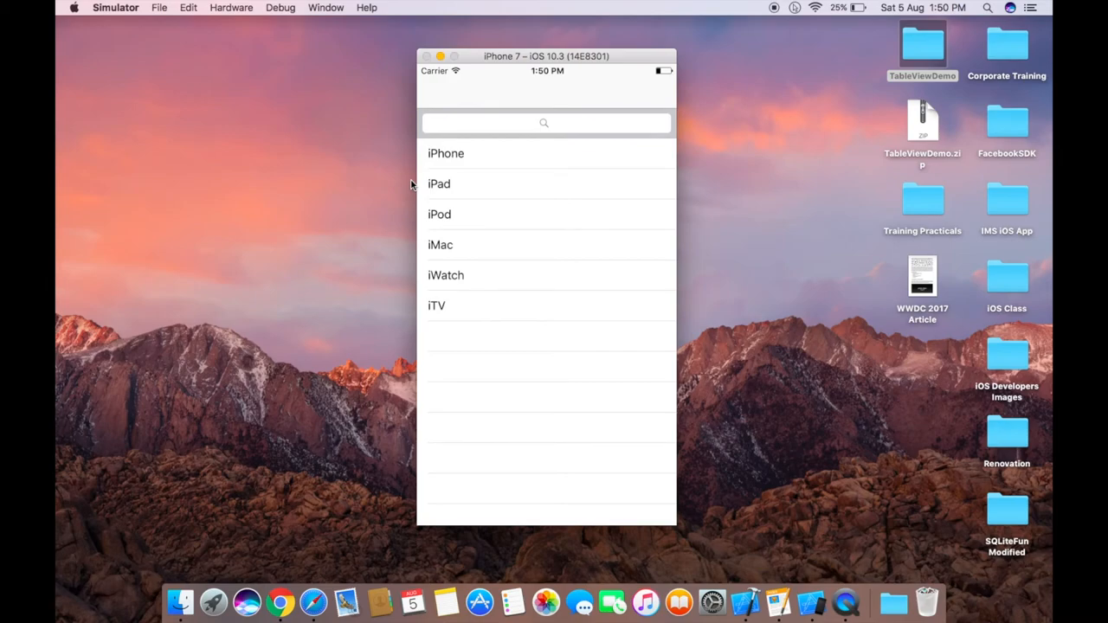
pyautogui.moveTo(561, 129)
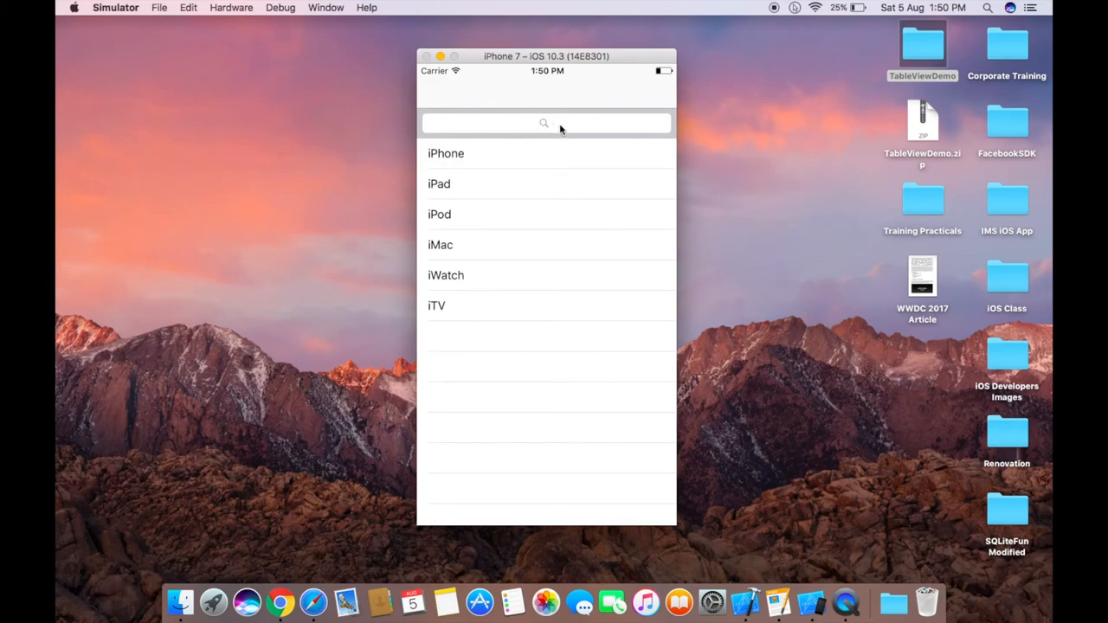
# Search 'Ip', then 'iW', then 'ip' to confirm the list narrows to matching devices, then clear it.
pyautogui.click(545, 122)
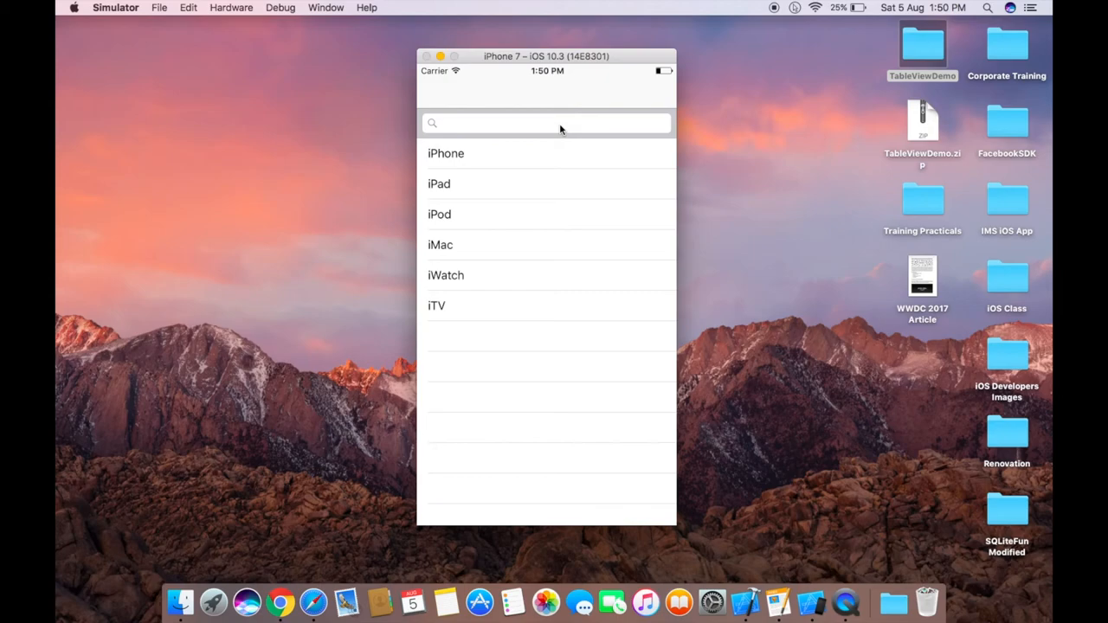
pyautogui.write('Ip')
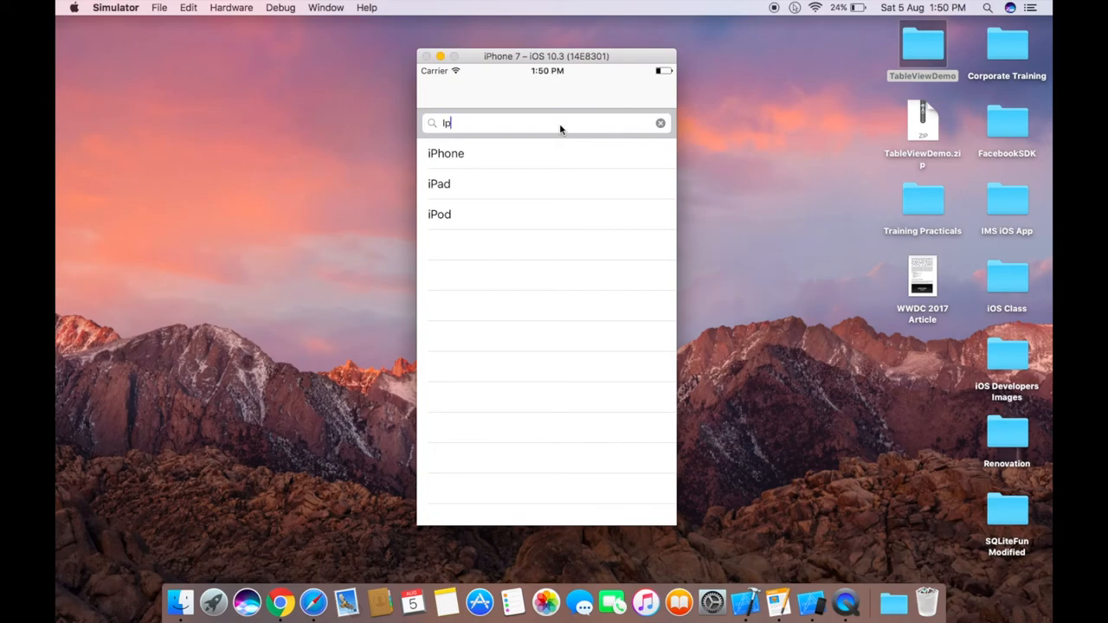
pyautogui.press('Backspace')
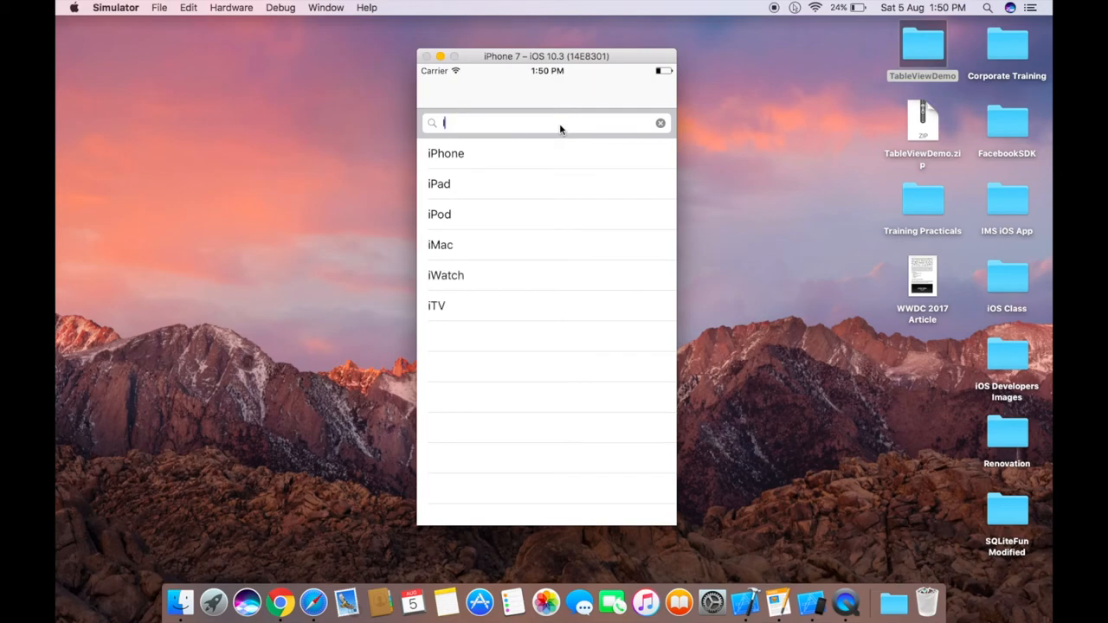
pyautogui.write('W')
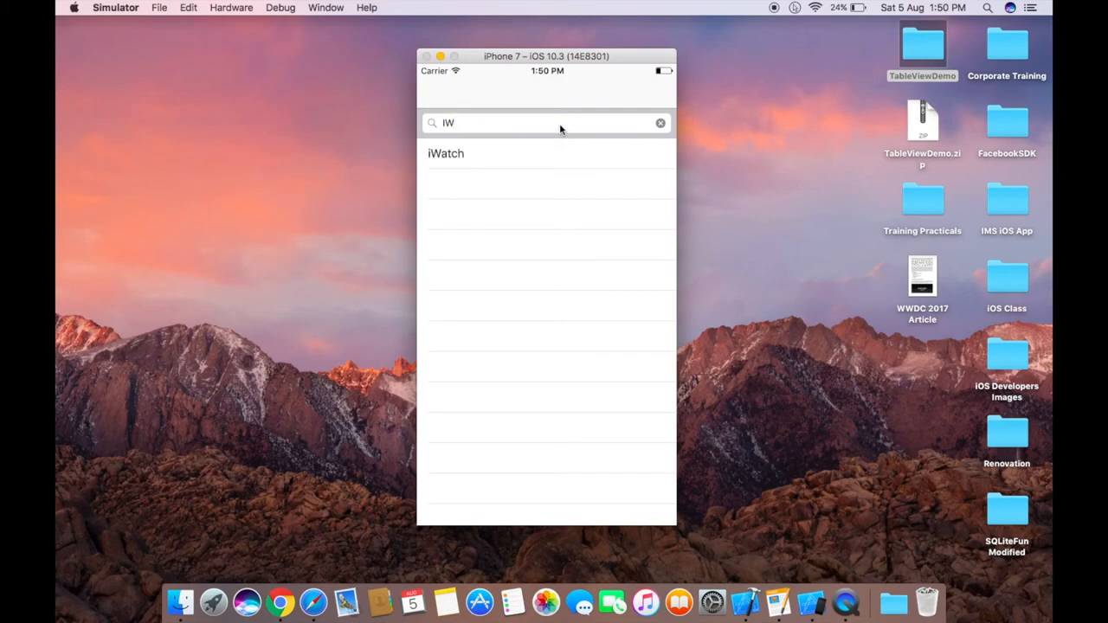
pyautogui.write('ip')
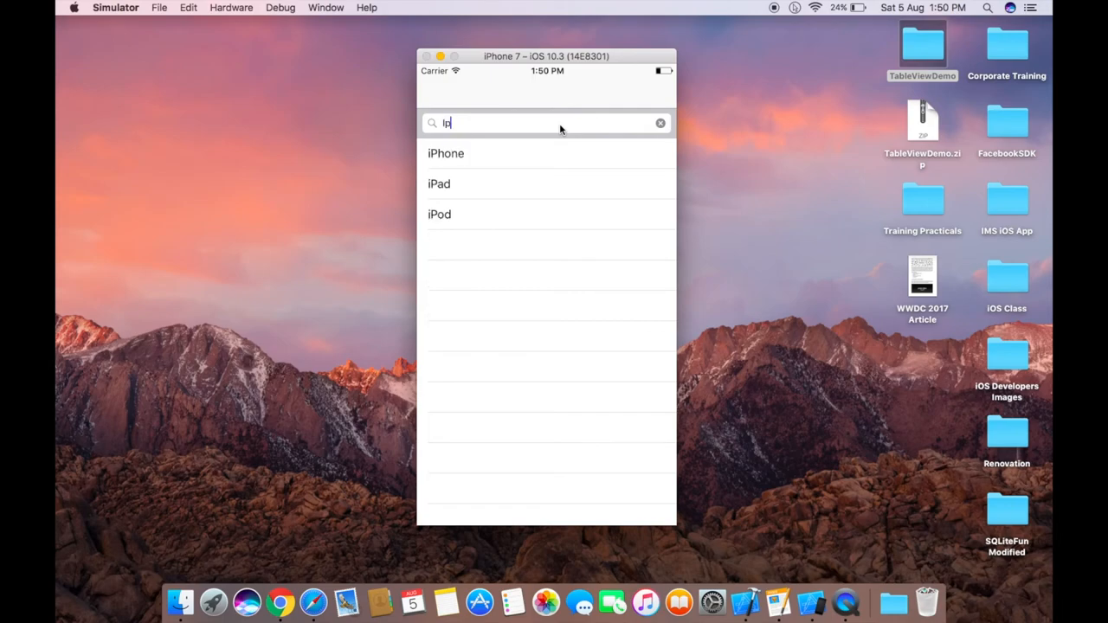
pyautogui.press('backspace')
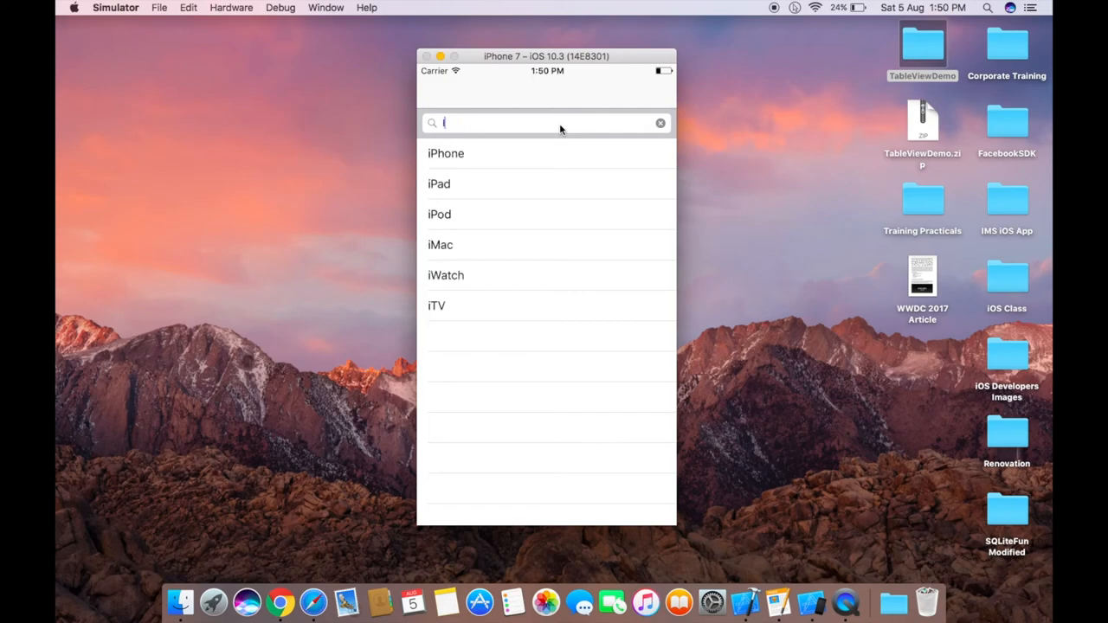
pyautogui.click(662, 121)
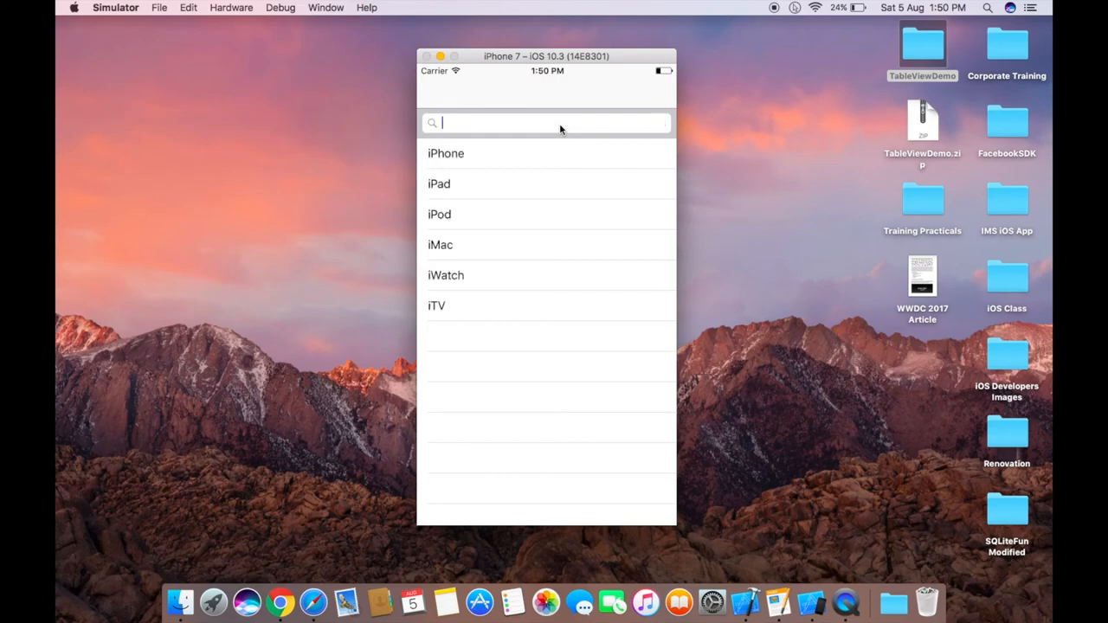
pyautogui.moveTo(500, 163)
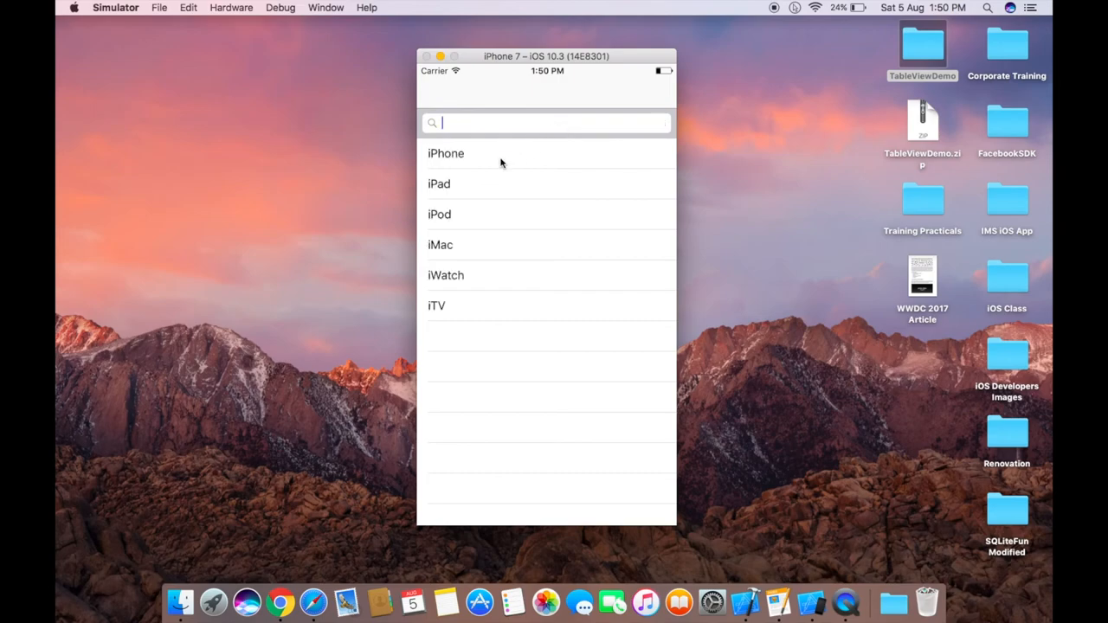
# Search 'Itv' to show only iTV, then clear the search to restore all six devices.
pyautogui.write('Itv')
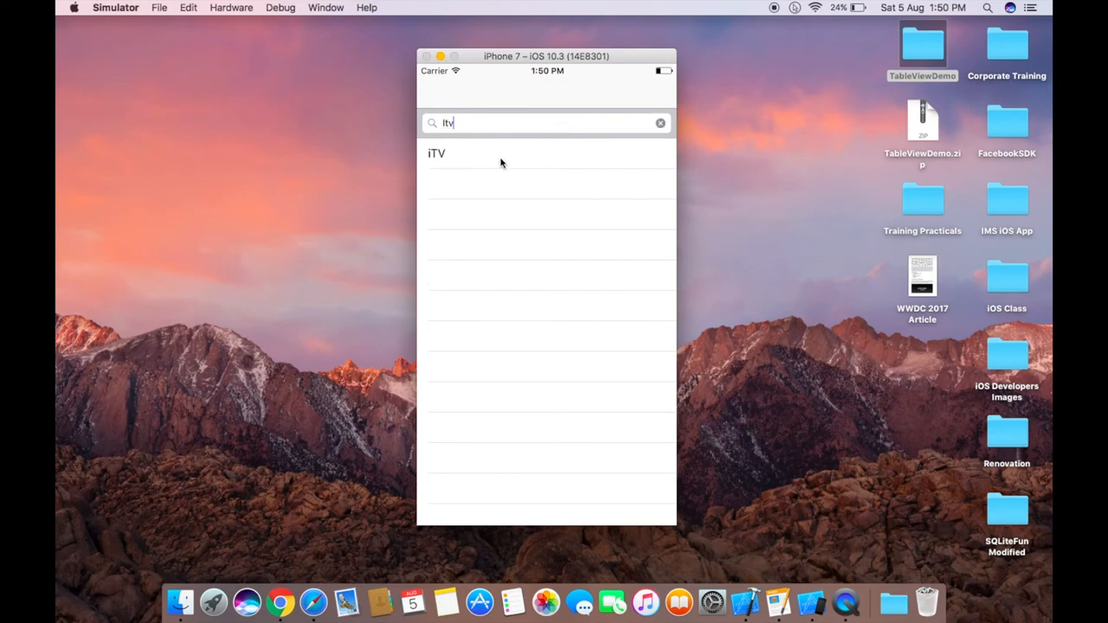
pyautogui.click(659, 121)
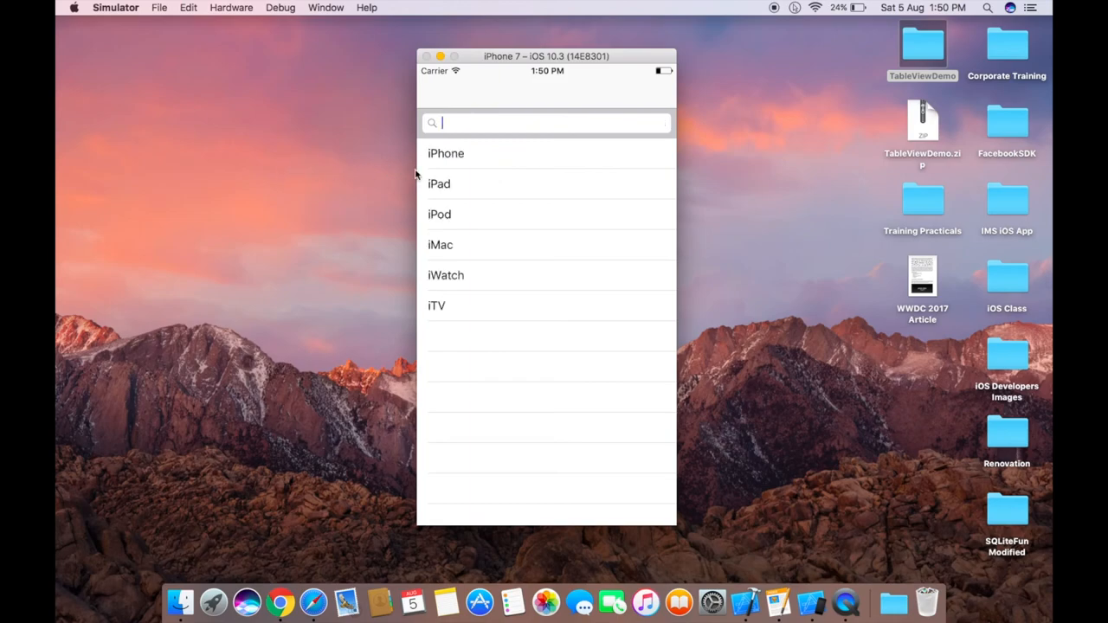
pyautogui.moveTo(1042, 216)
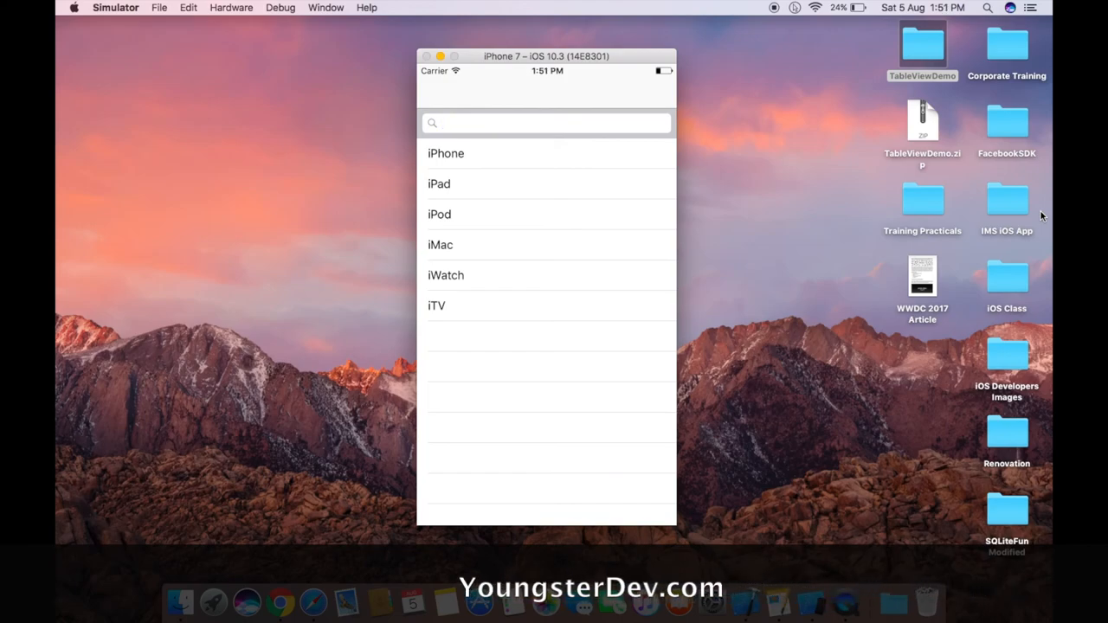
pyautogui.click(546, 121)
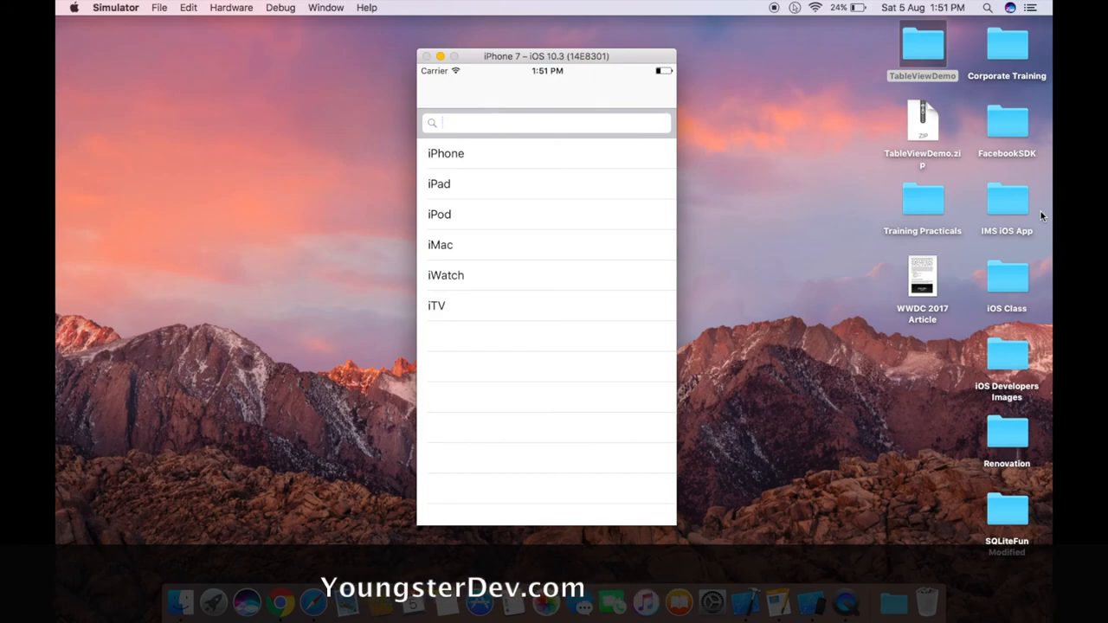